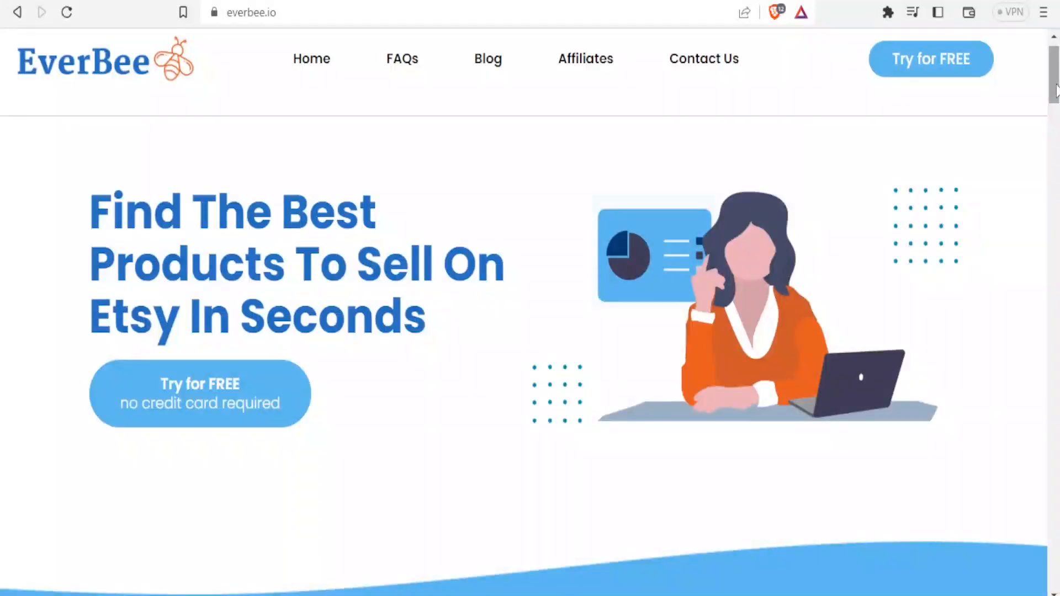
Step: Scroll the everbee.io homepage past the features and demo video to the pricing plan cards
scroll(down, 3)
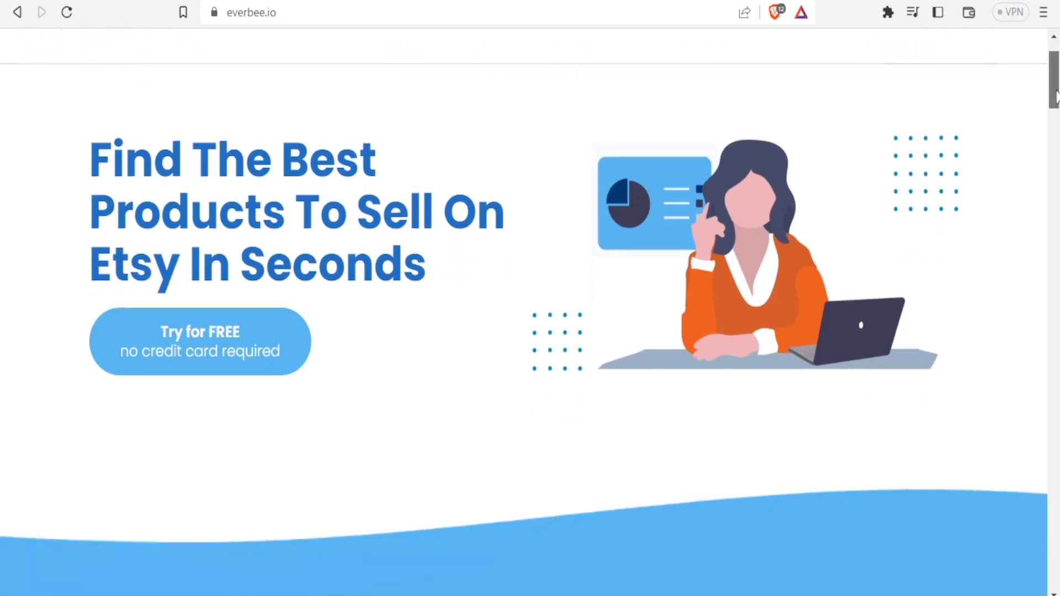
scroll(down, 3)
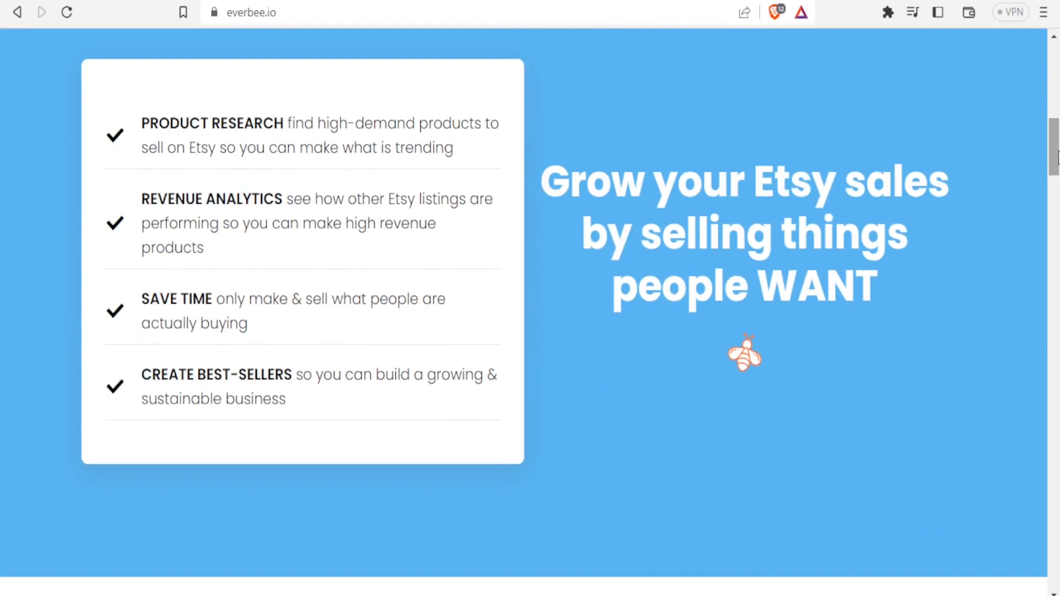
scroll(down, 3)
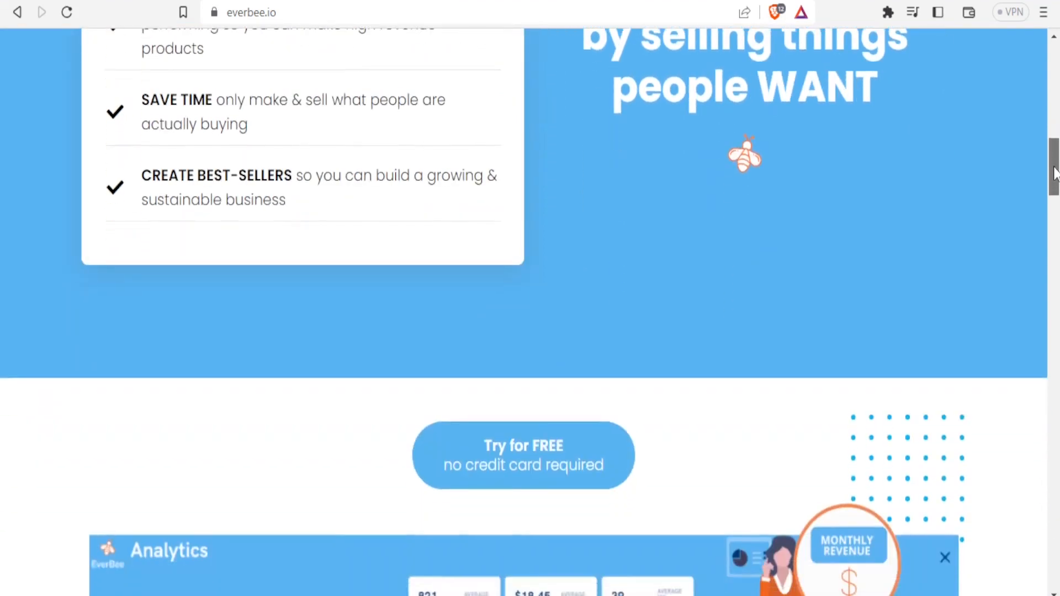
scroll(down, 3)
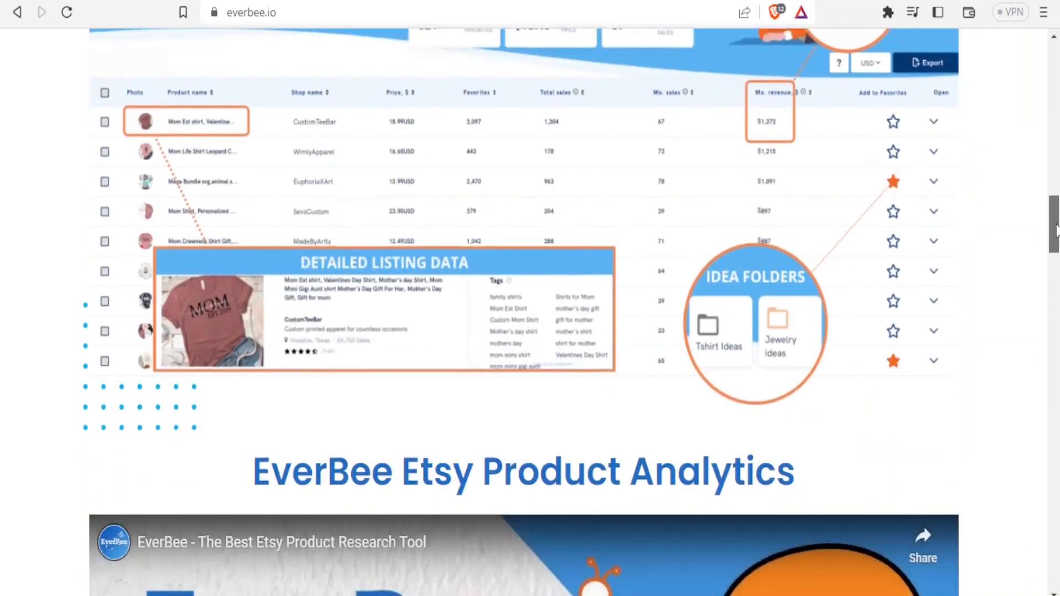
scroll(down, 3)
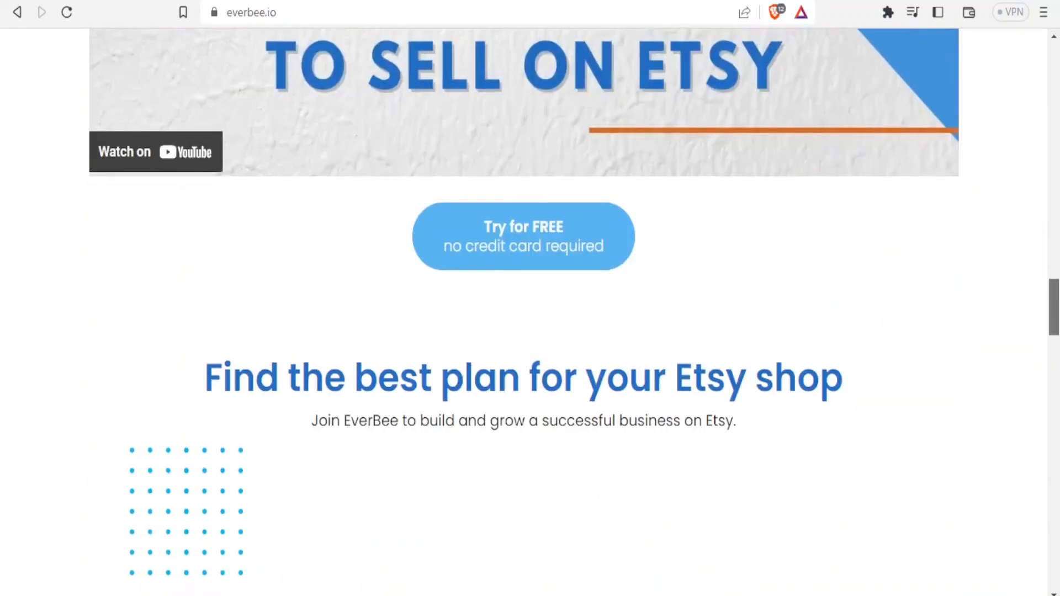
scroll(down, 3)
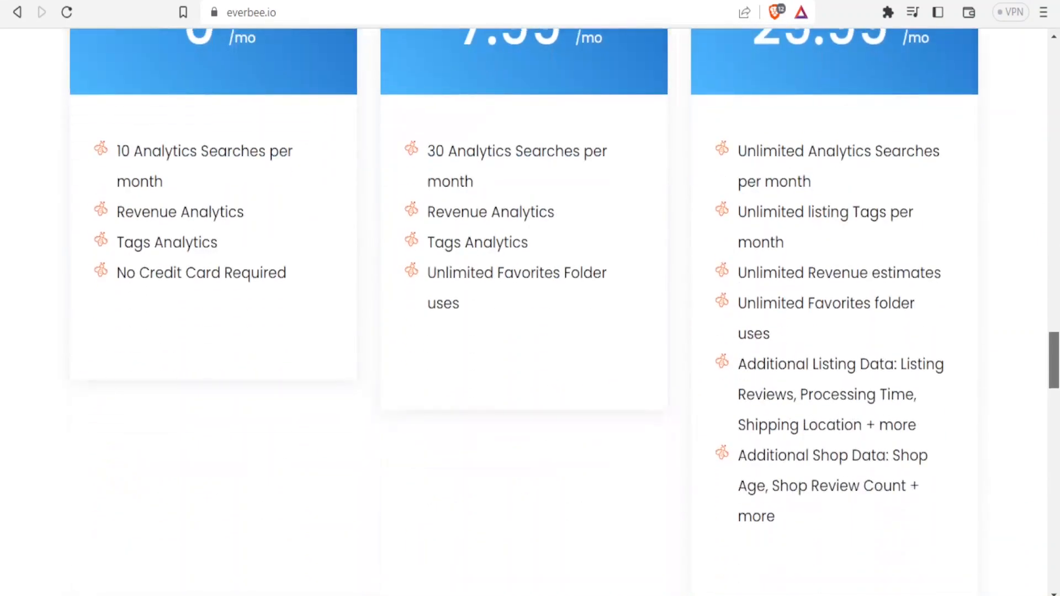
scroll(down, 3)
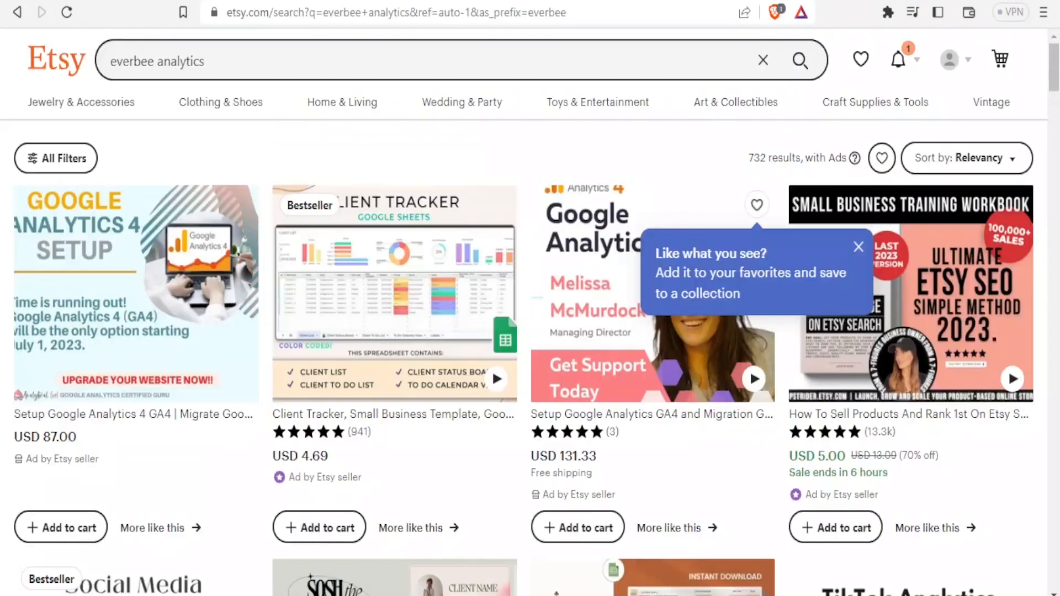
mouse_move(517, 147)
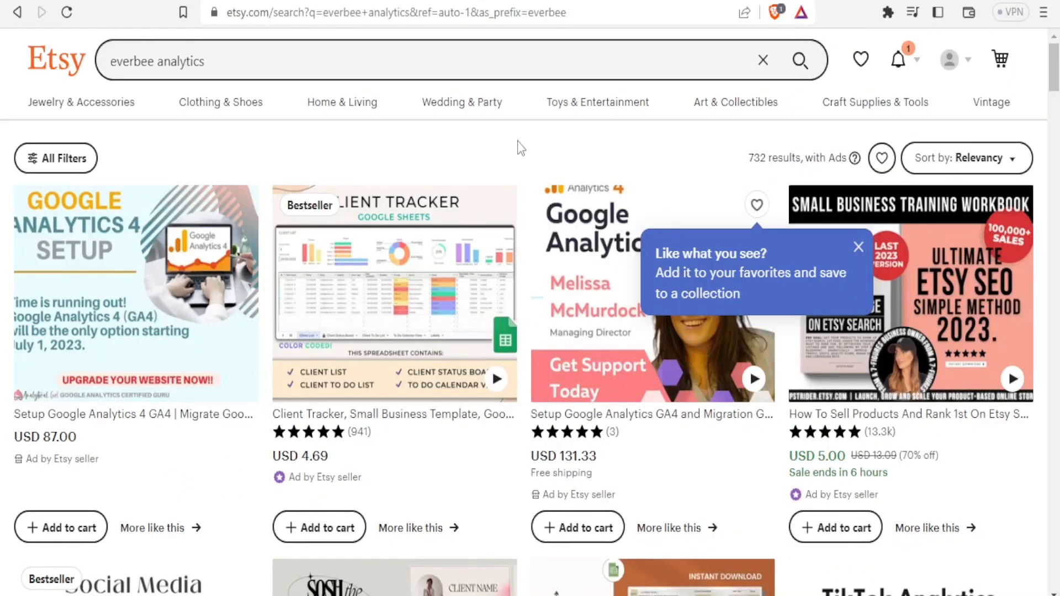
mouse_move(948, 60)
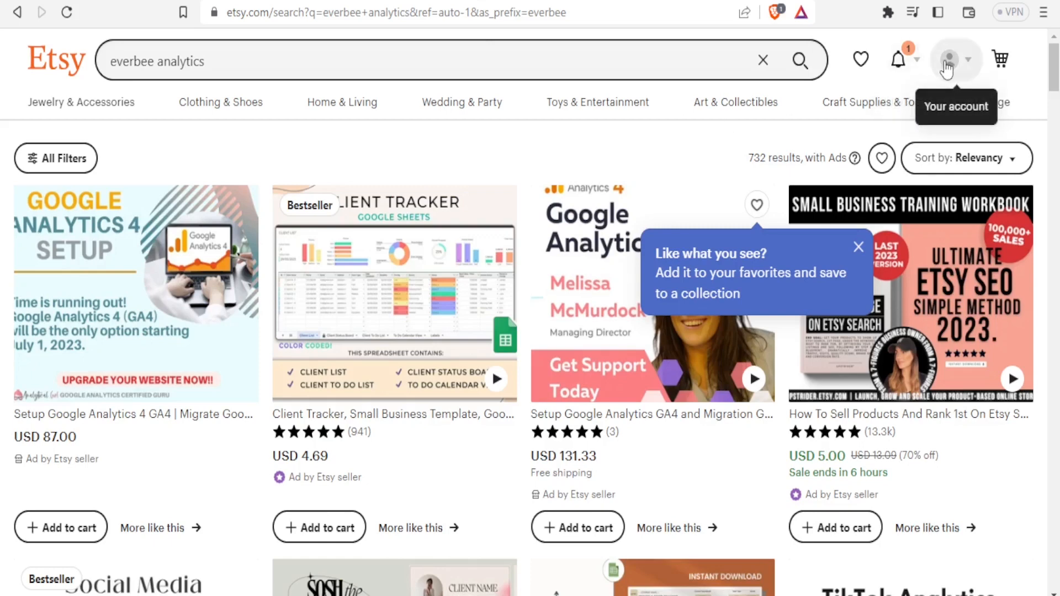
mouse_move(81, 149)
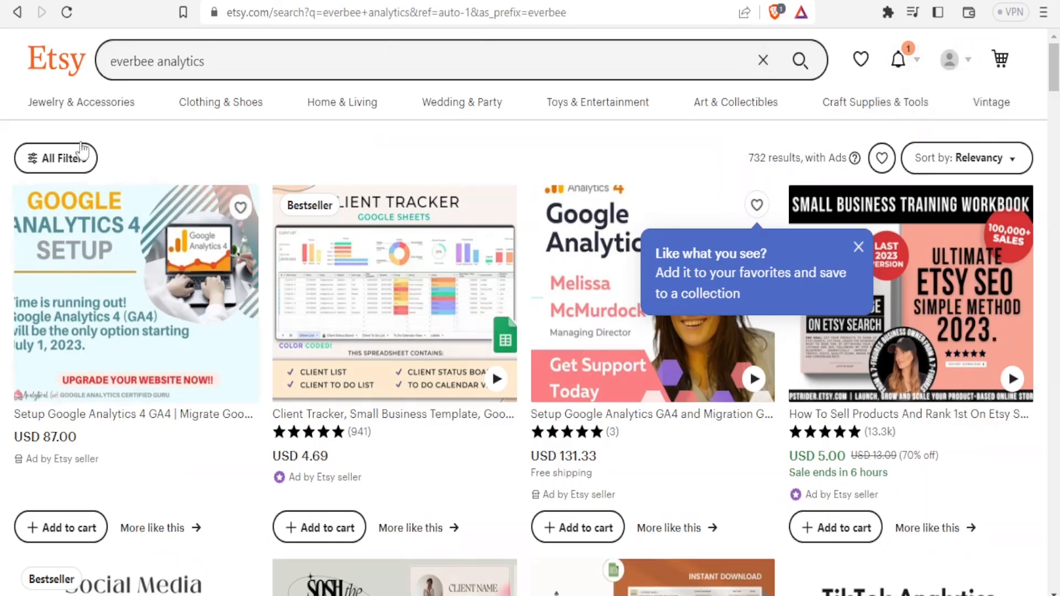
mouse_move(67, 251)
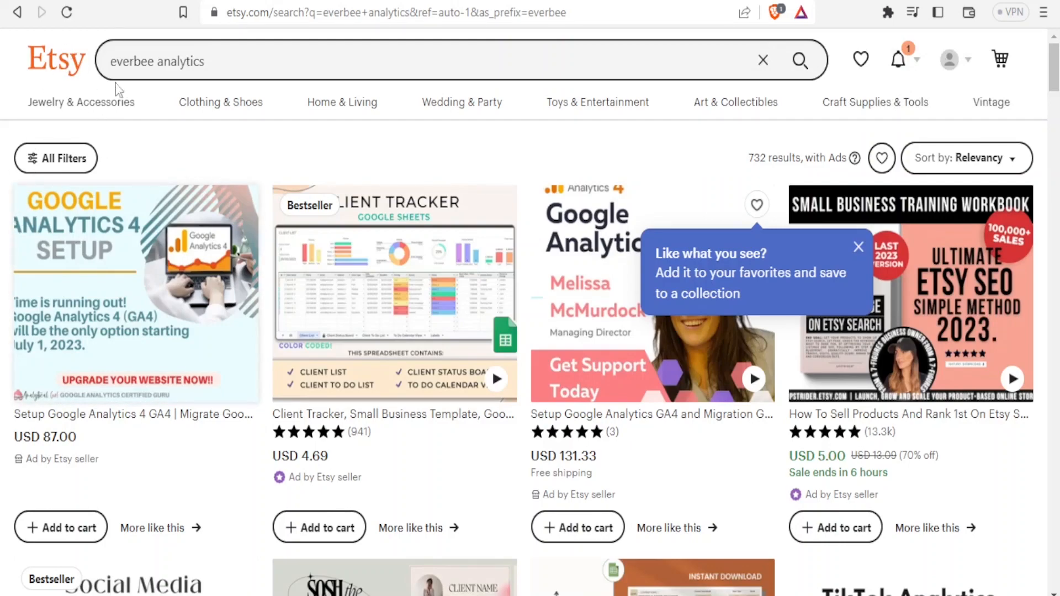
mouse_move(81, 102)
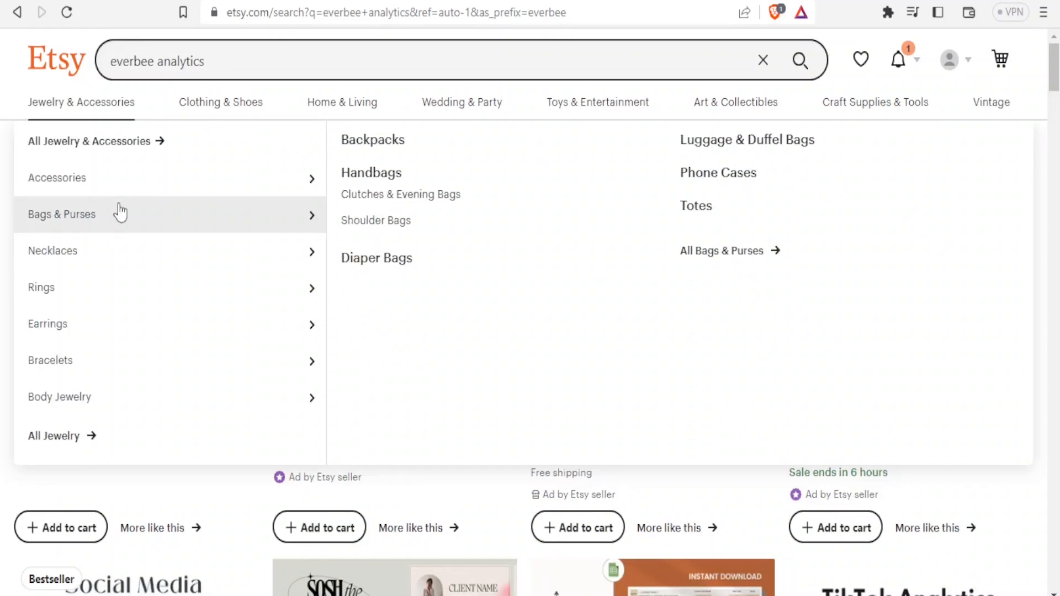
mouse_move(208, 201)
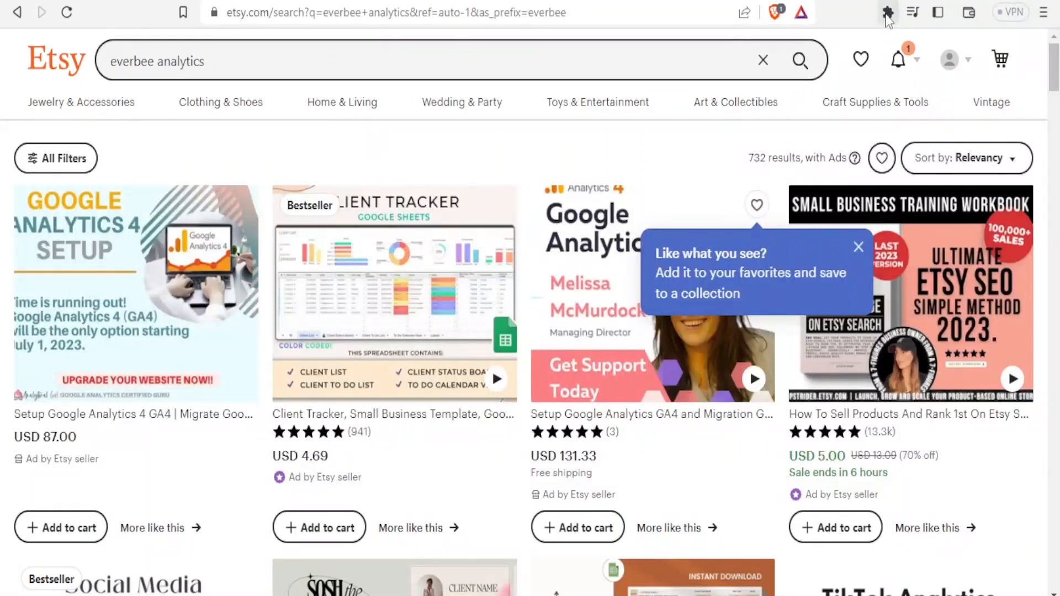
mouse_move(886, 12)
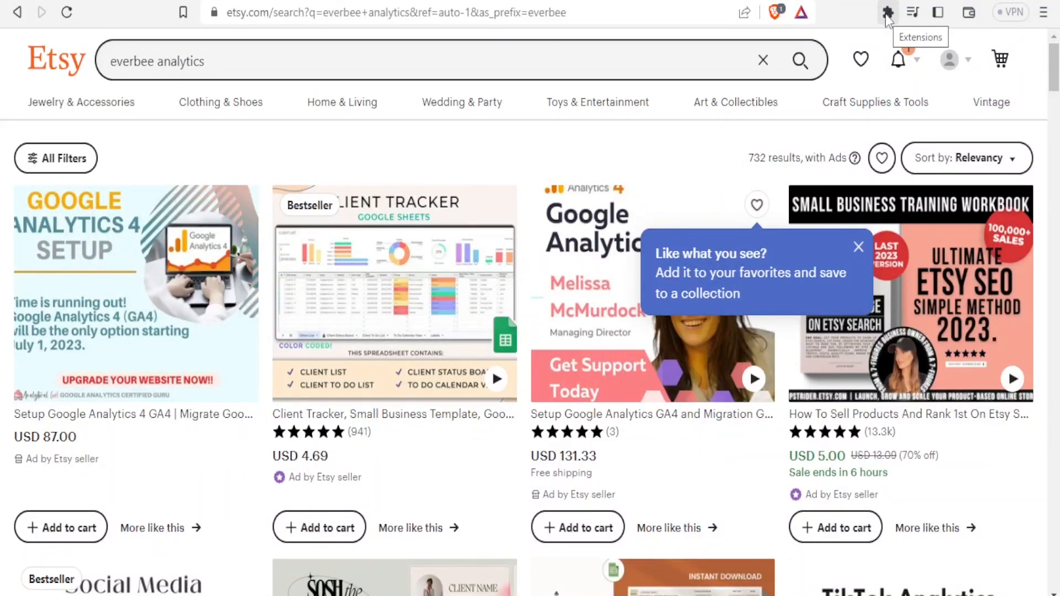
Step: Go to Brave's Manage extensions page and search the installed extensions for 'everbee'
click(887, 12)
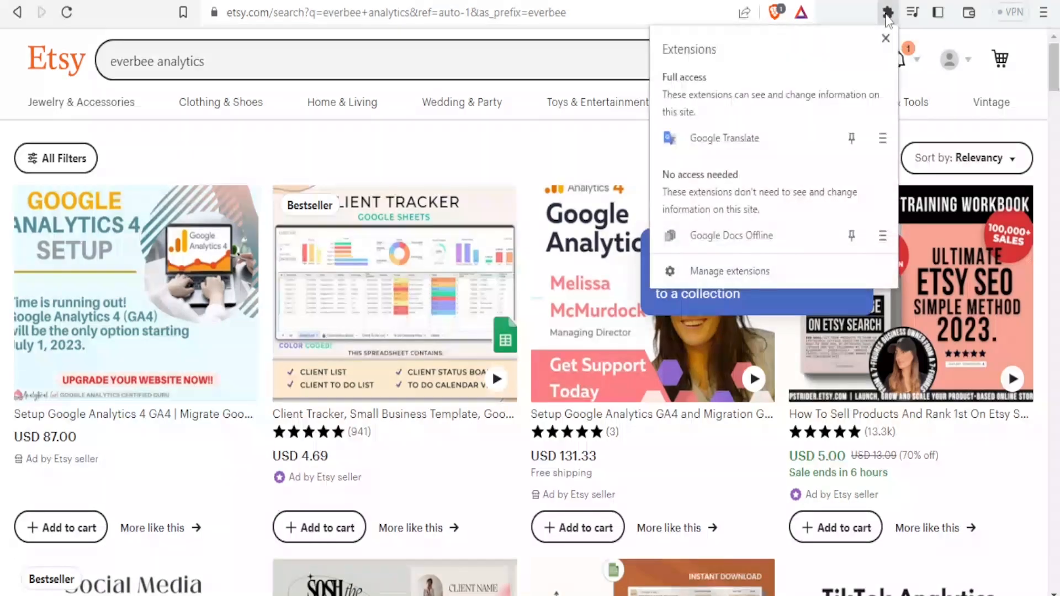
mouse_move(724, 255)
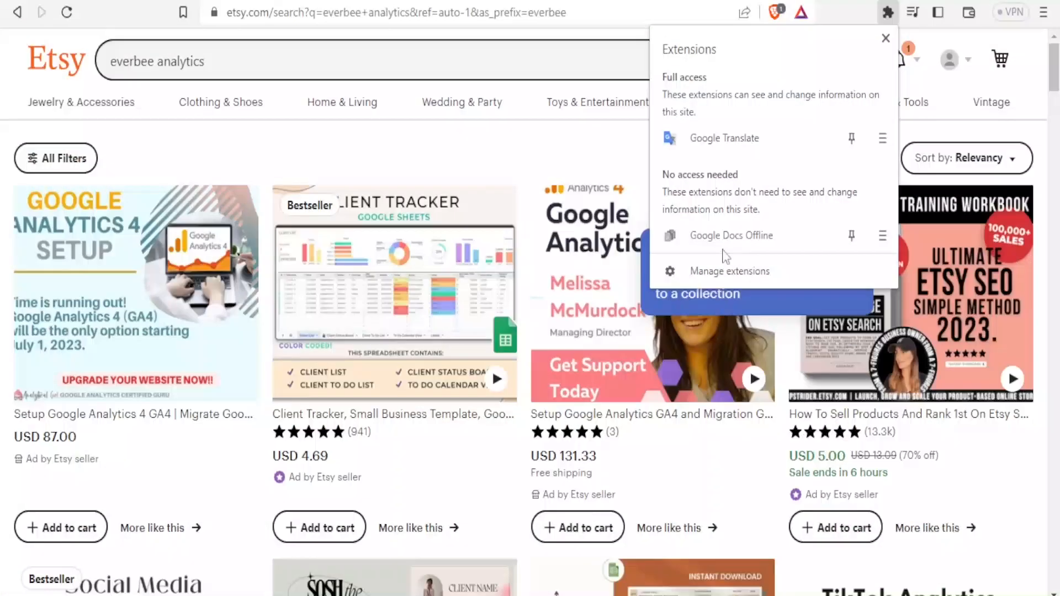
click(728, 272)
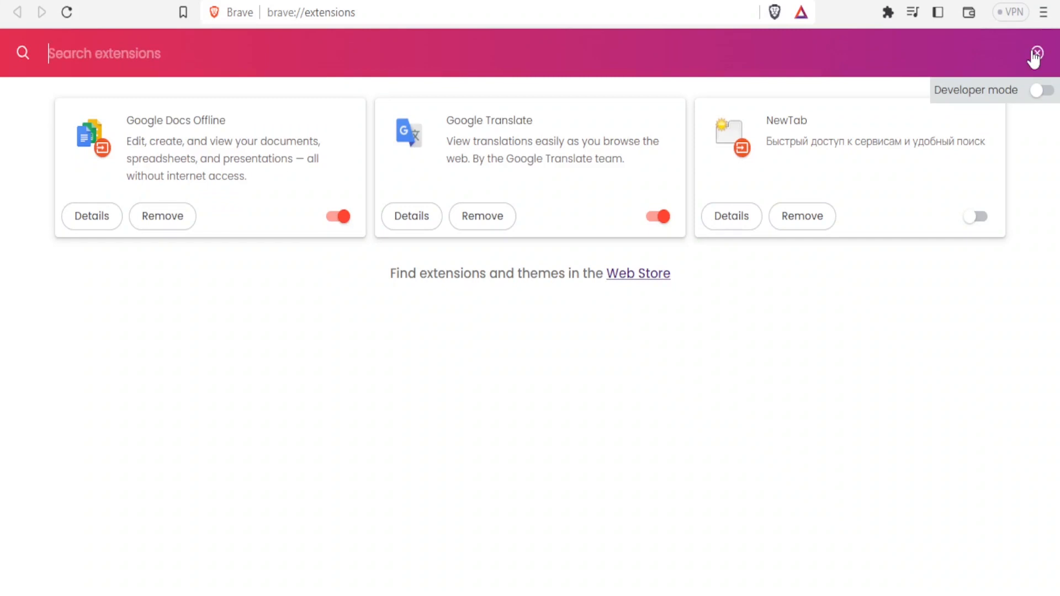
text(everbee)
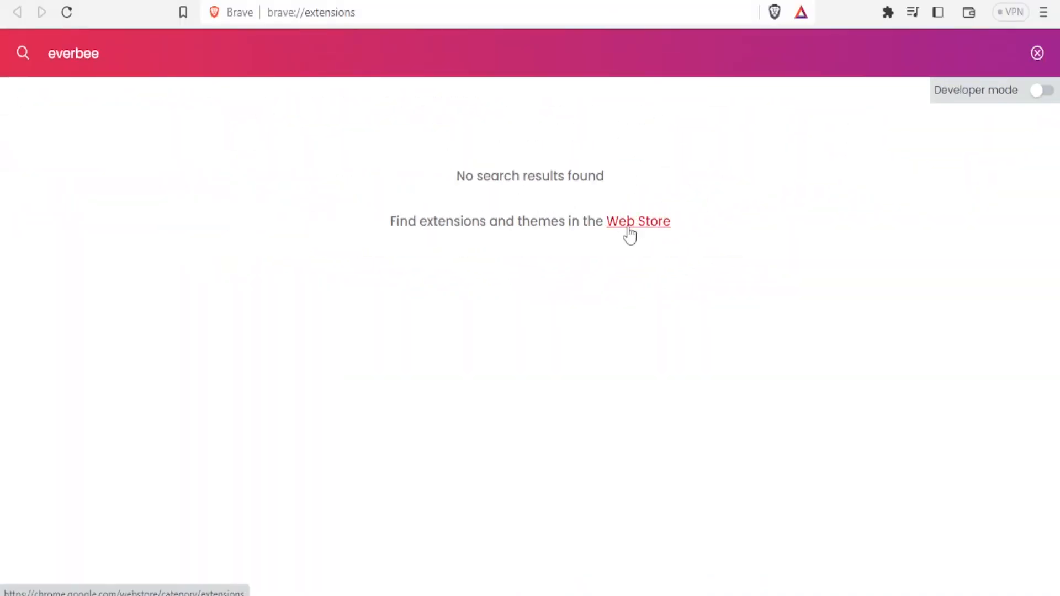
Step: Find EverBee in the Chrome Web Store, add it to Brave and confirm the install
click(637, 220)
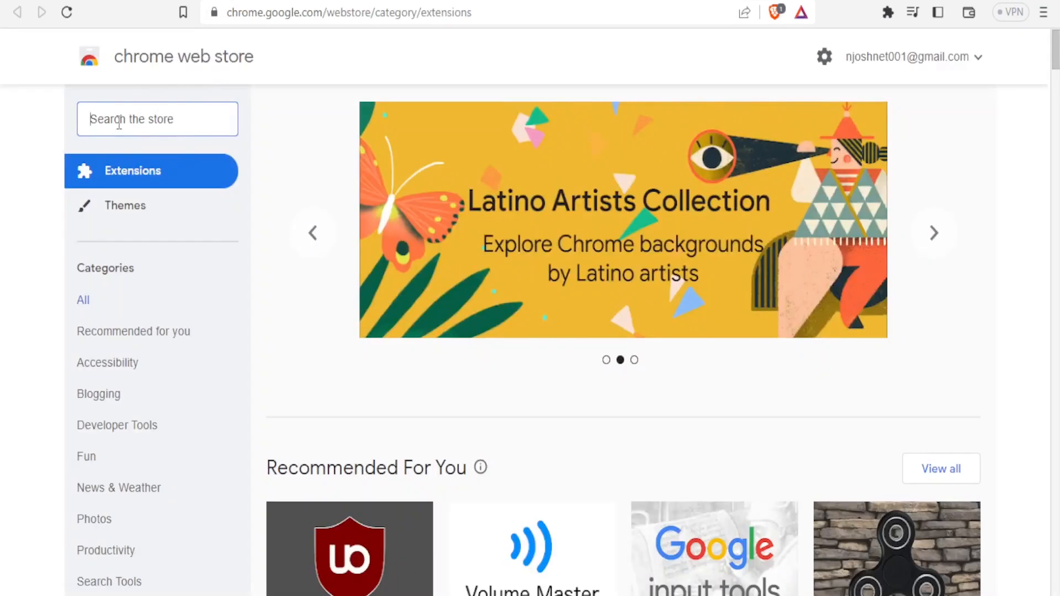
text(everbee)
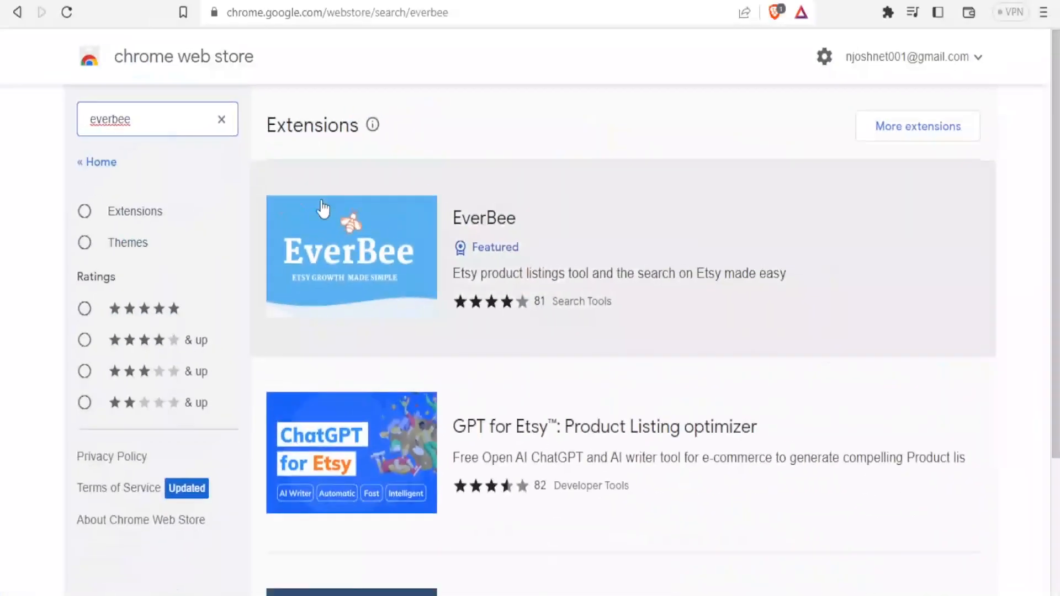
mouse_move(351, 266)
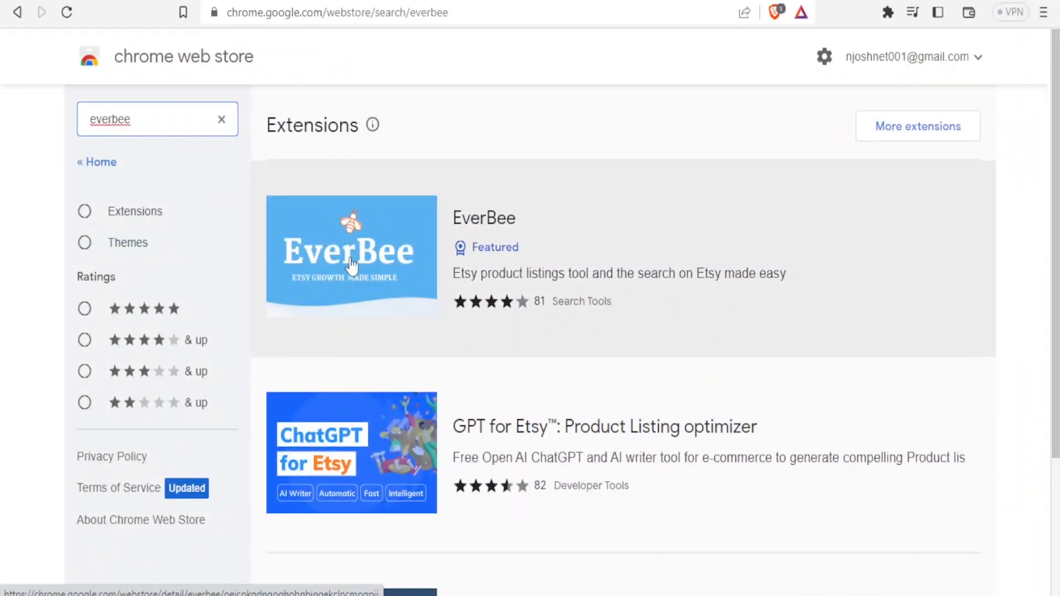
mouse_move(366, 267)
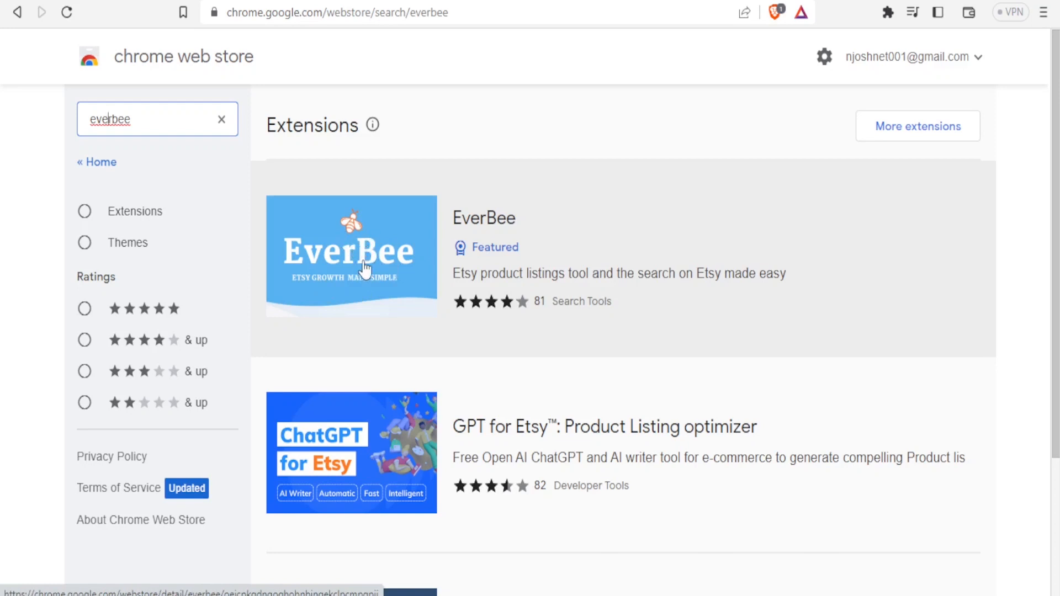
click(351, 256)
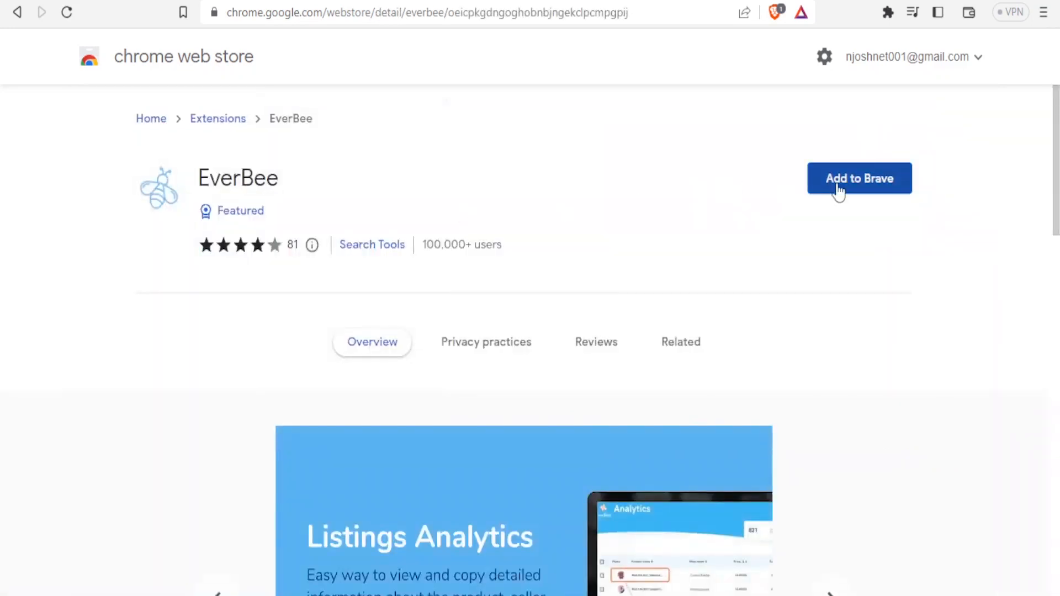
click(859, 178)
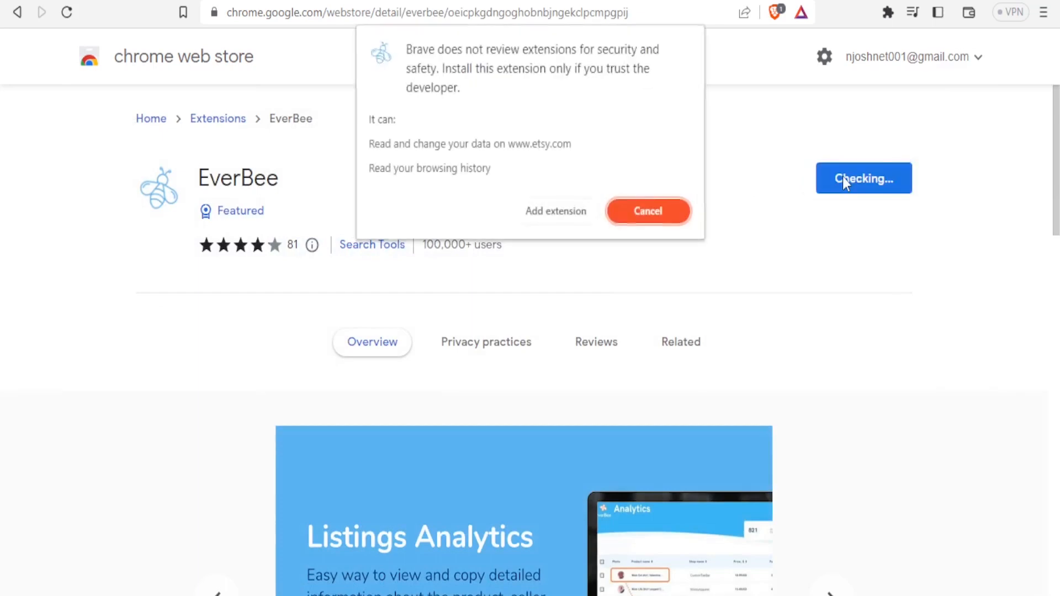
click(646, 211)
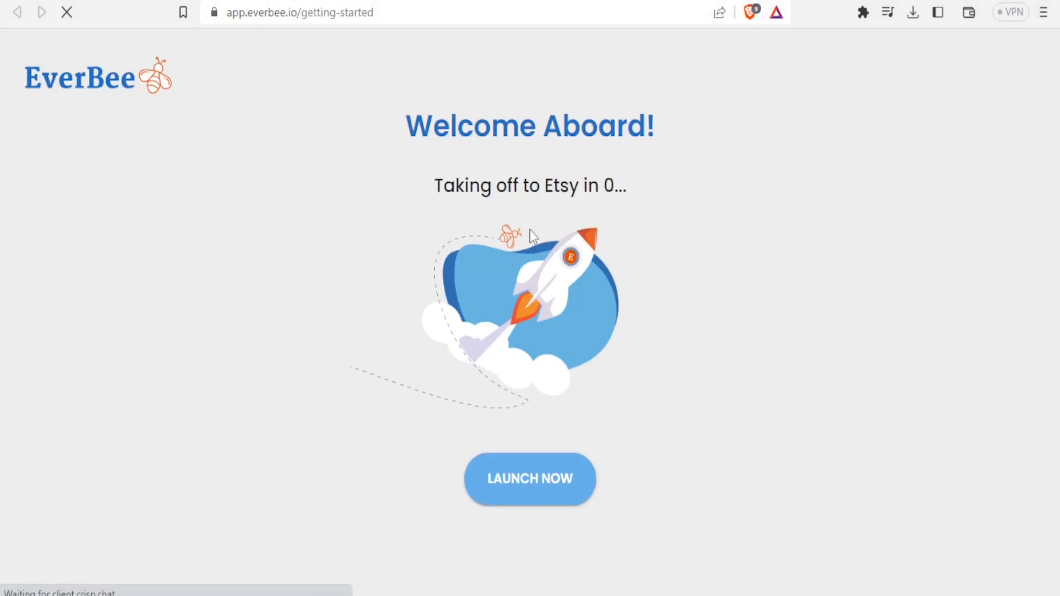
Step: Launch Etsy from EverBee's welcome page so the EverBee tools sidebar appears
click(530, 478)
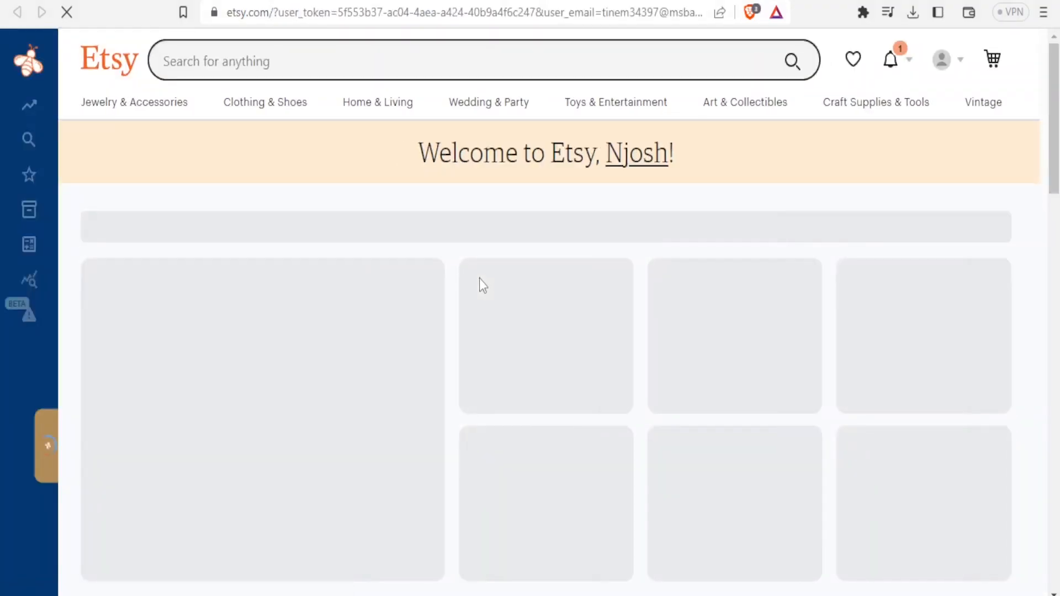
scroll(down, 3)
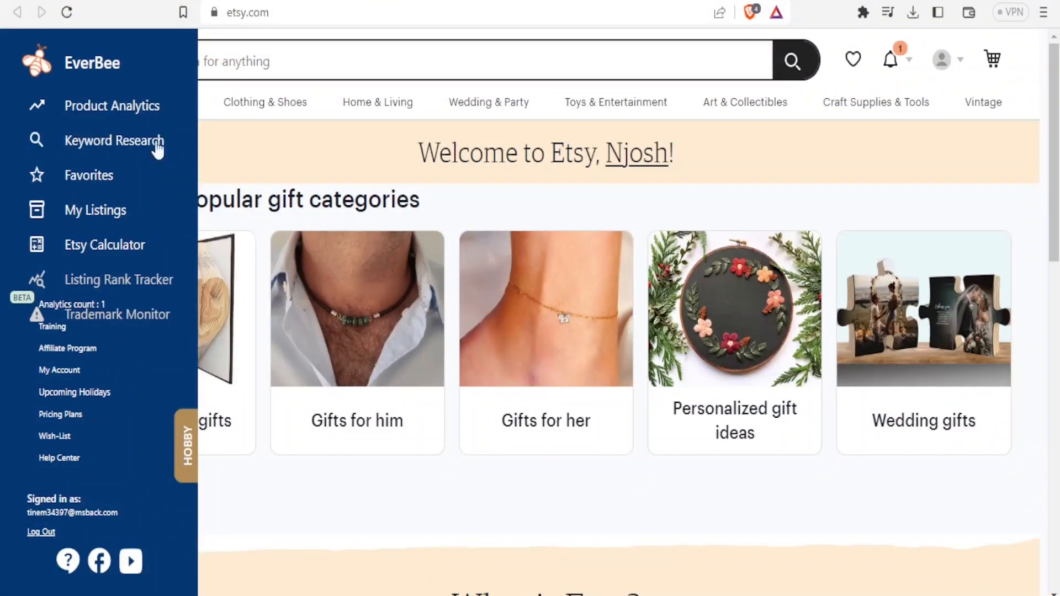
mouse_move(57, 73)
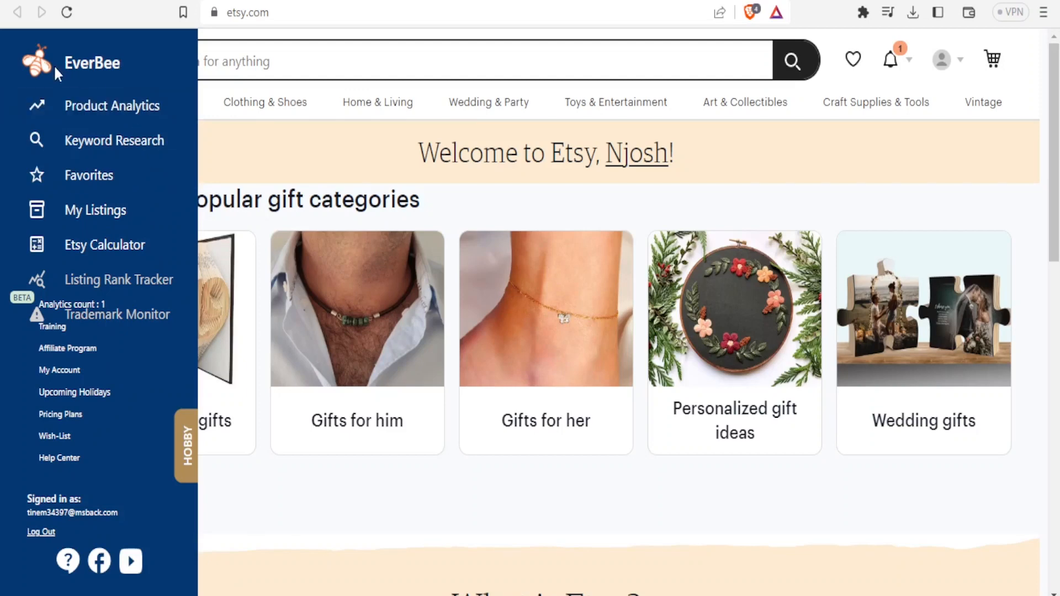
mouse_move(197, 71)
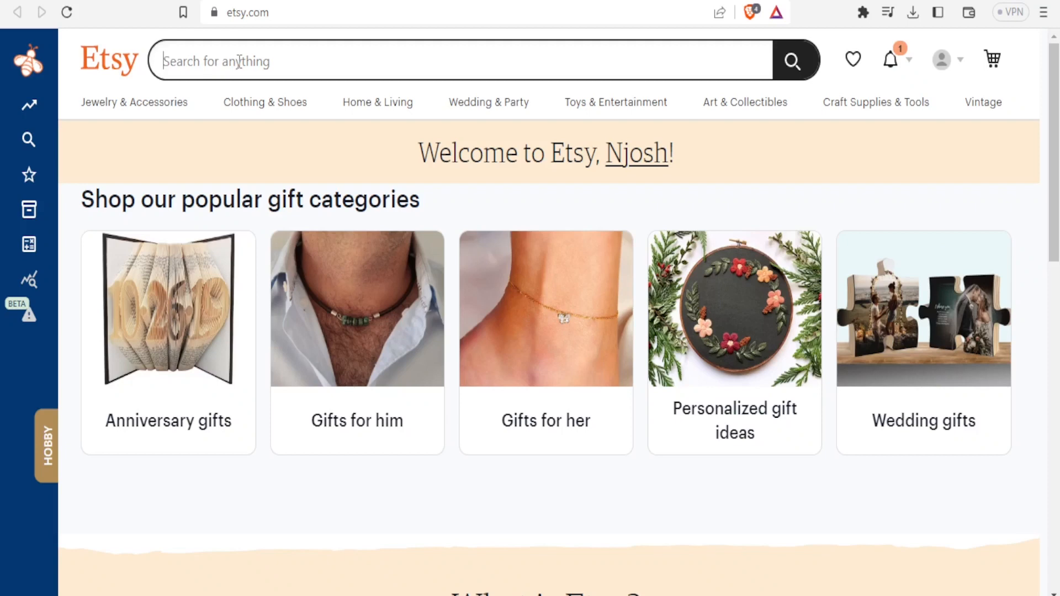
Step: Search Etsy for 'watches' to read EverBee's monthly search counts in the suggestions, then clear it
text(watch)
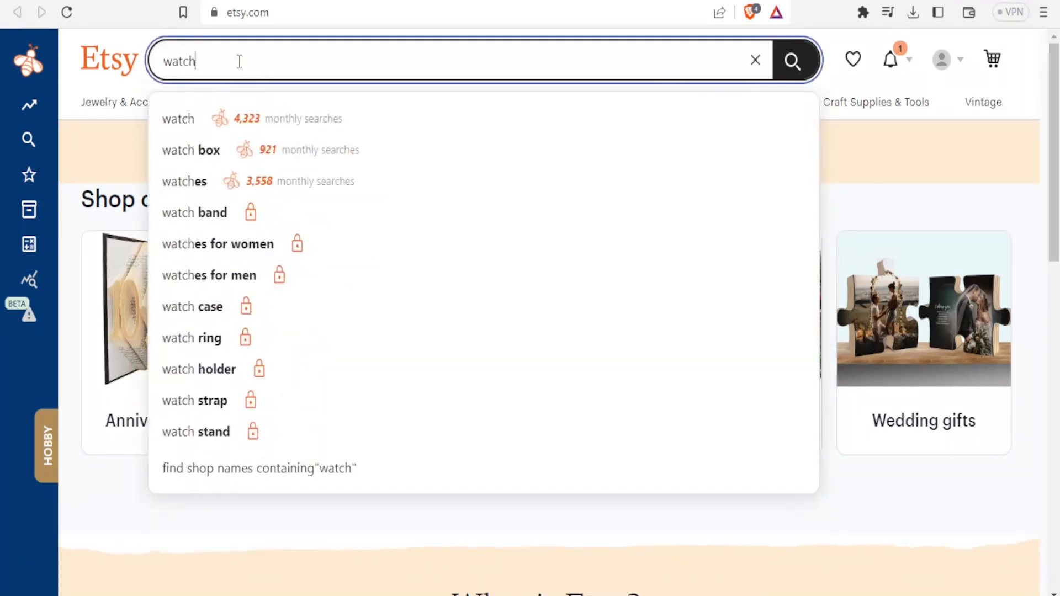
mouse_move(192, 118)
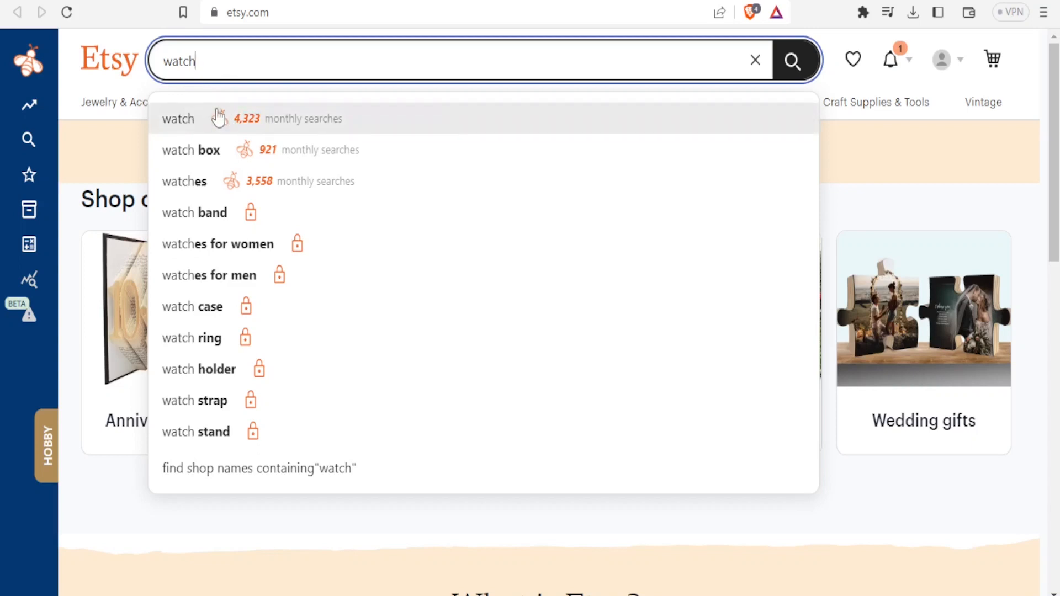
mouse_move(251, 133)
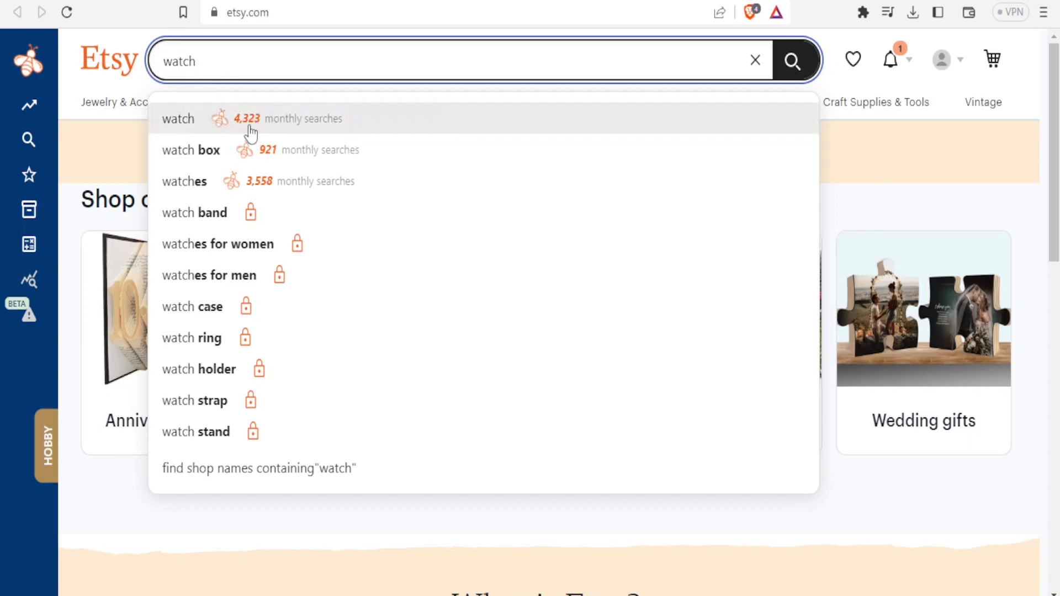
mouse_move(342, 134)
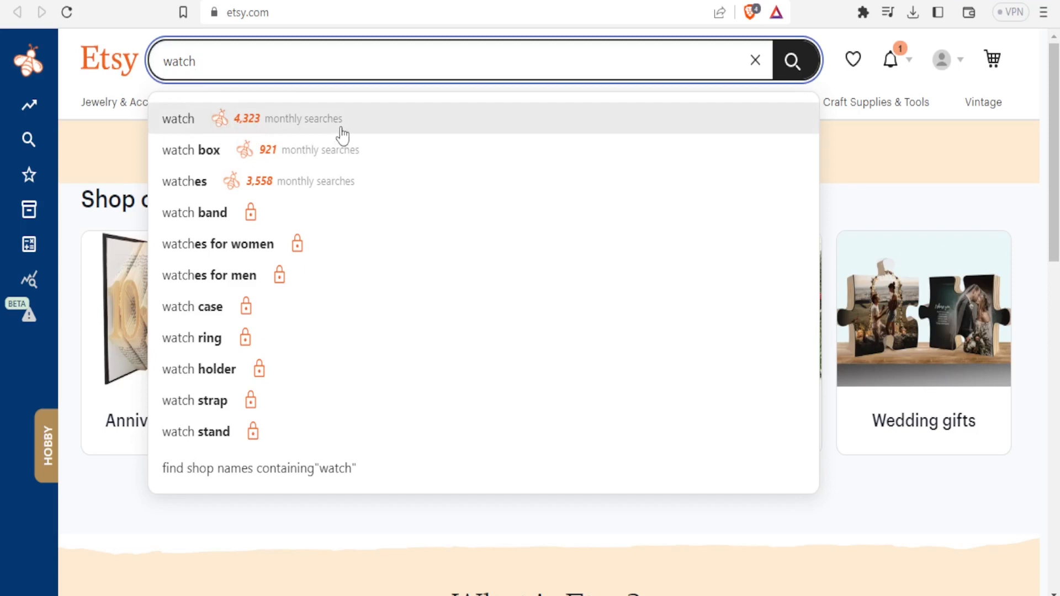
mouse_move(237, 131)
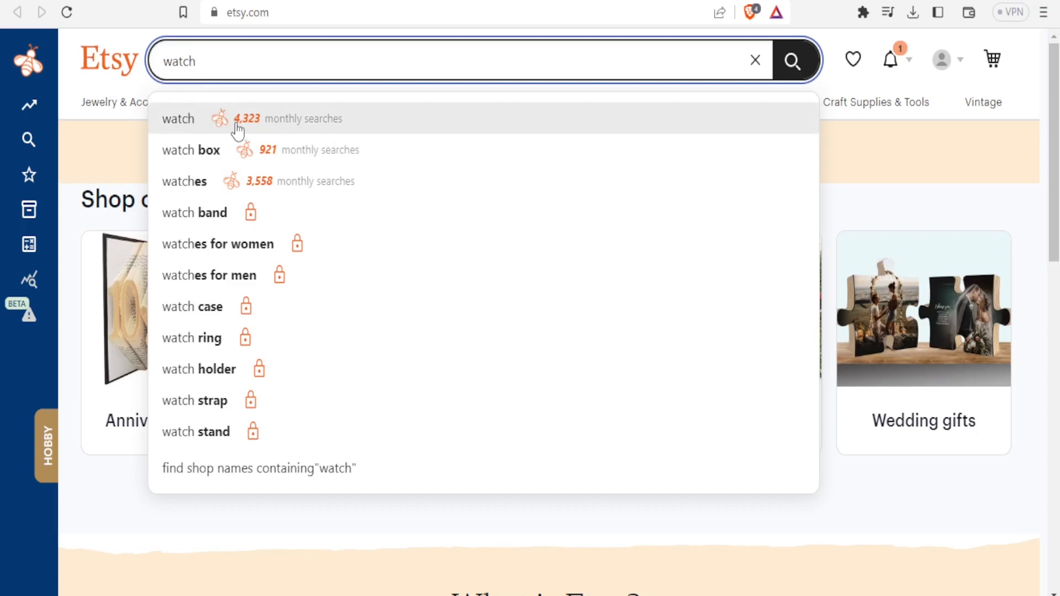
mouse_move(251, 135)
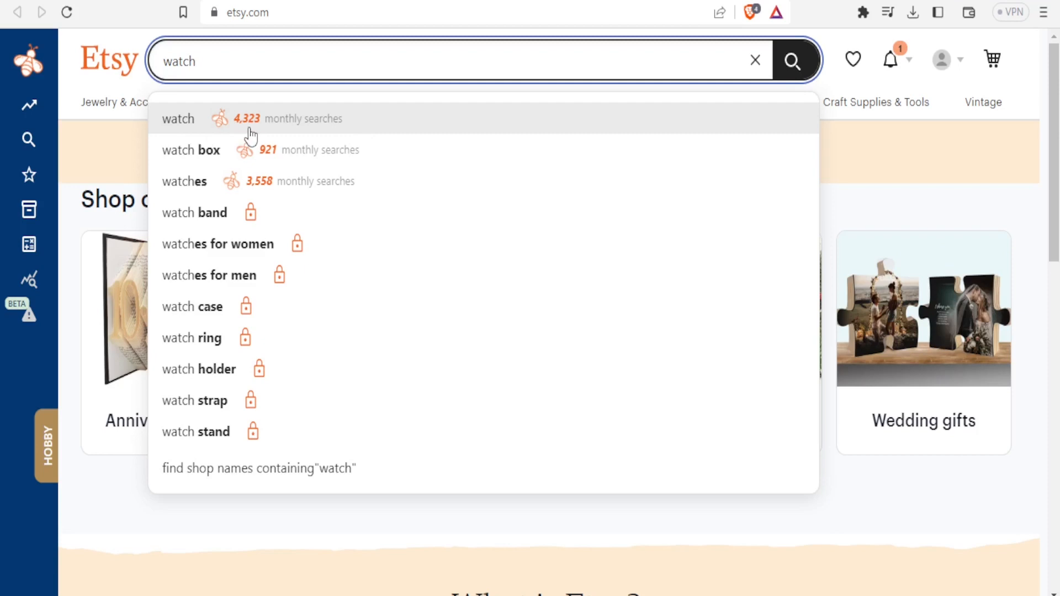
mouse_move(186, 122)
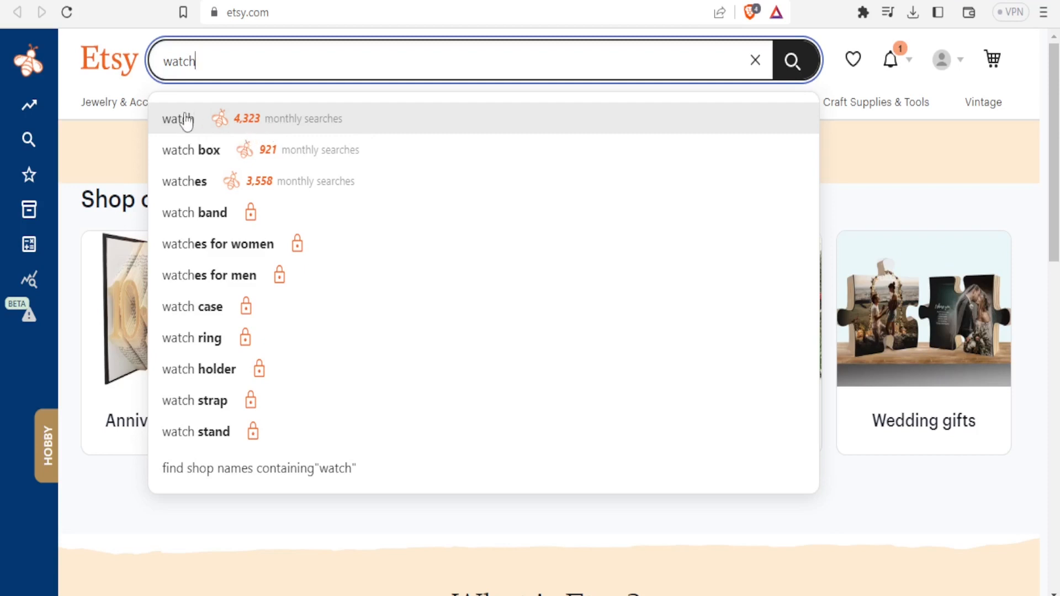
mouse_move(191, 149)
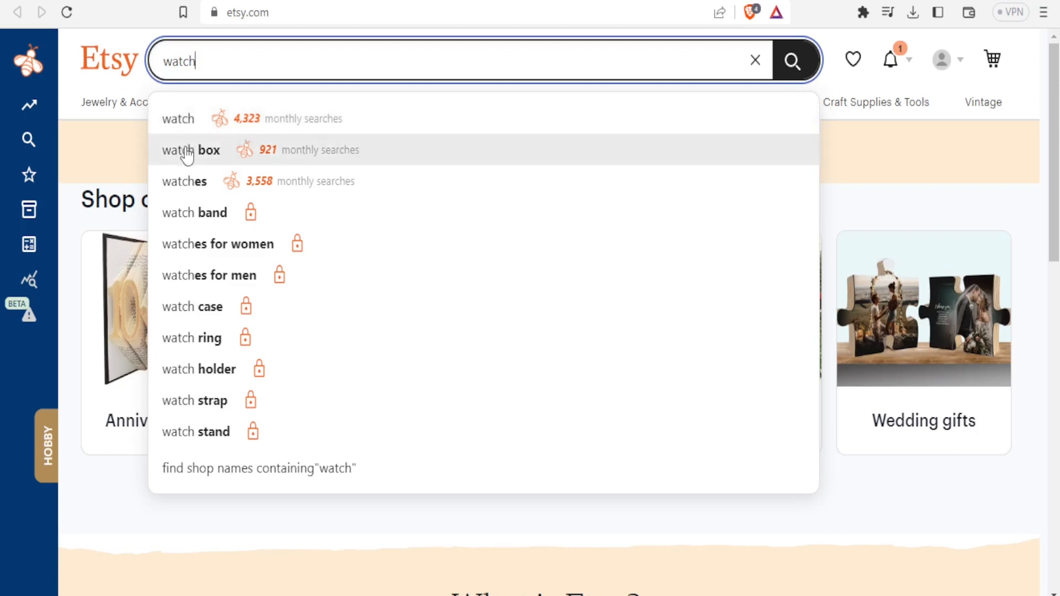
mouse_move(256, 157)
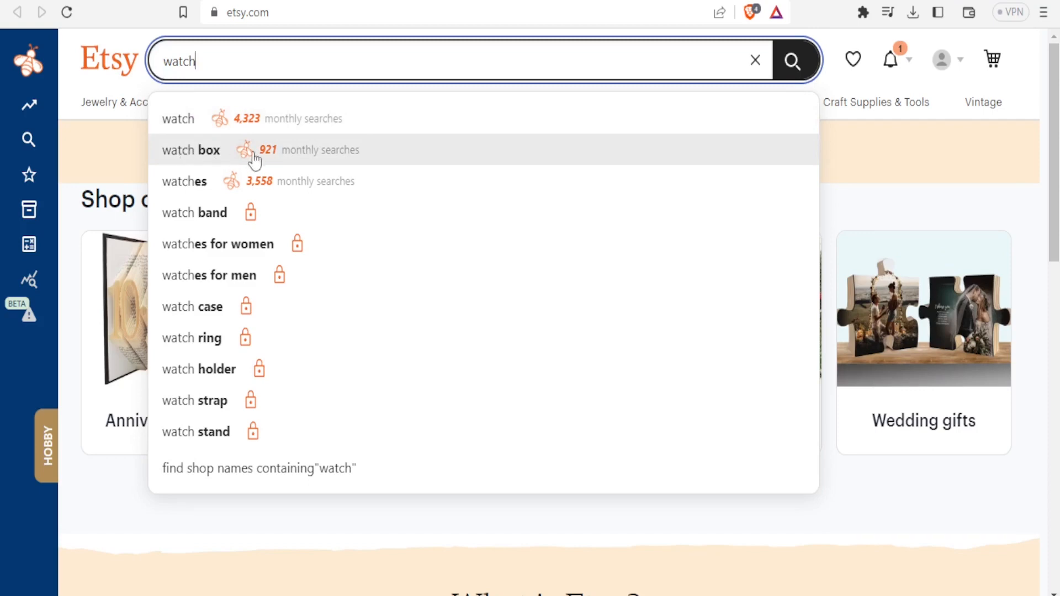
mouse_move(204, 182)
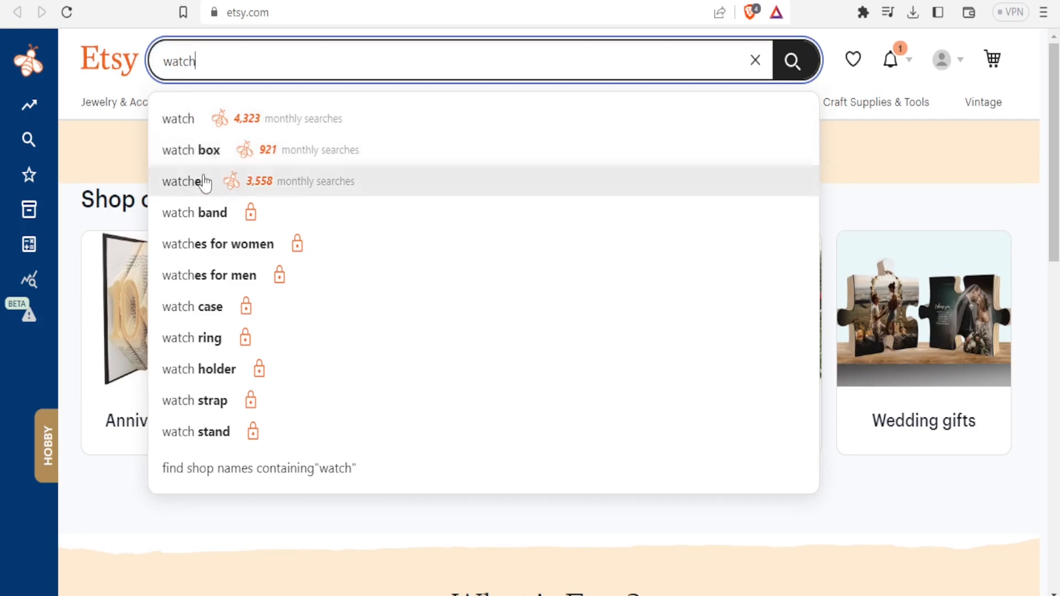
mouse_move(254, 187)
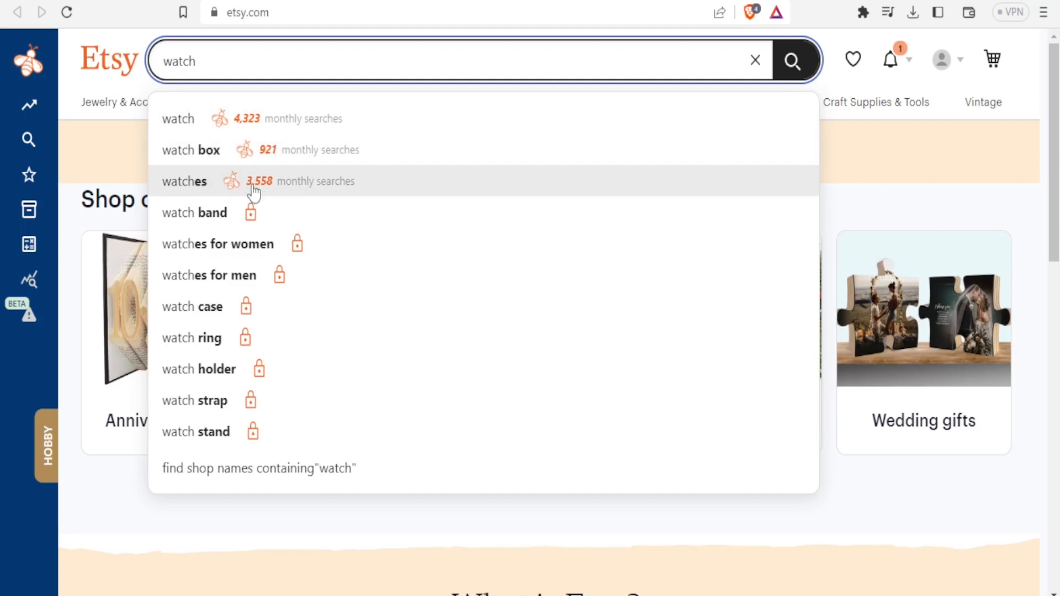
mouse_move(241, 162)
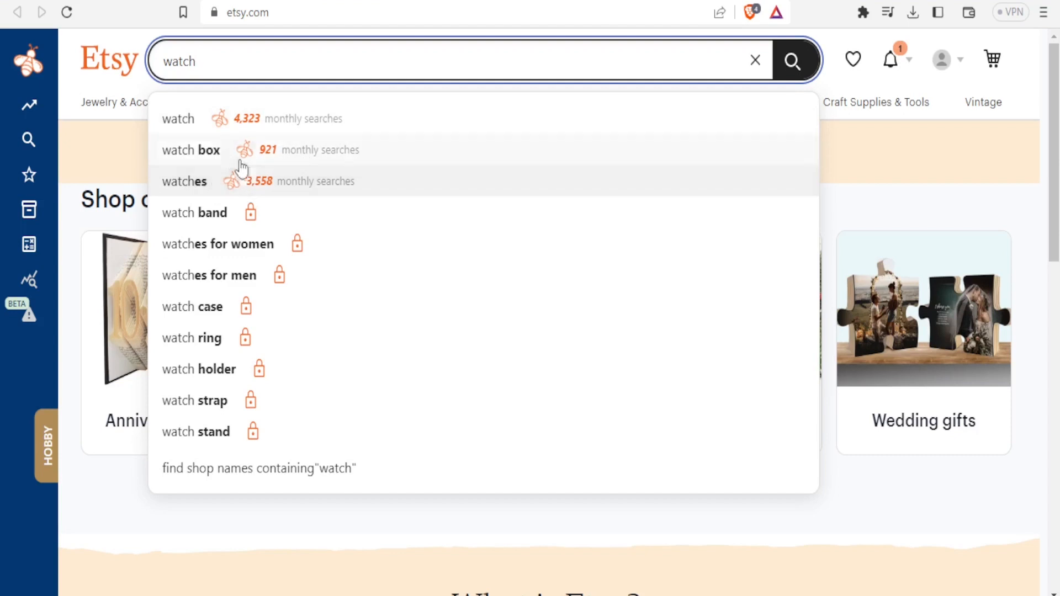
mouse_move(195, 120)
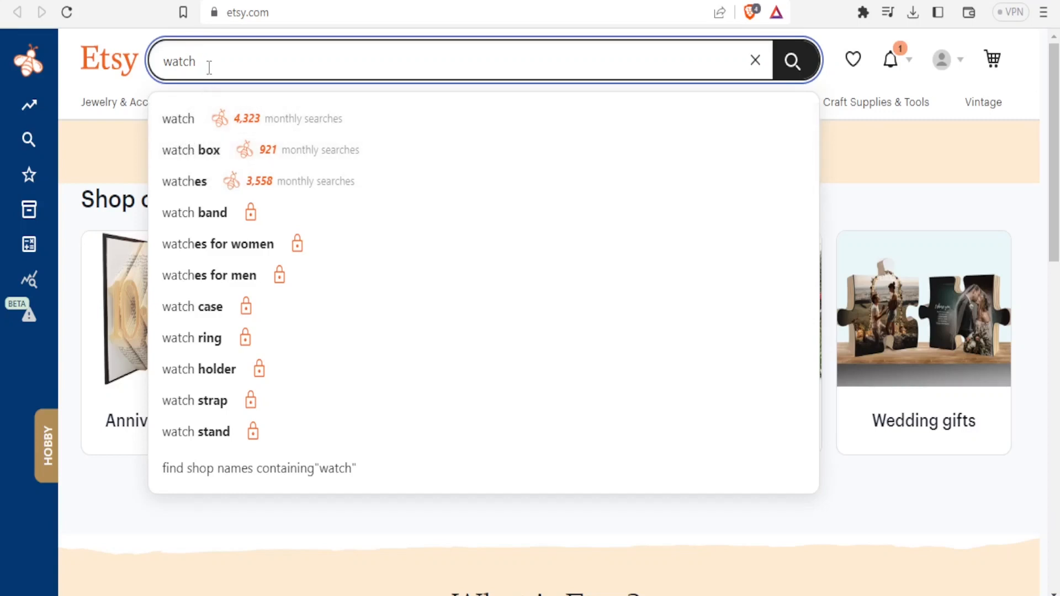
text(es)
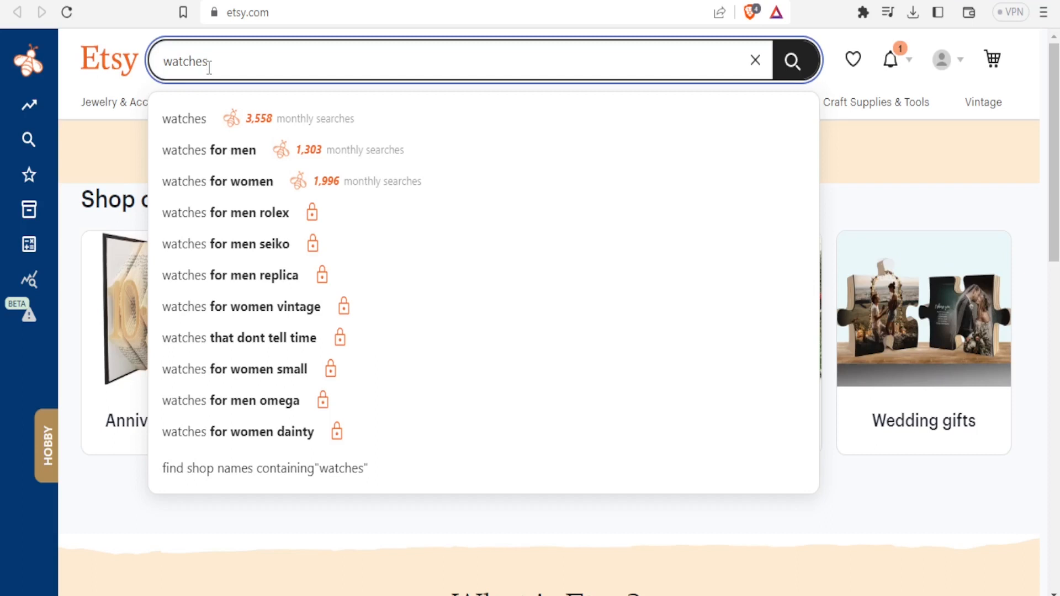
mouse_move(250, 137)
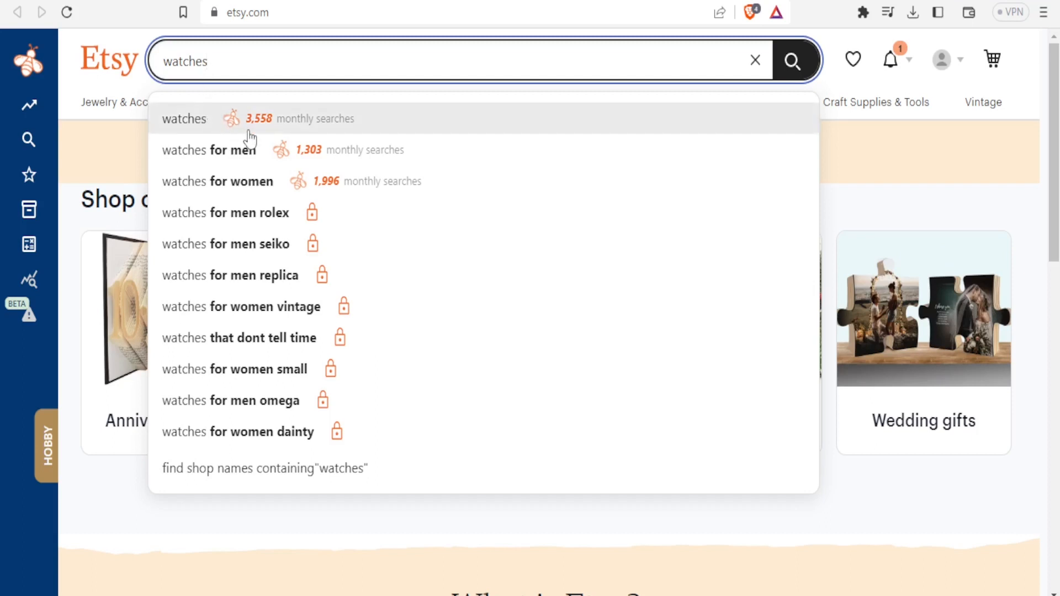
mouse_move(210, 175)
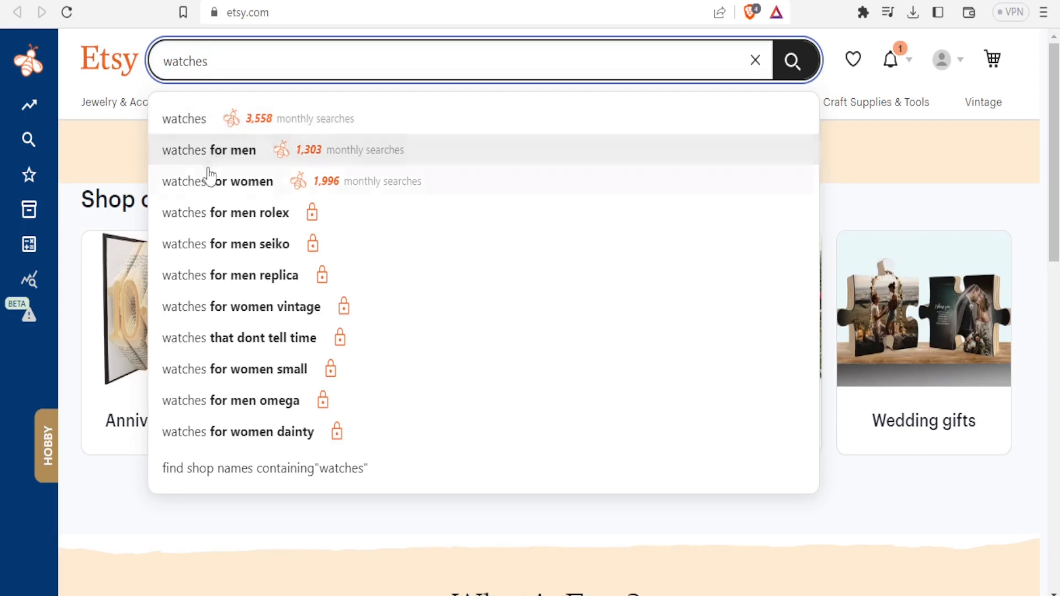
mouse_move(271, 165)
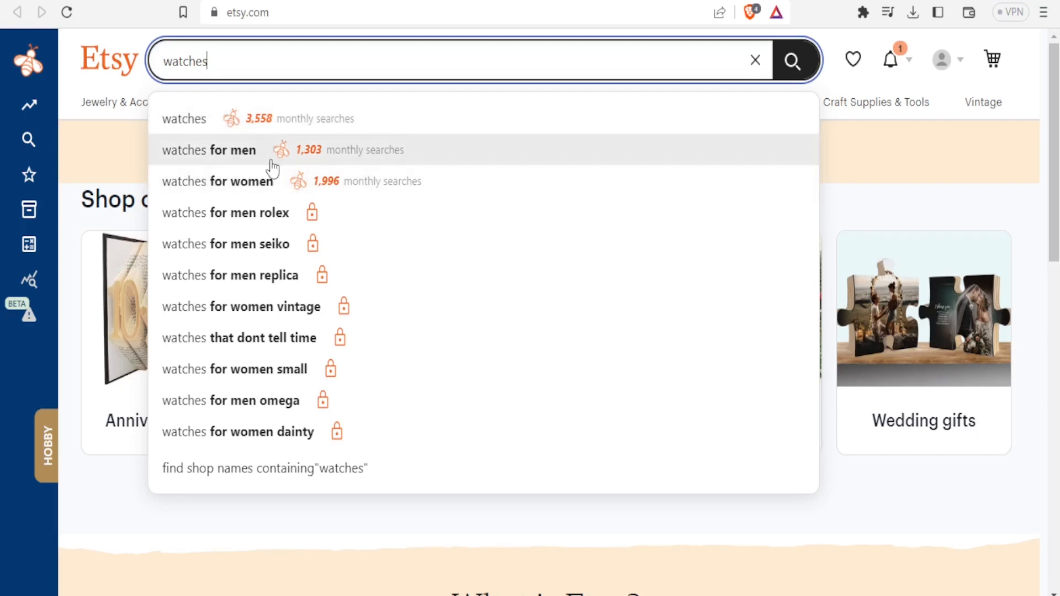
mouse_move(322, 164)
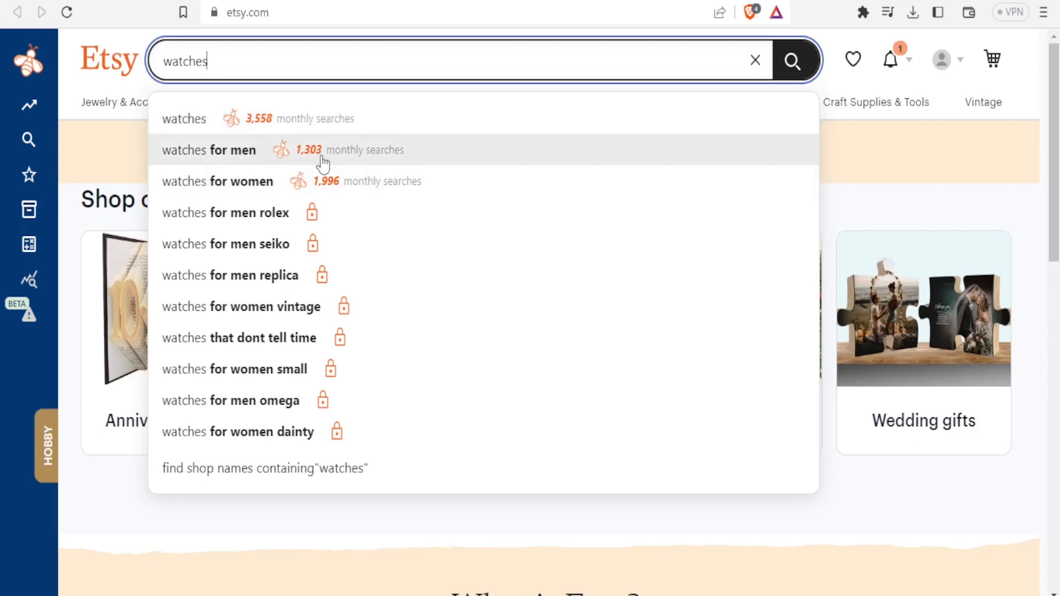
mouse_move(231, 187)
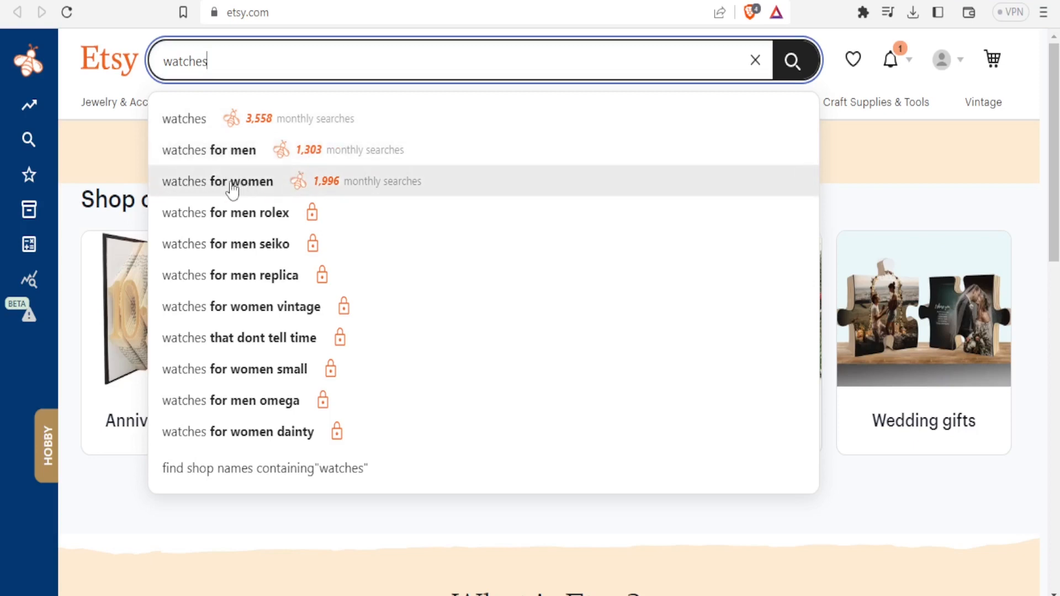
mouse_move(284, 187)
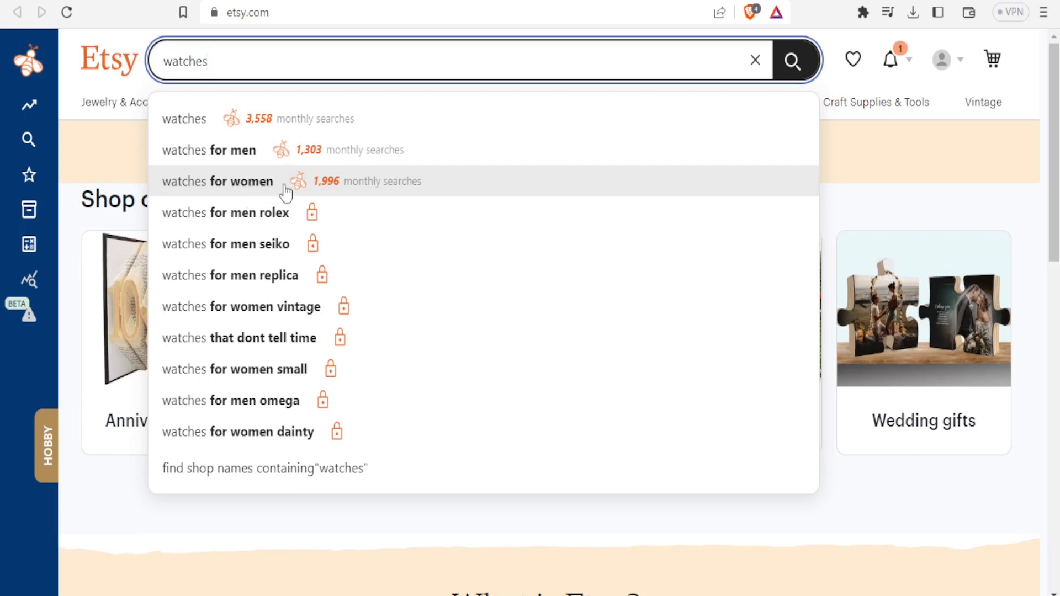
mouse_move(239, 152)
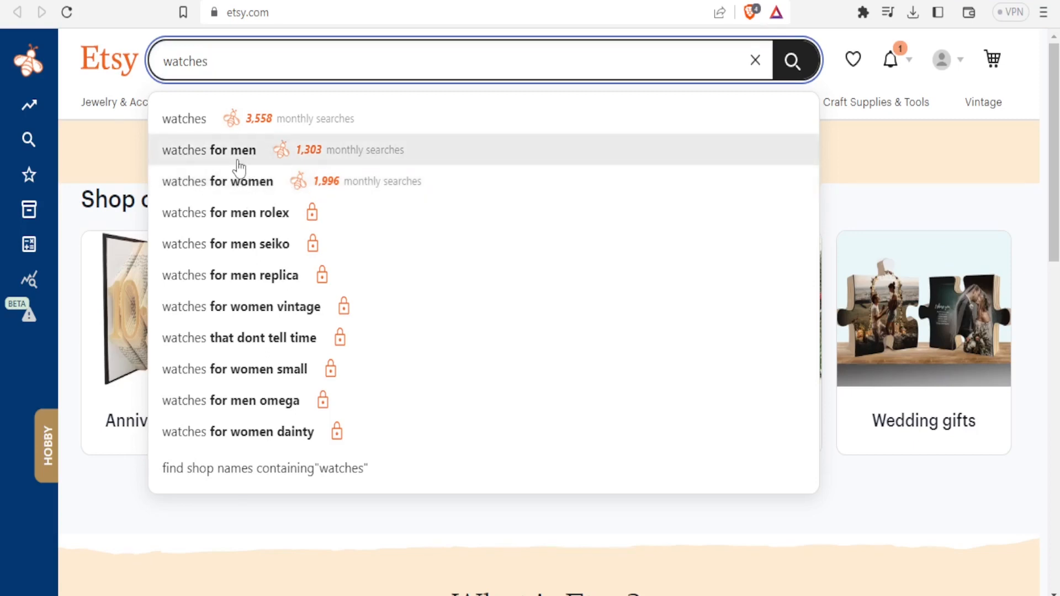
mouse_move(267, 170)
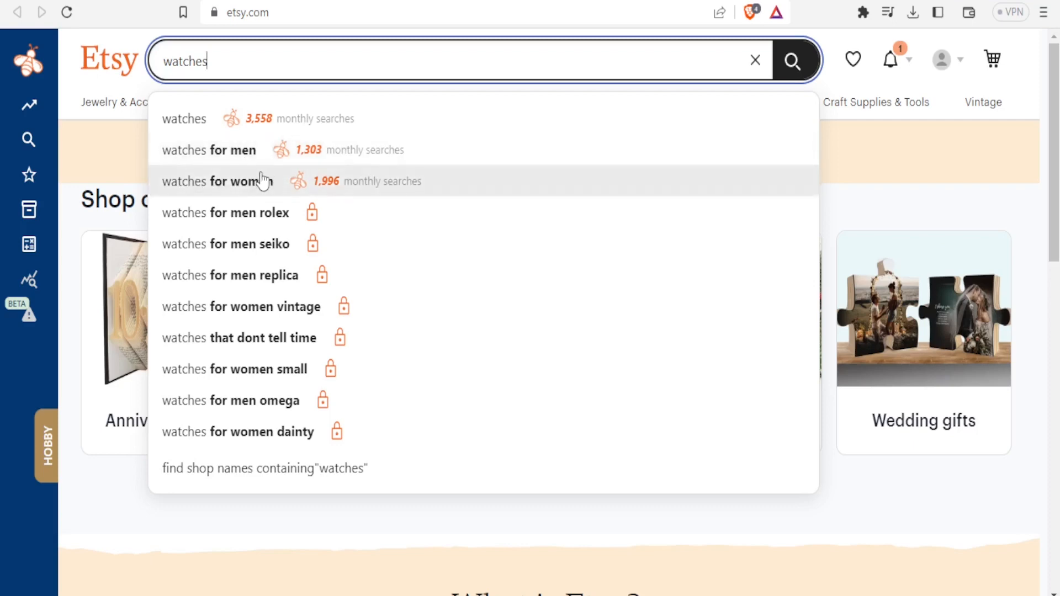
mouse_move(254, 186)
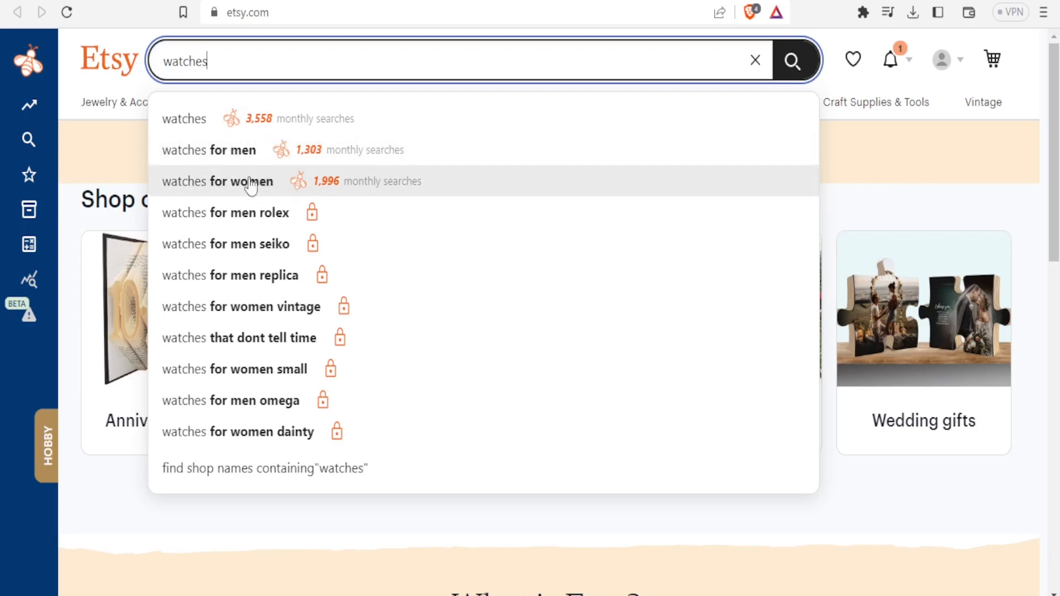
mouse_move(228, 181)
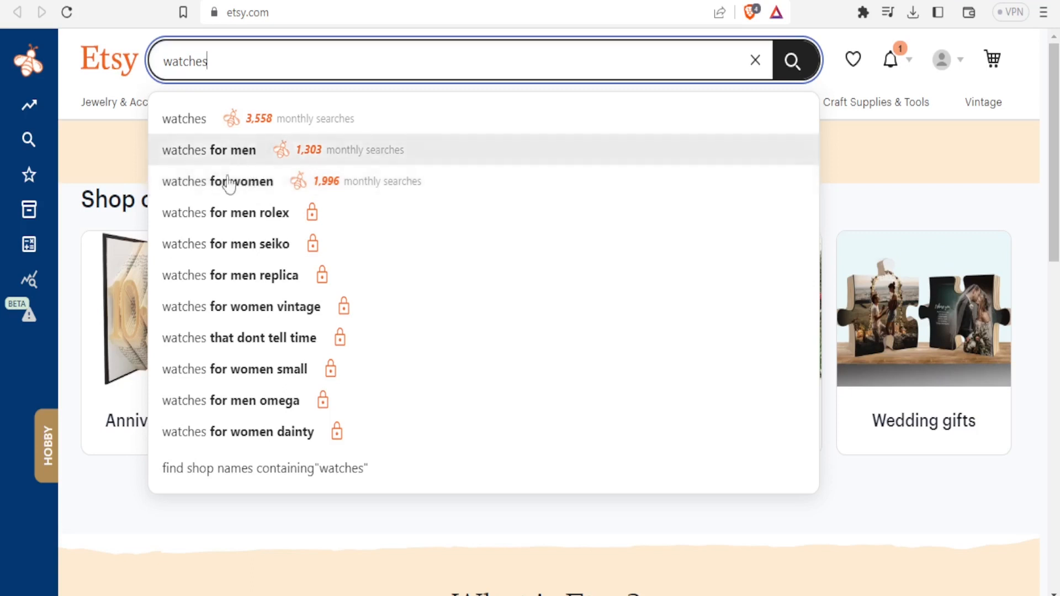
mouse_move(243, 189)
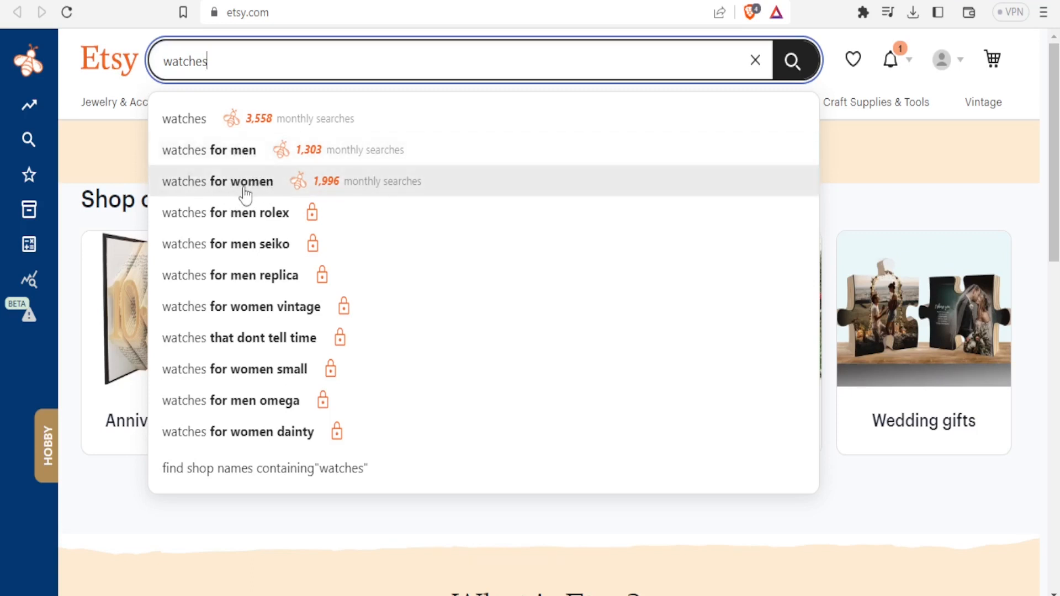
mouse_move(272, 194)
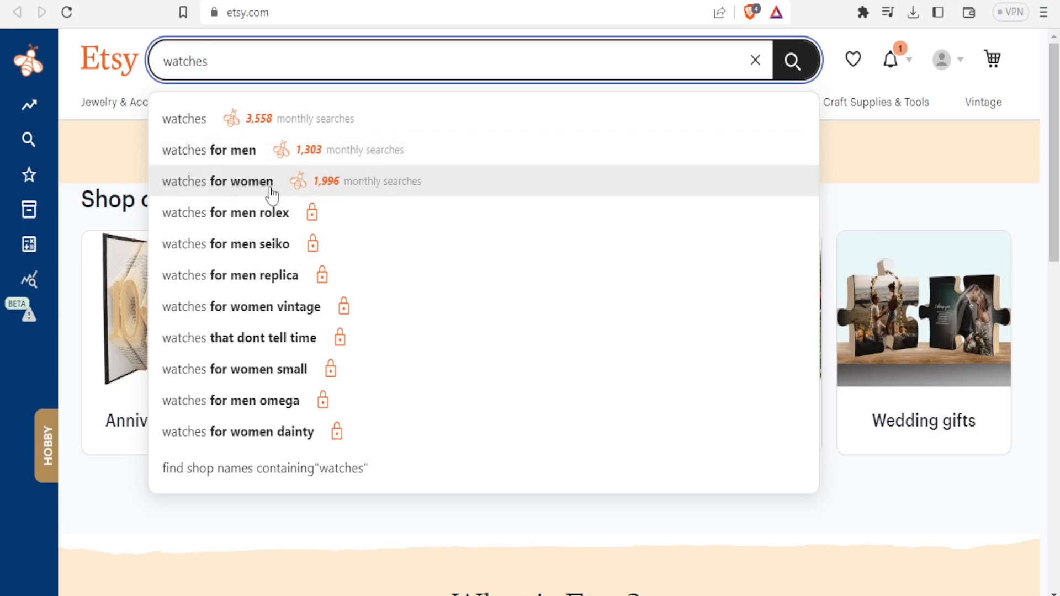
key(Backspace)
text(sh)
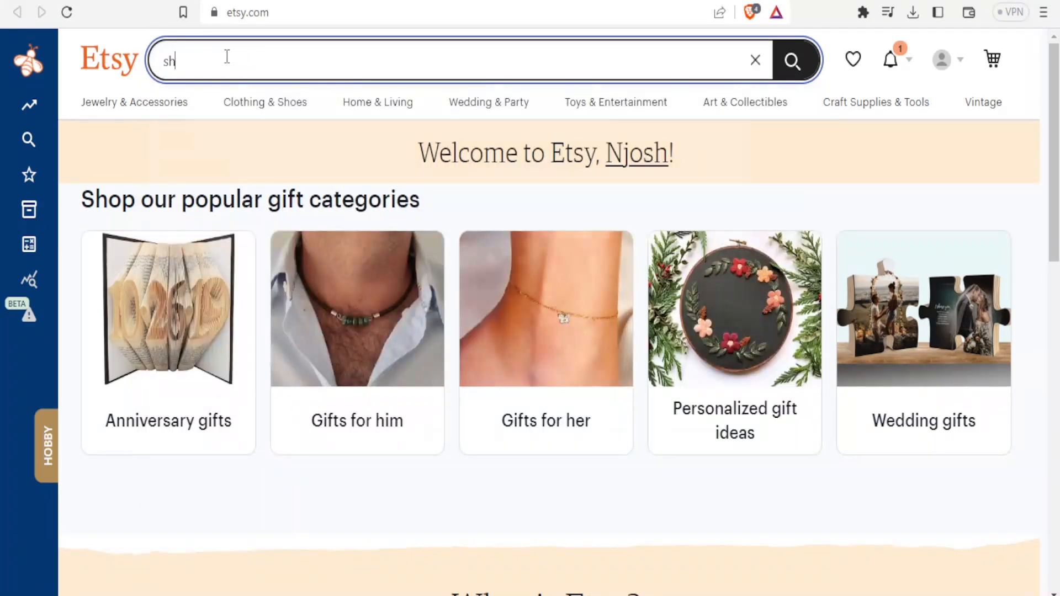
Step: Enter 'shirts' to compare suggestion volumes like shirts for women at 3,297, then clear the query
text(irts)
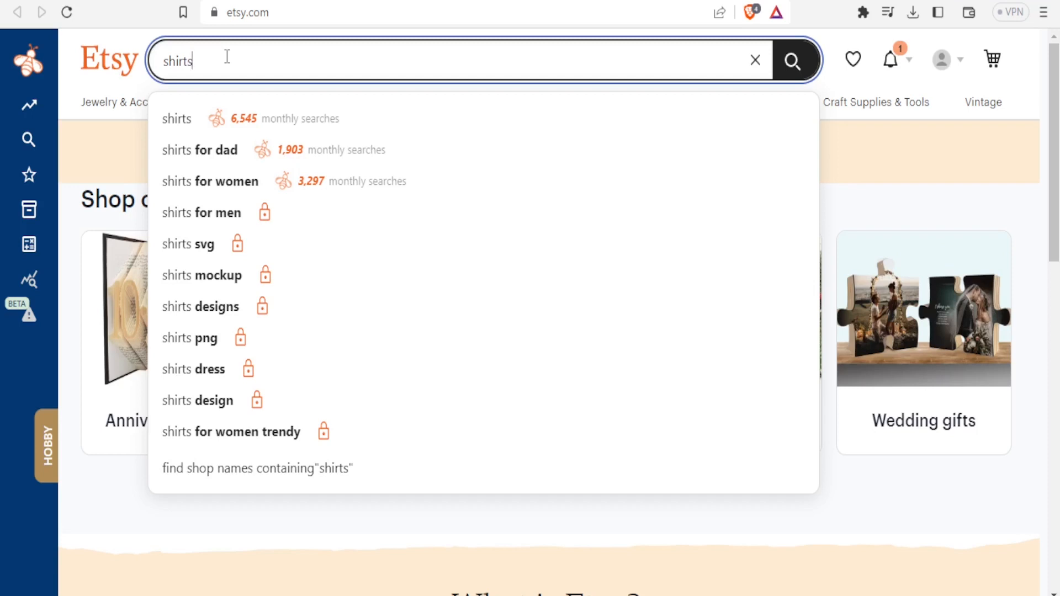
mouse_move(209, 118)
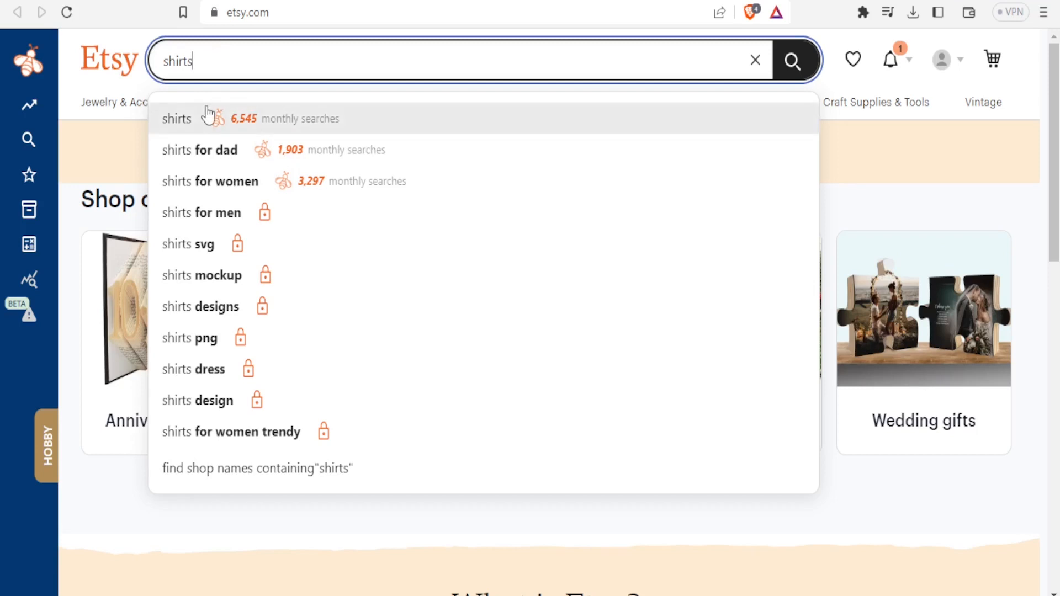
mouse_move(241, 137)
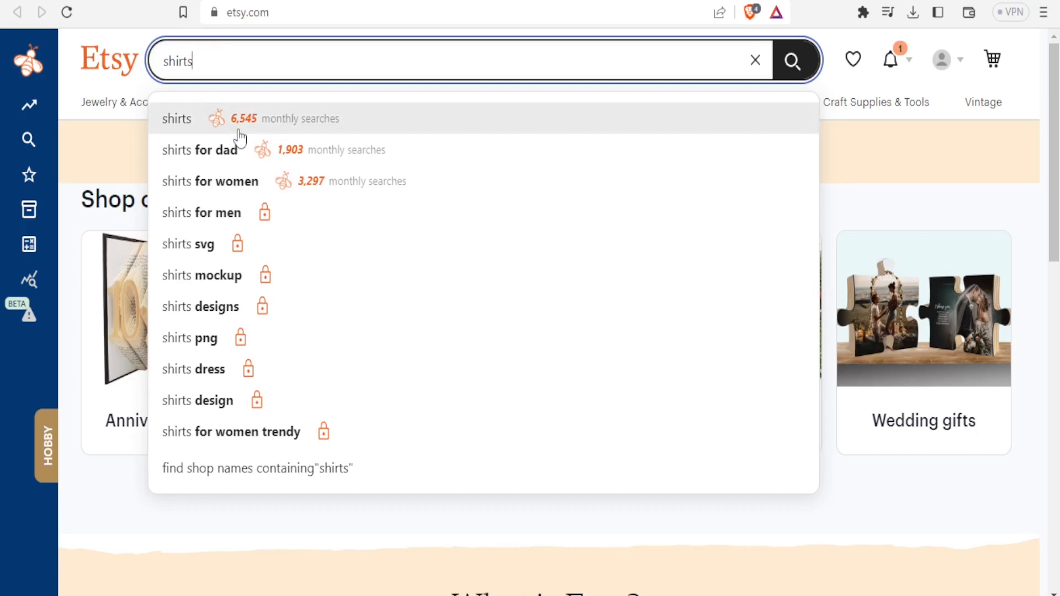
mouse_move(279, 136)
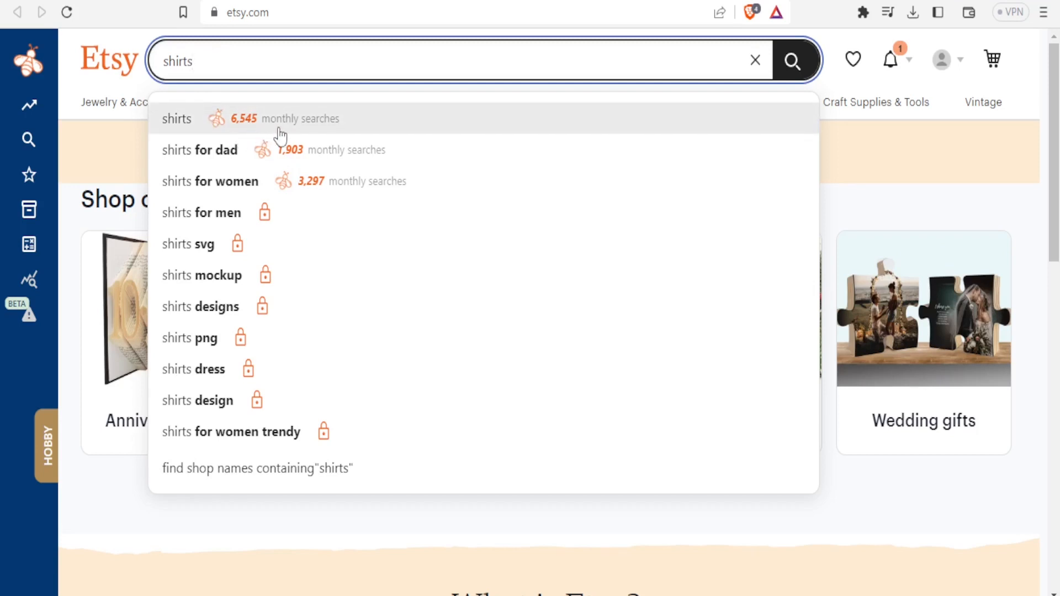
mouse_move(216, 162)
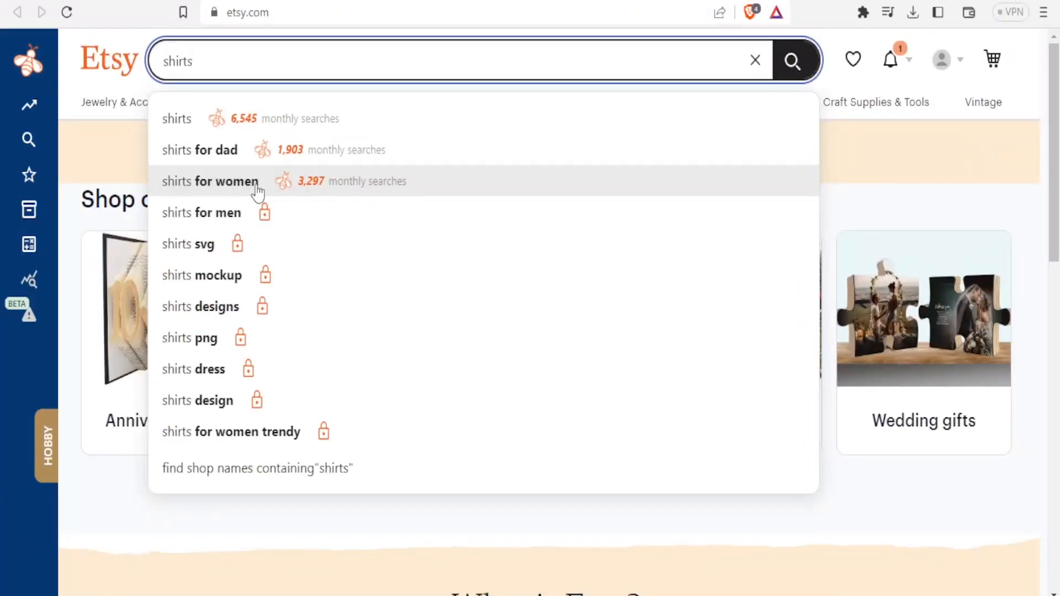
mouse_move(308, 193)
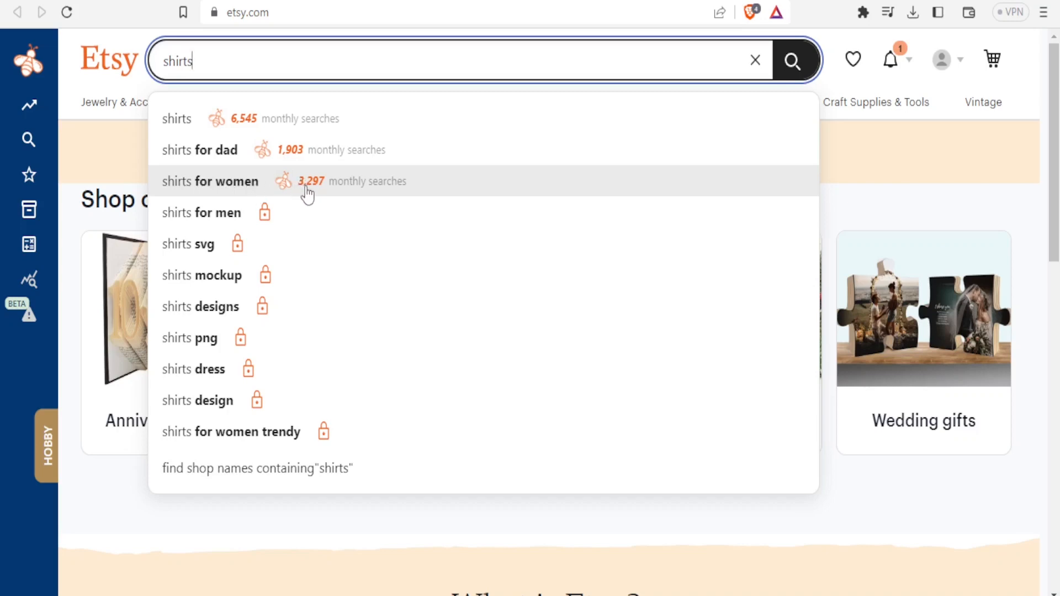
mouse_move(321, 197)
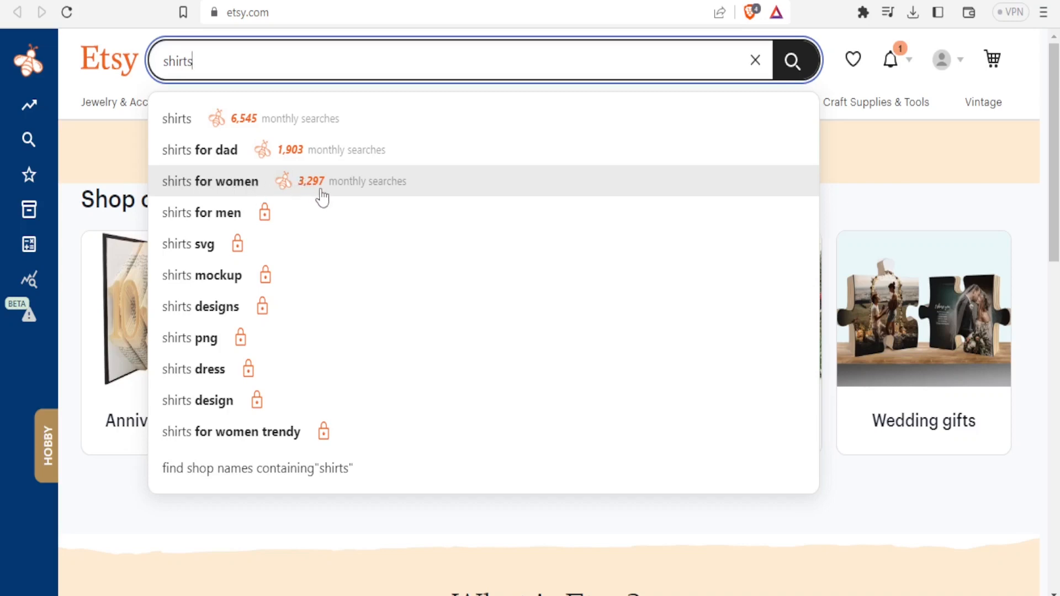
mouse_move(318, 200)
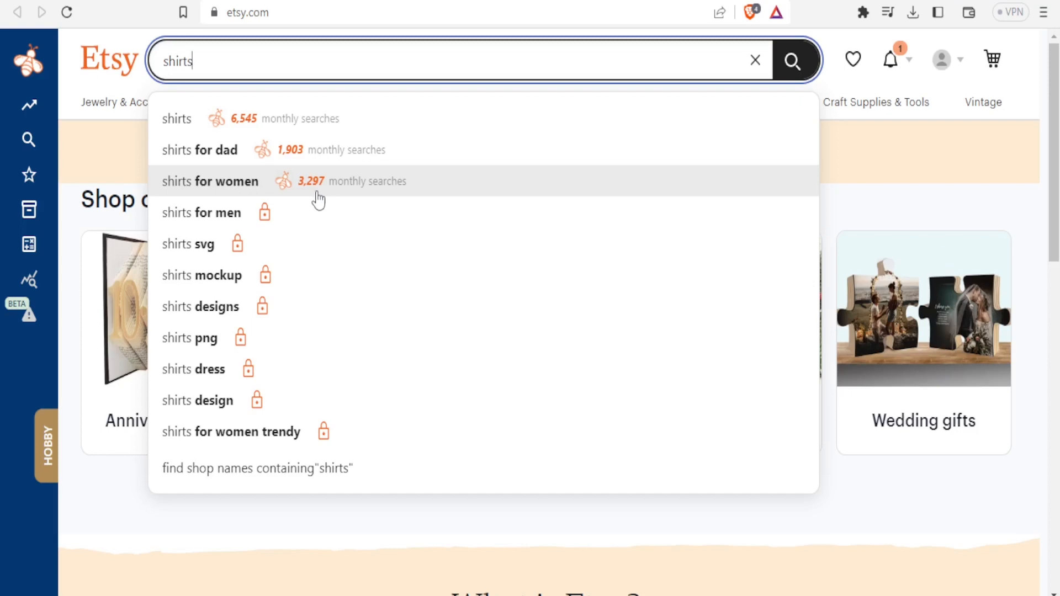
mouse_move(296, 160)
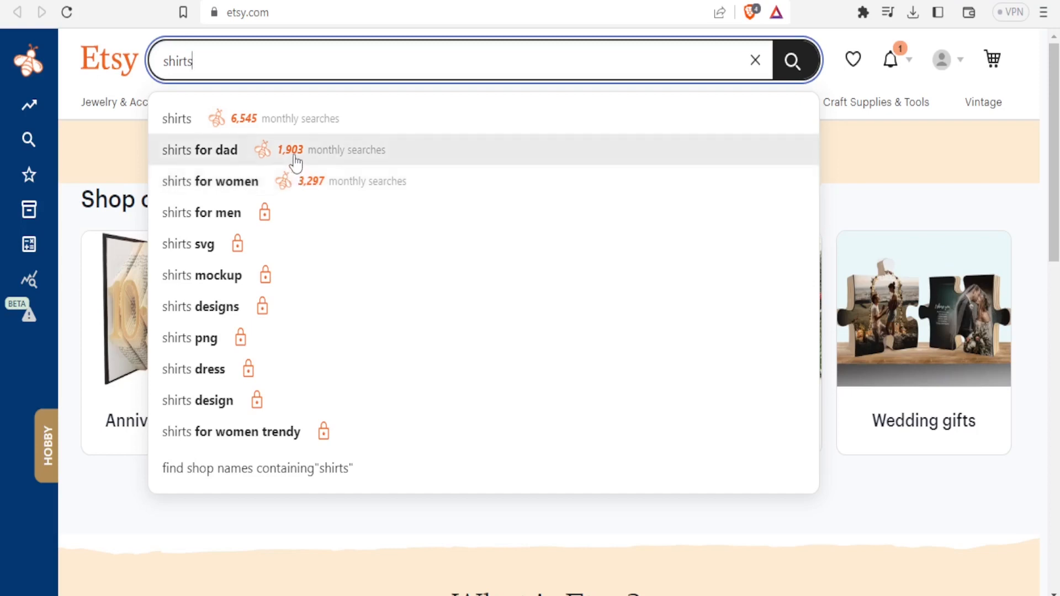
mouse_move(254, 196)
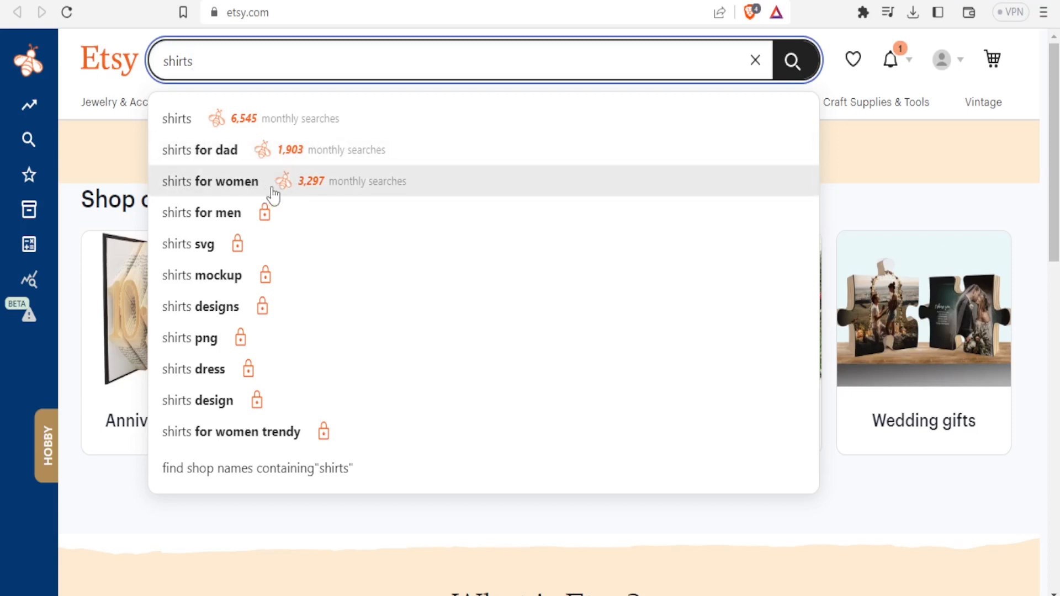
mouse_move(242, 59)
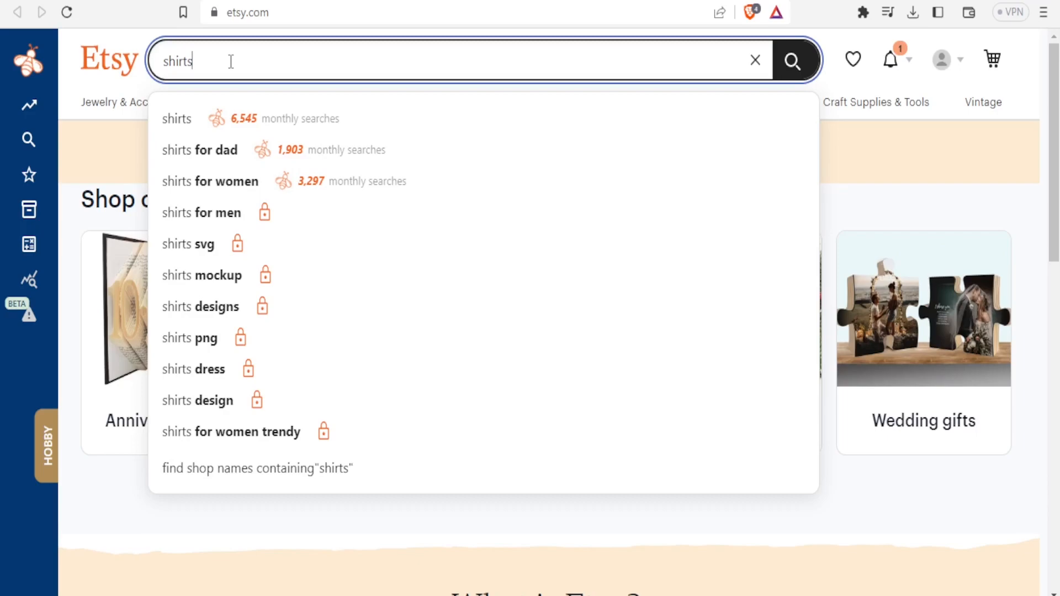
click(754, 60)
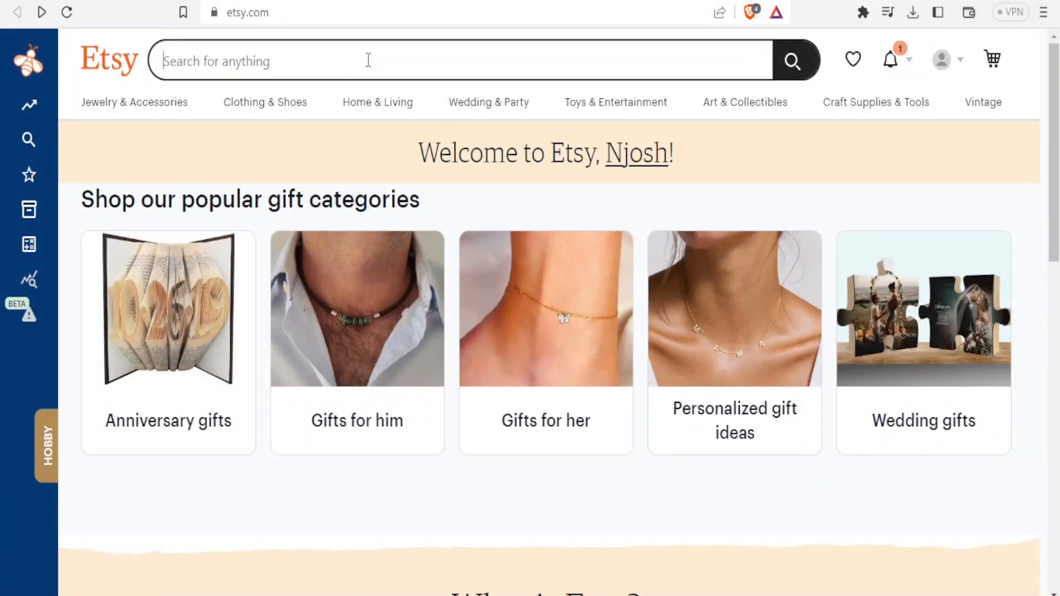
Step: Enter 'tshirts' to see suggestion volumes, with tshirts at 4,550, and run the search
text(tshi)
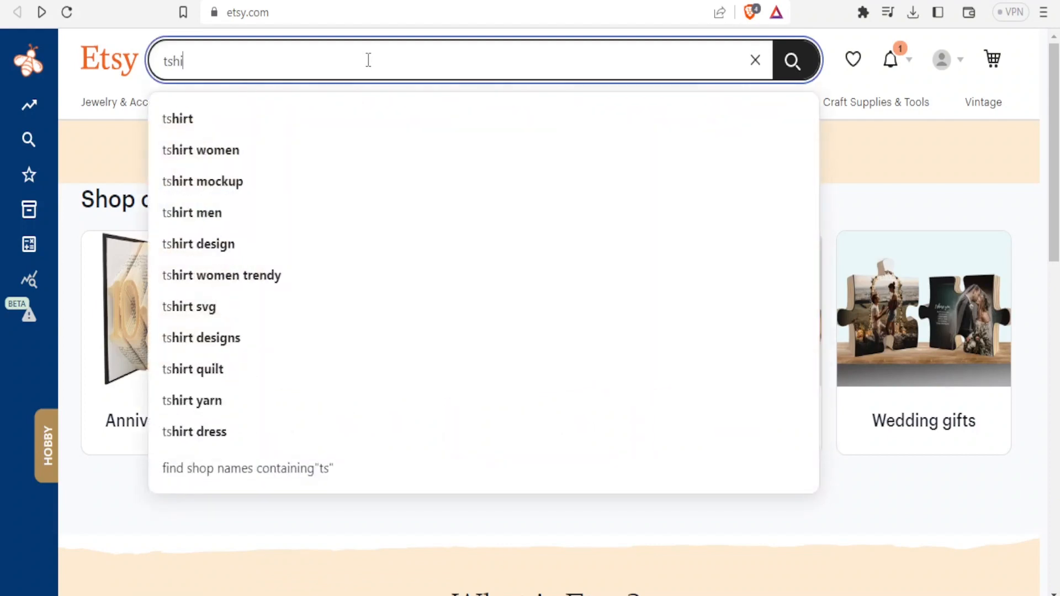
text(rts)
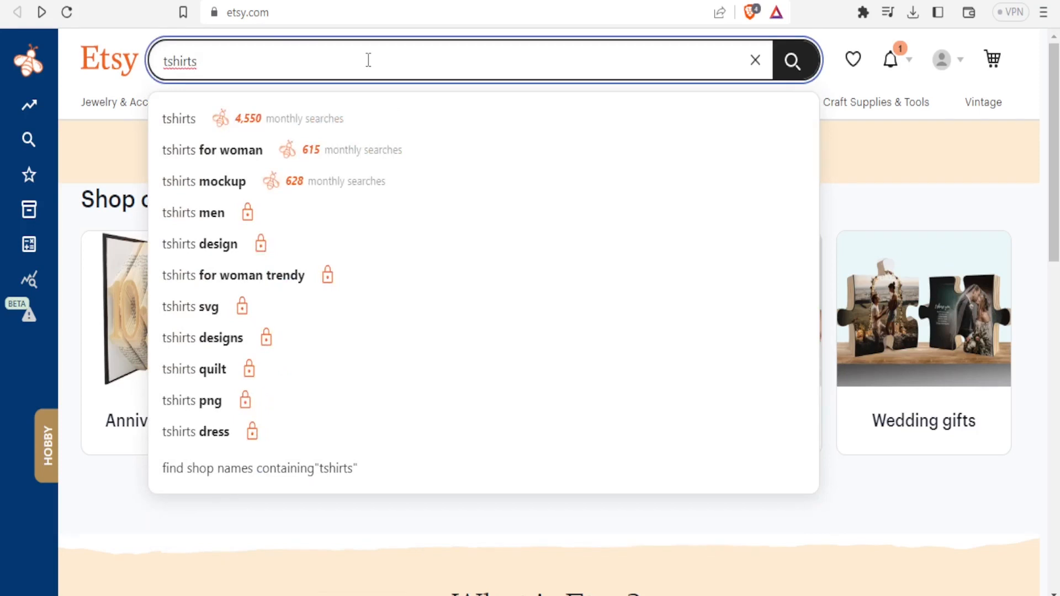
mouse_move(270, 118)
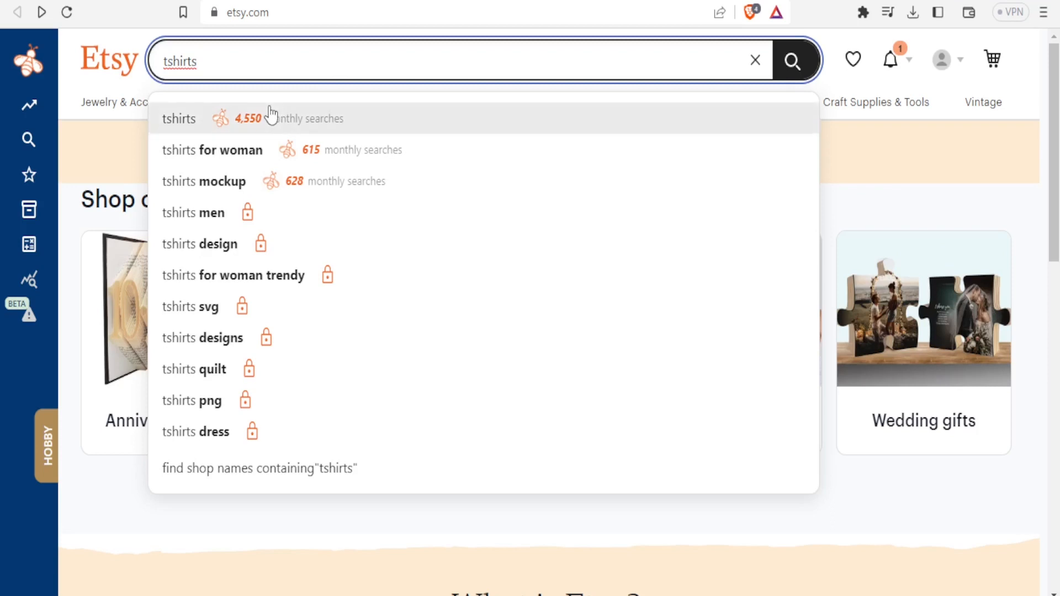
mouse_move(280, 127)
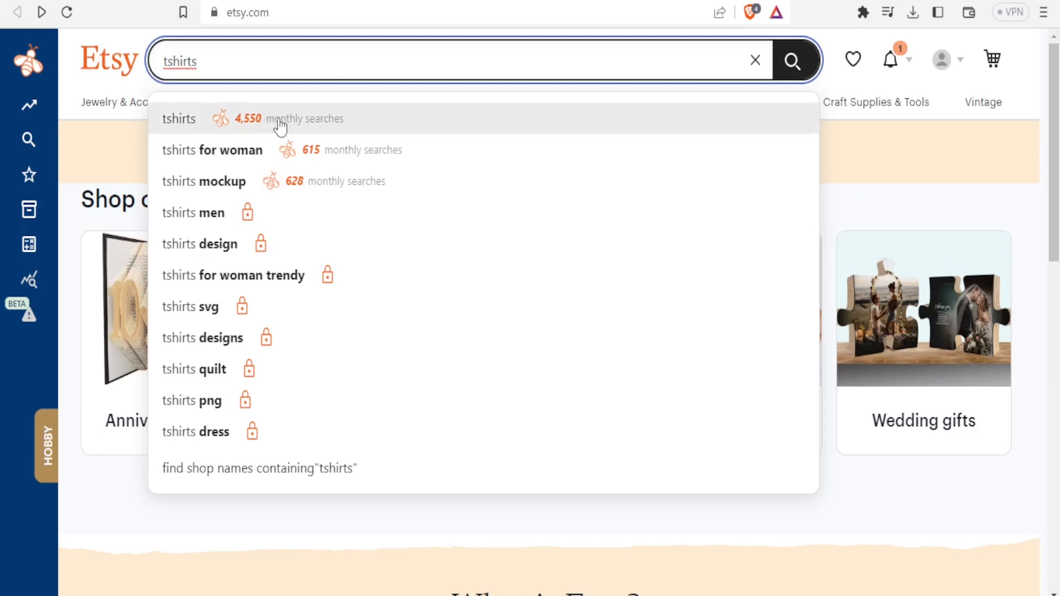
mouse_move(301, 185)
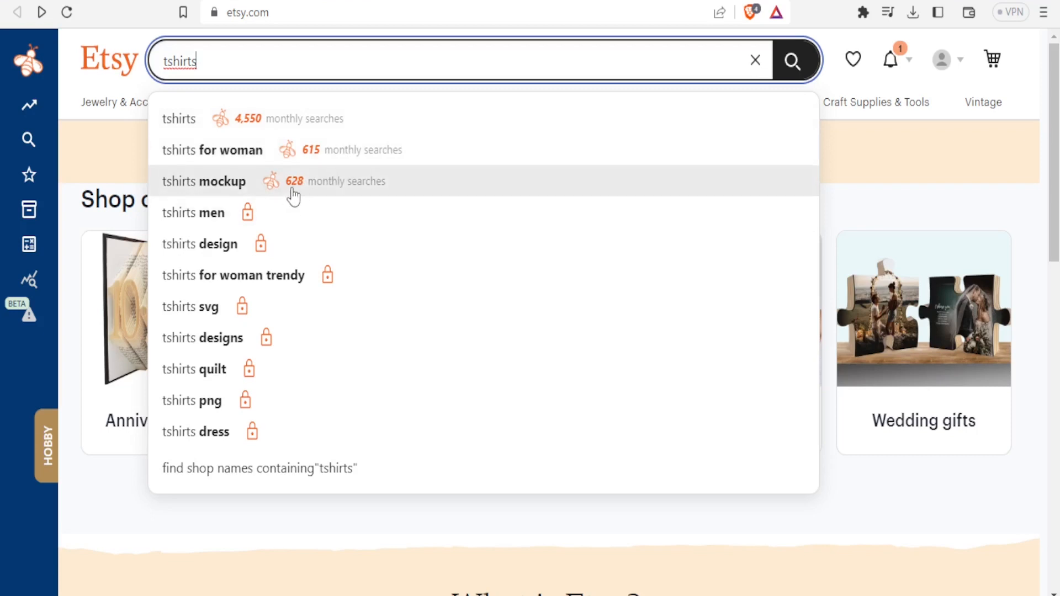
mouse_move(309, 178)
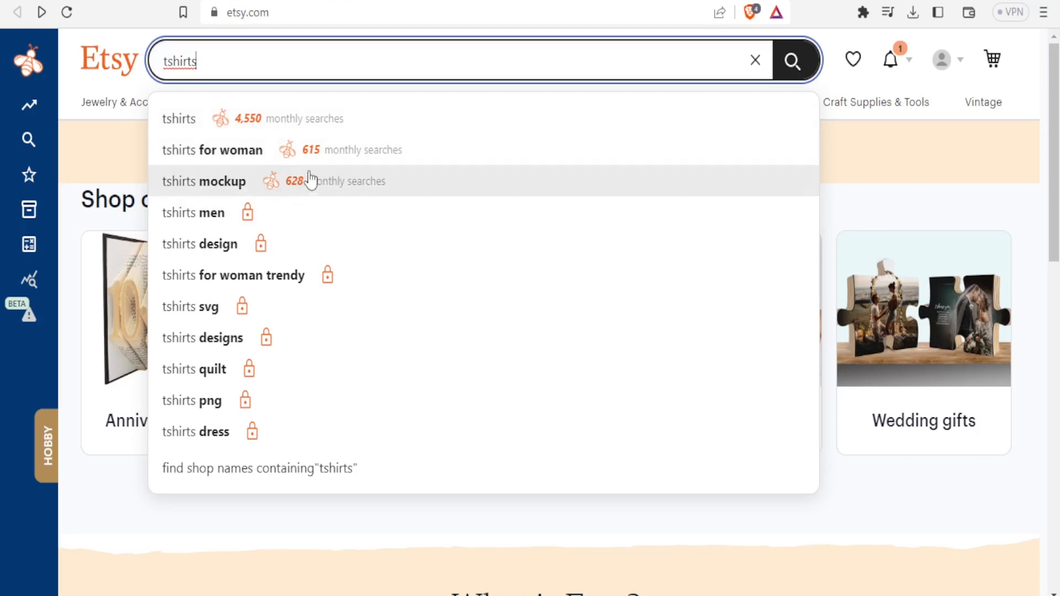
mouse_move(316, 155)
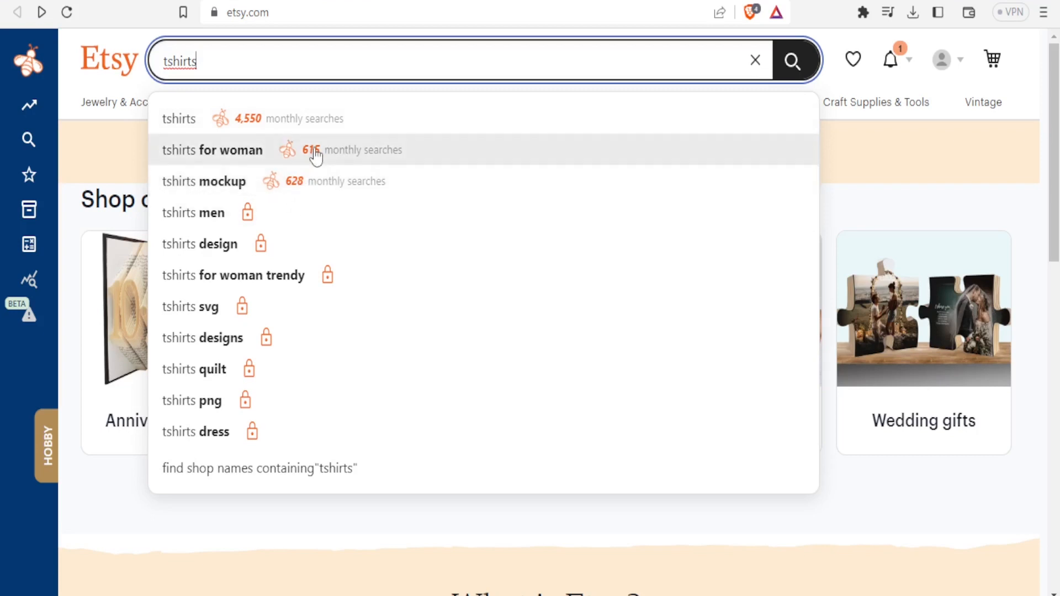
mouse_move(297, 164)
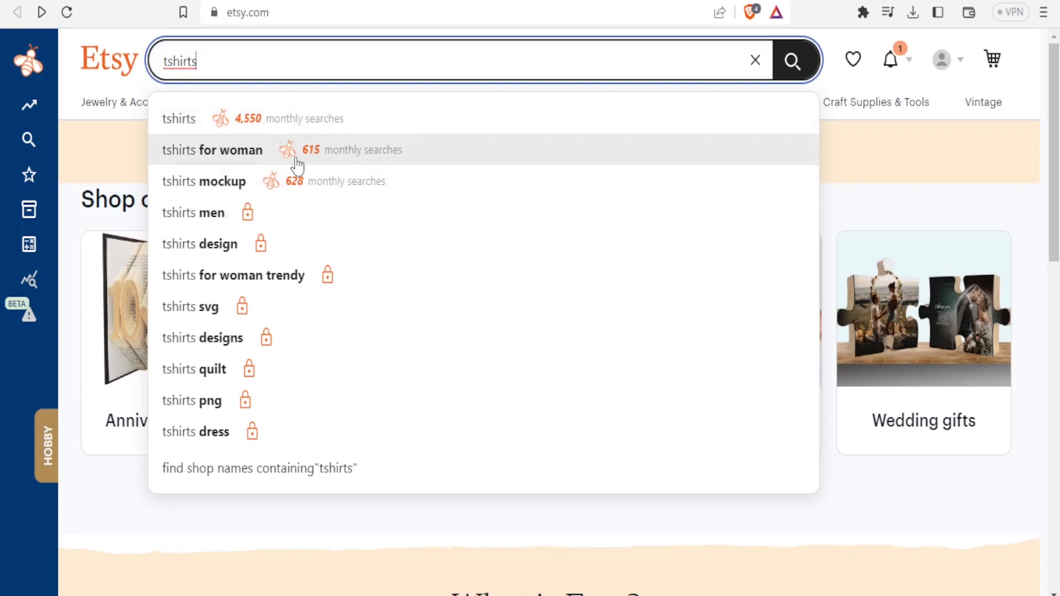
click(28, 62)
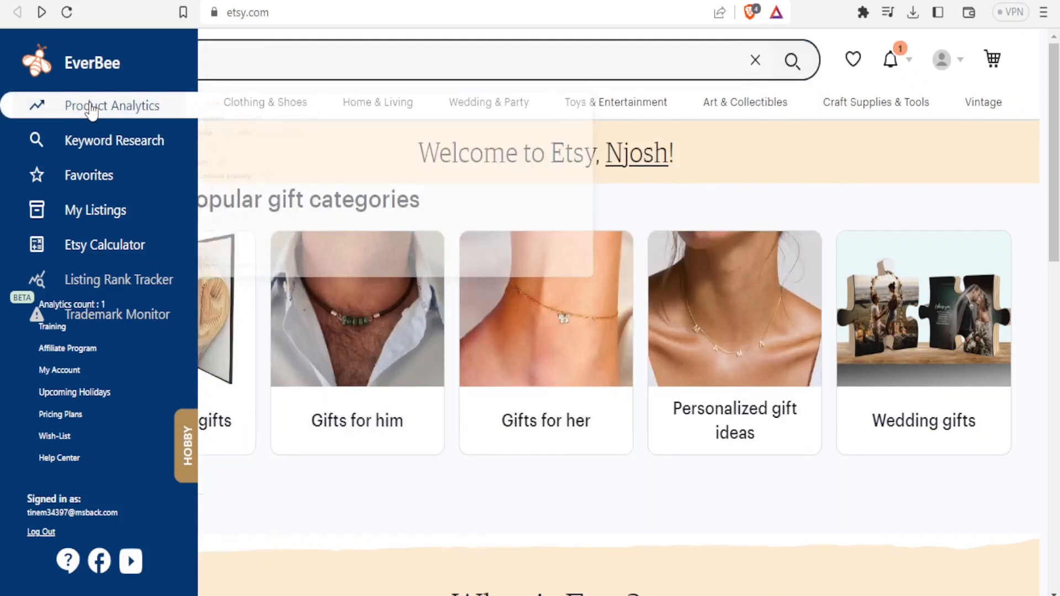
click(113, 106)
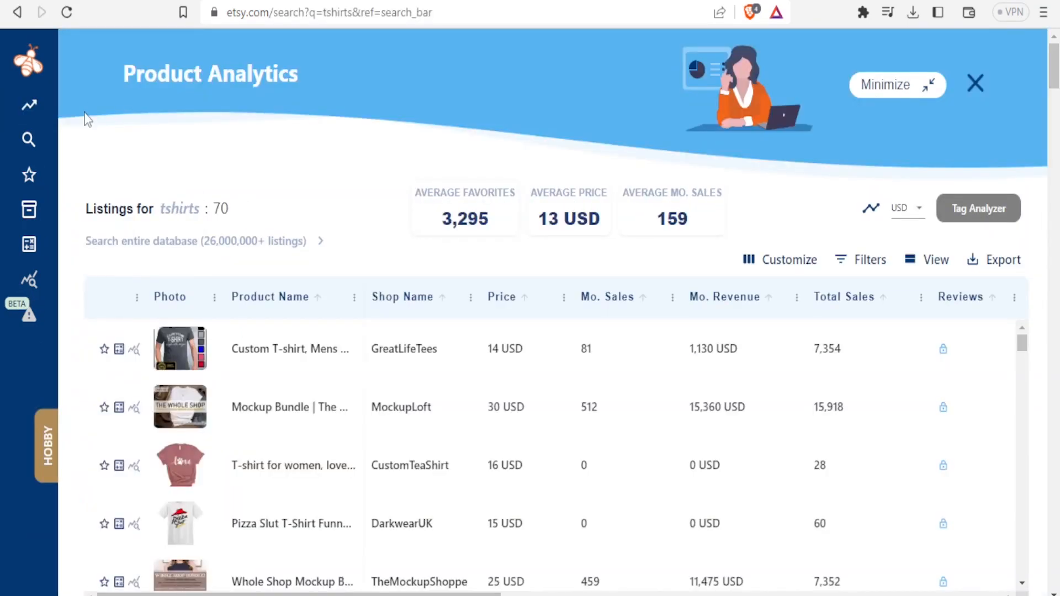
mouse_move(80, 178)
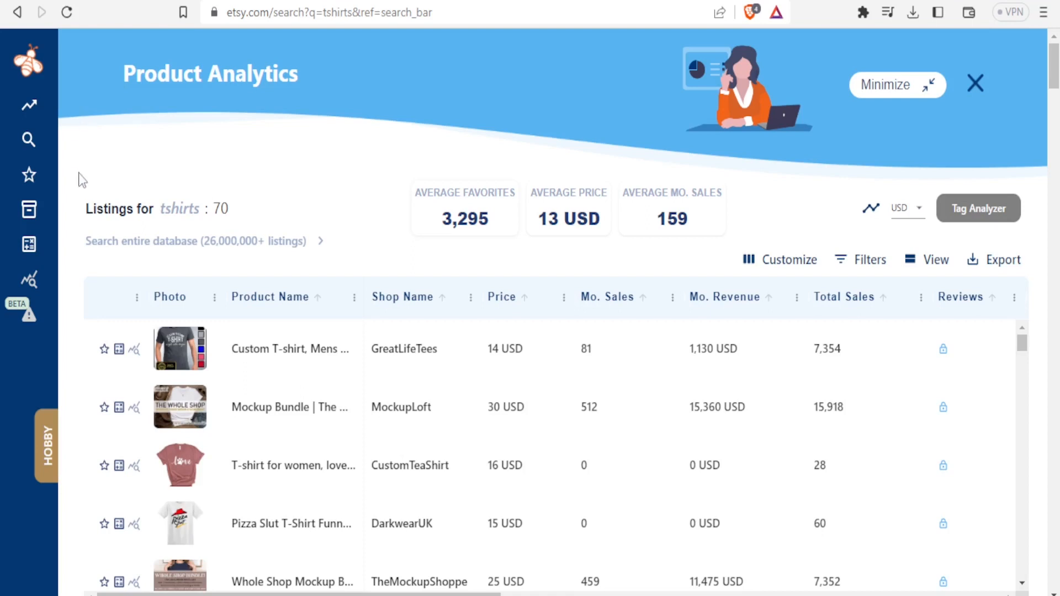
mouse_move(178, 226)
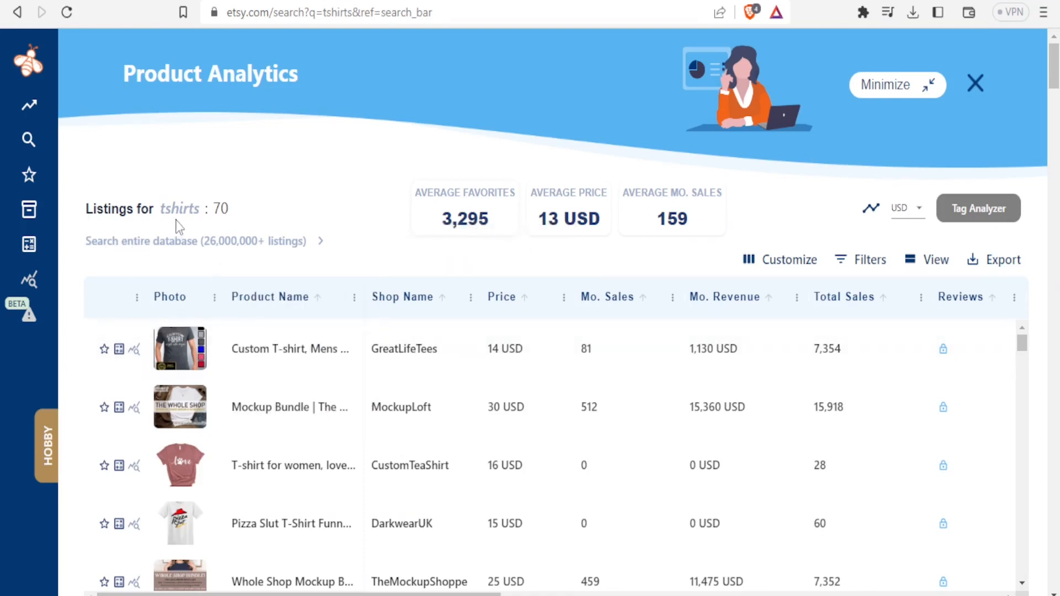
mouse_move(226, 215)
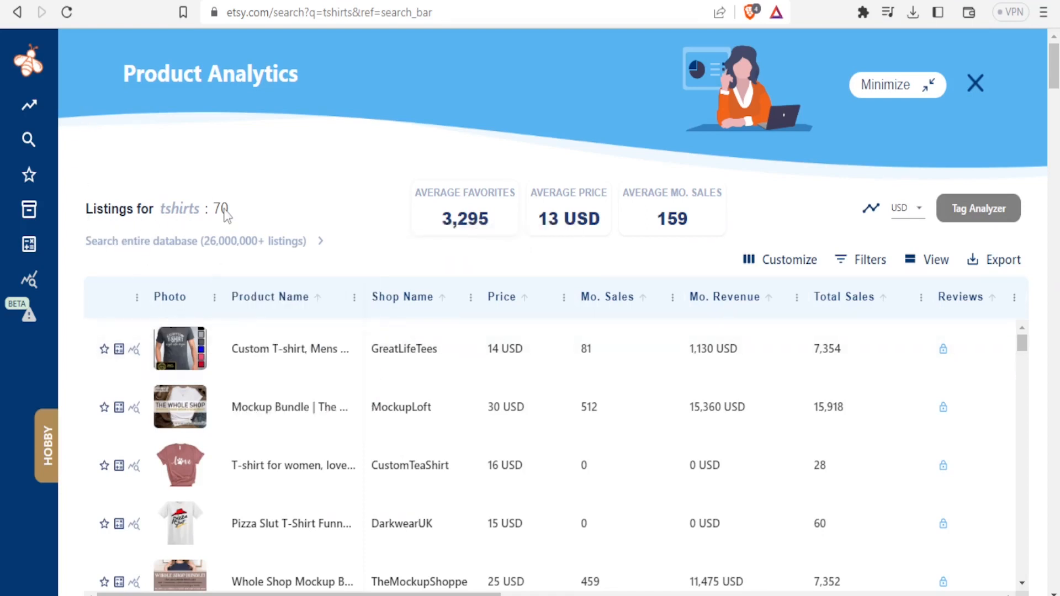
mouse_move(234, 227)
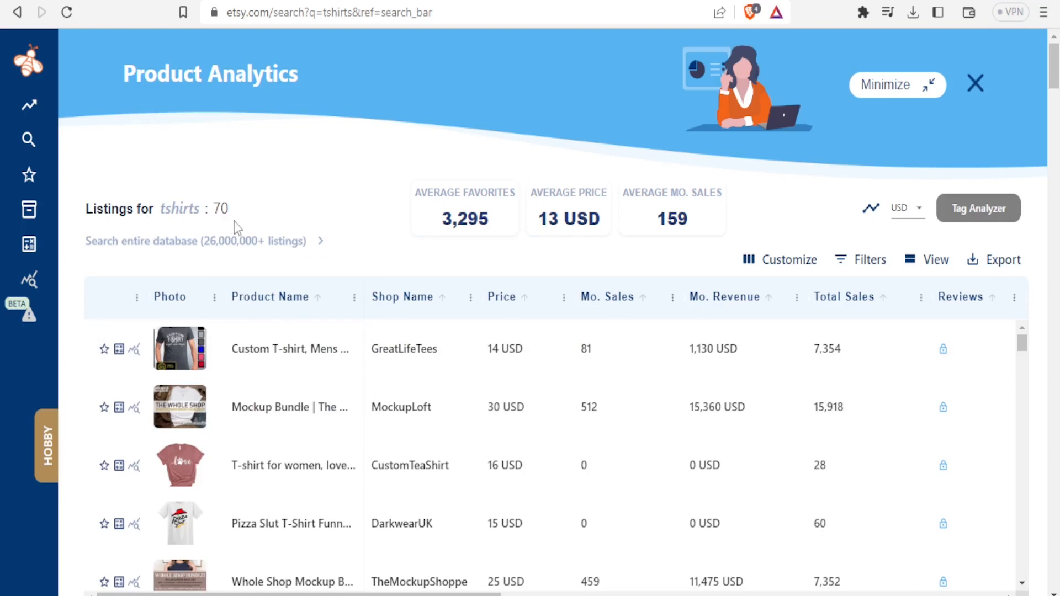
mouse_move(351, 203)
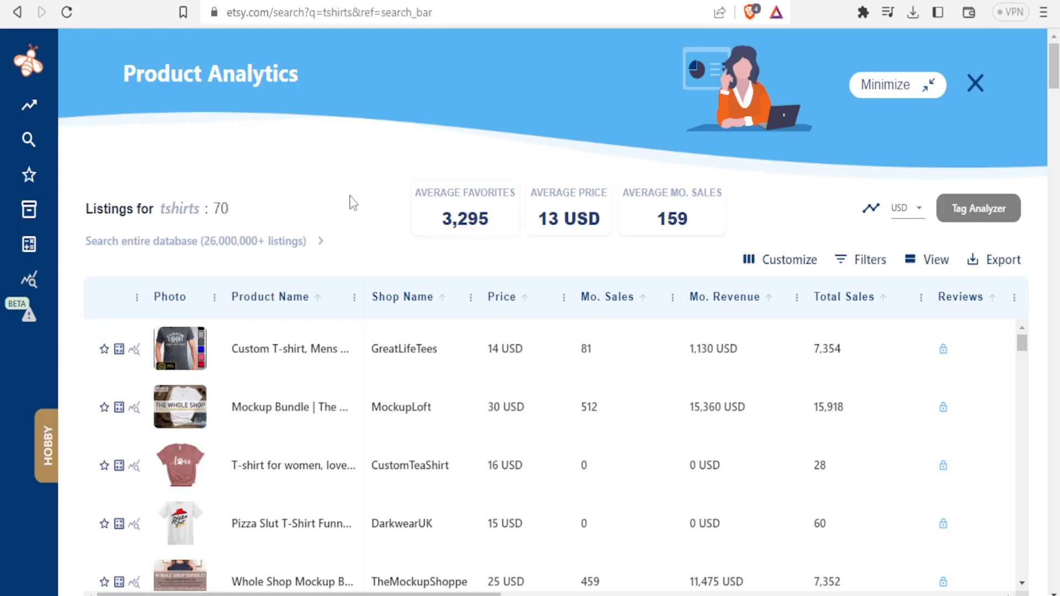
mouse_move(462, 239)
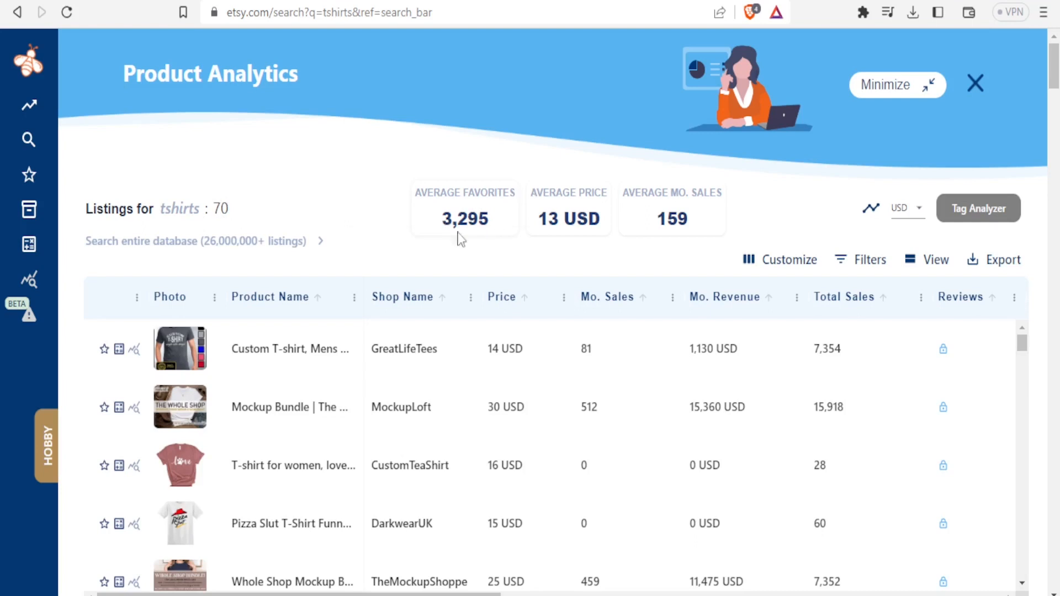
mouse_move(553, 197)
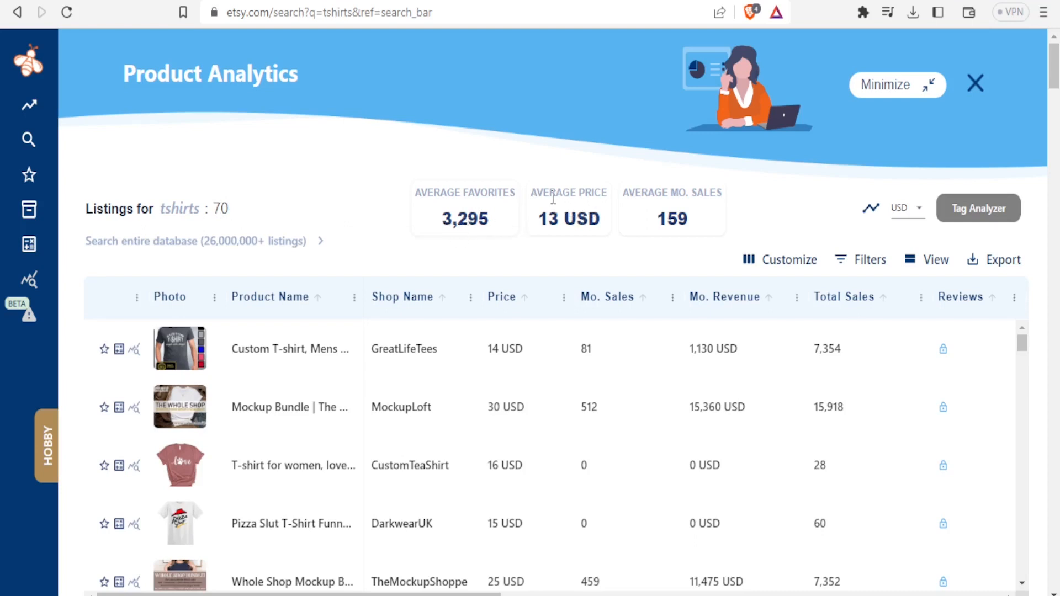
mouse_move(651, 220)
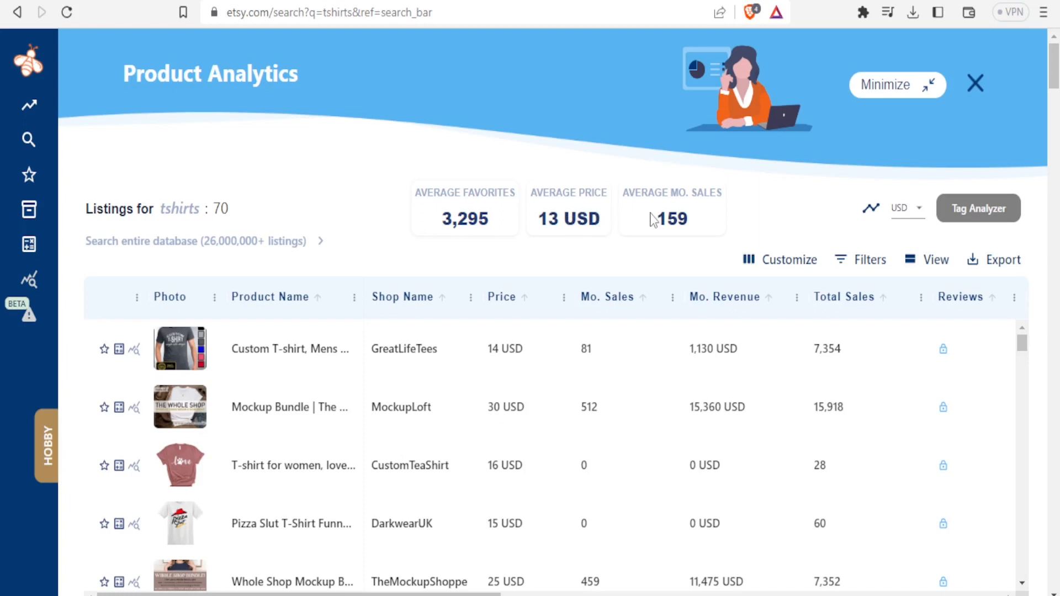
mouse_move(691, 209)
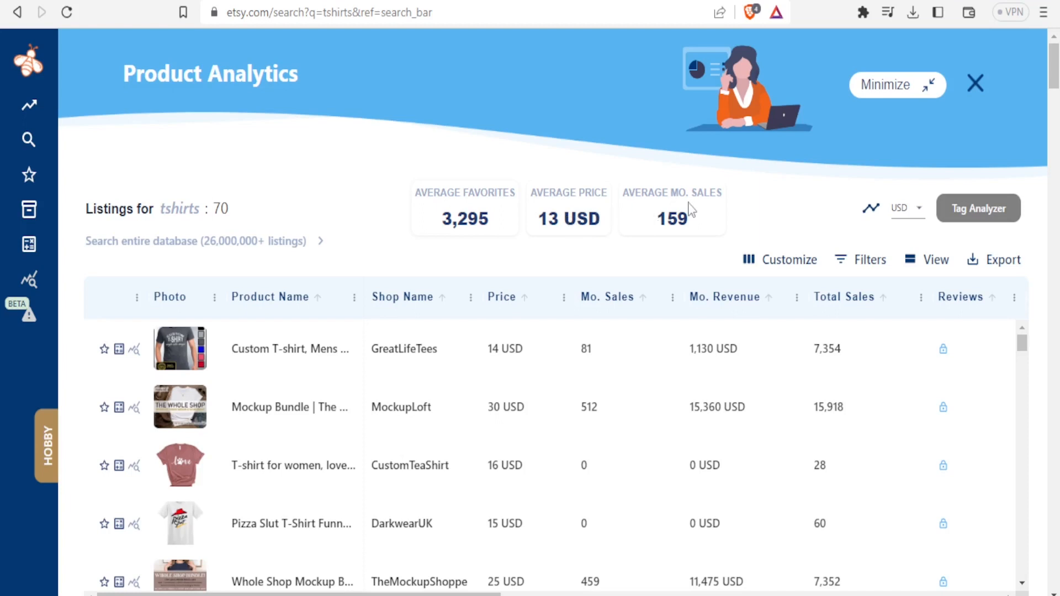
mouse_move(682, 217)
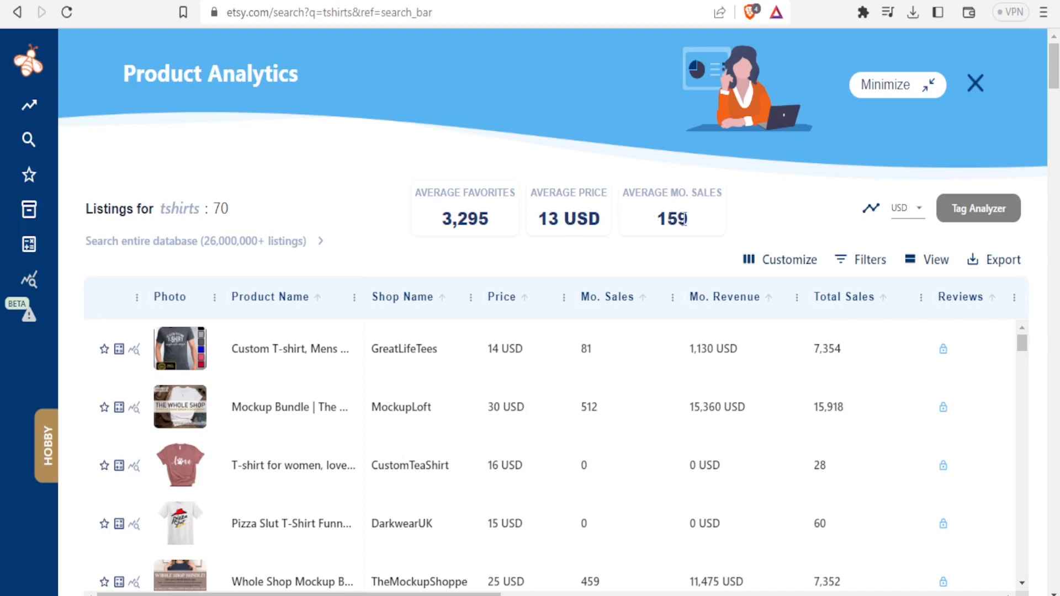
mouse_move(675, 222)
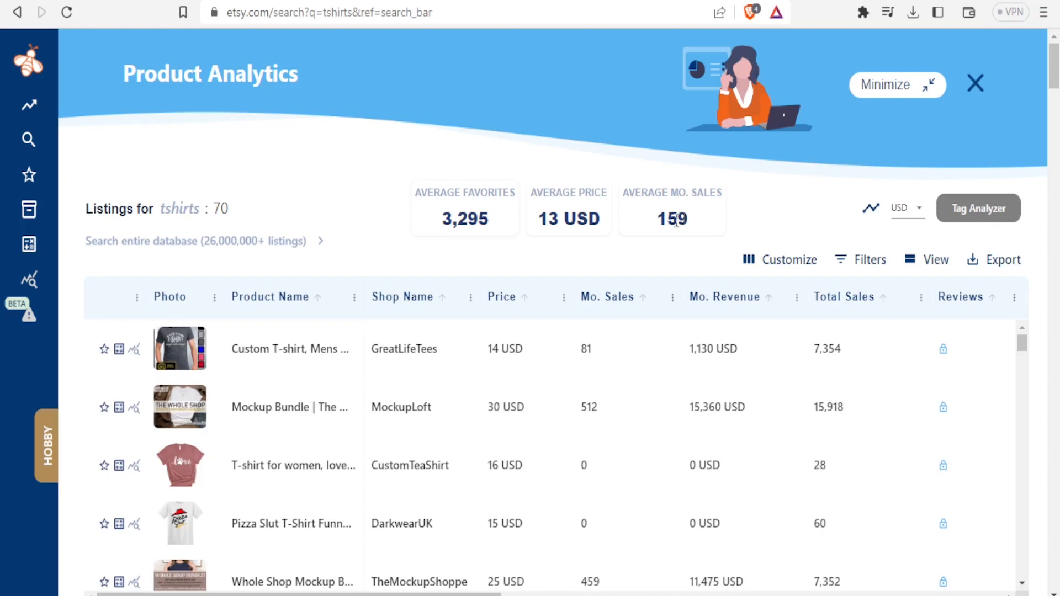
mouse_move(245, 377)
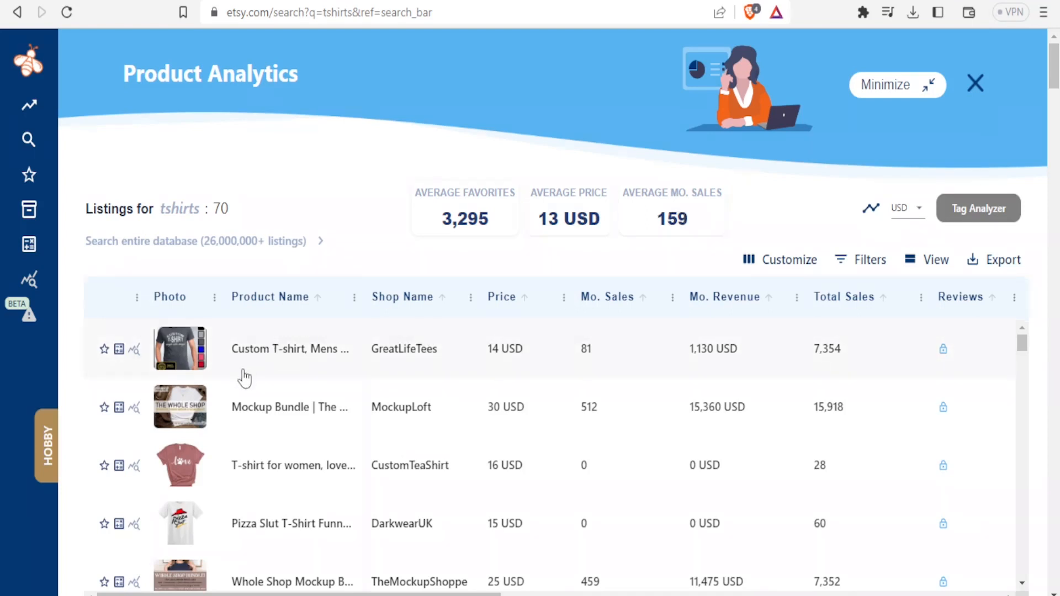
mouse_move(703, 296)
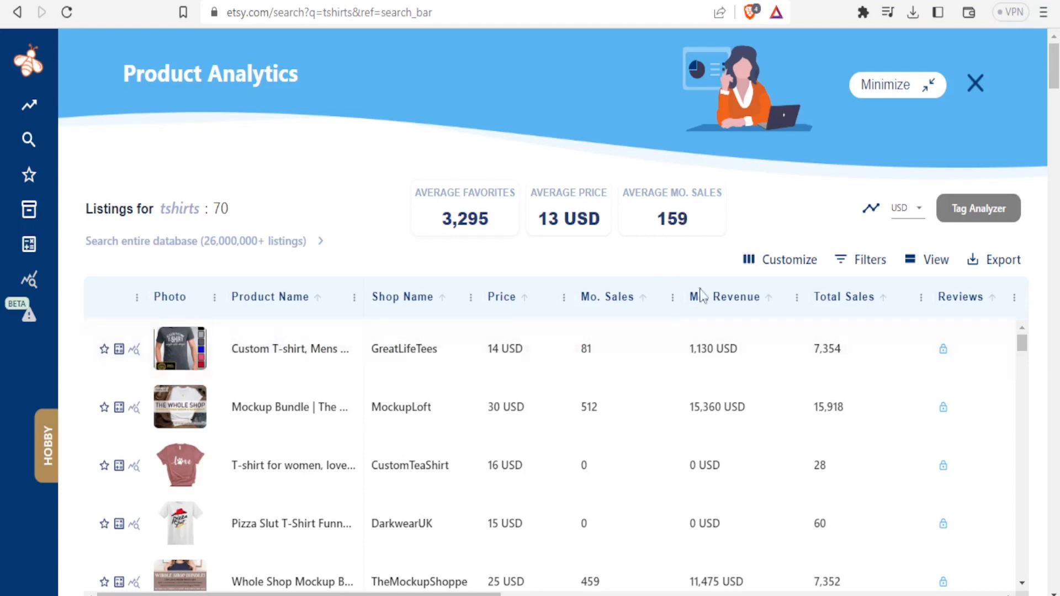
mouse_move(610, 348)
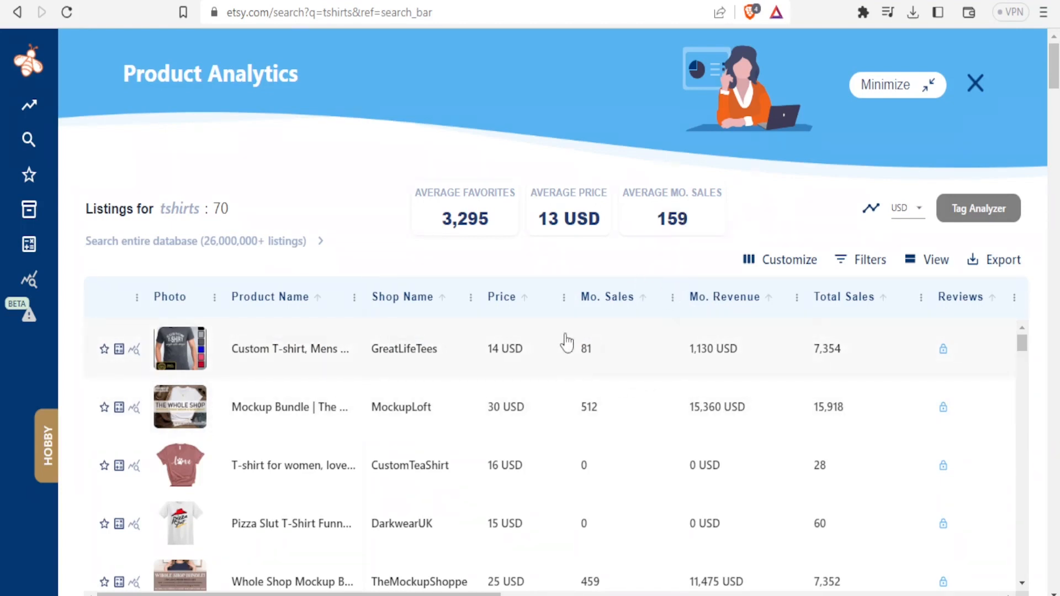
mouse_move(615, 366)
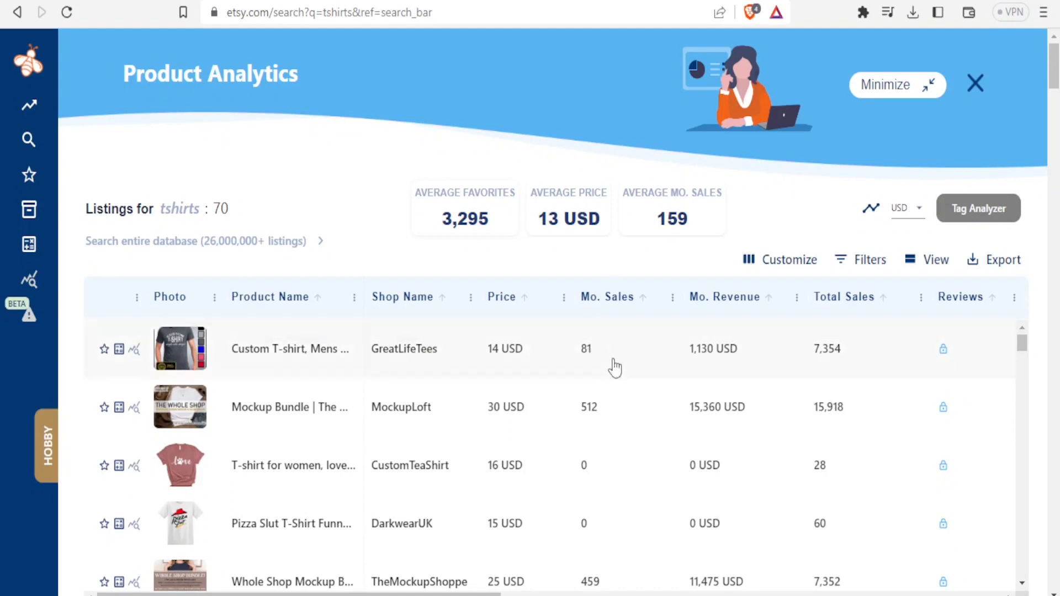
mouse_move(610, 418)
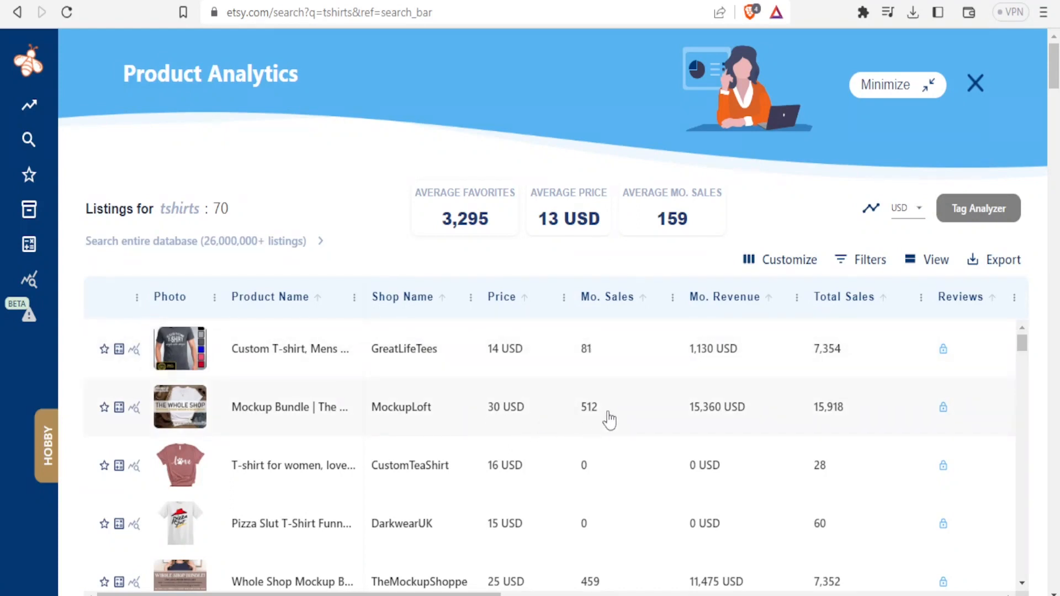
mouse_move(435, 400)
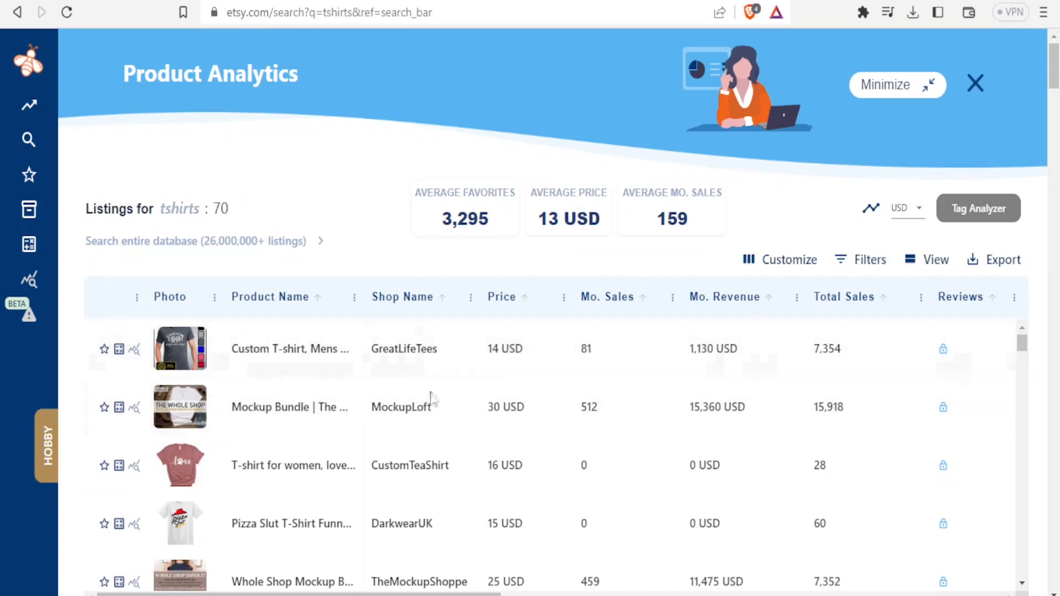
mouse_move(487, 374)
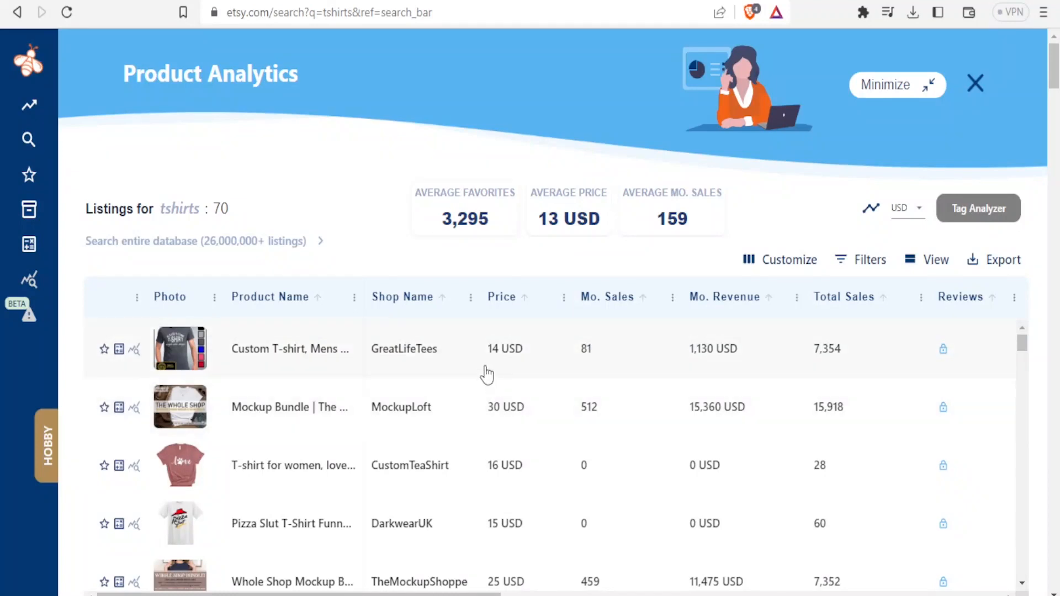
mouse_move(491, 420)
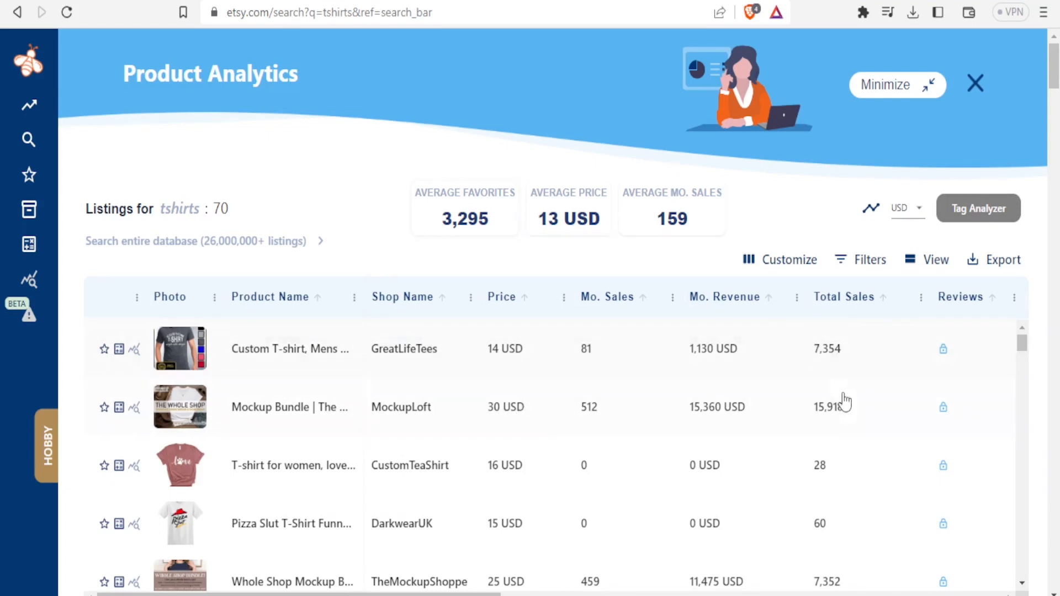
mouse_move(325, 444)
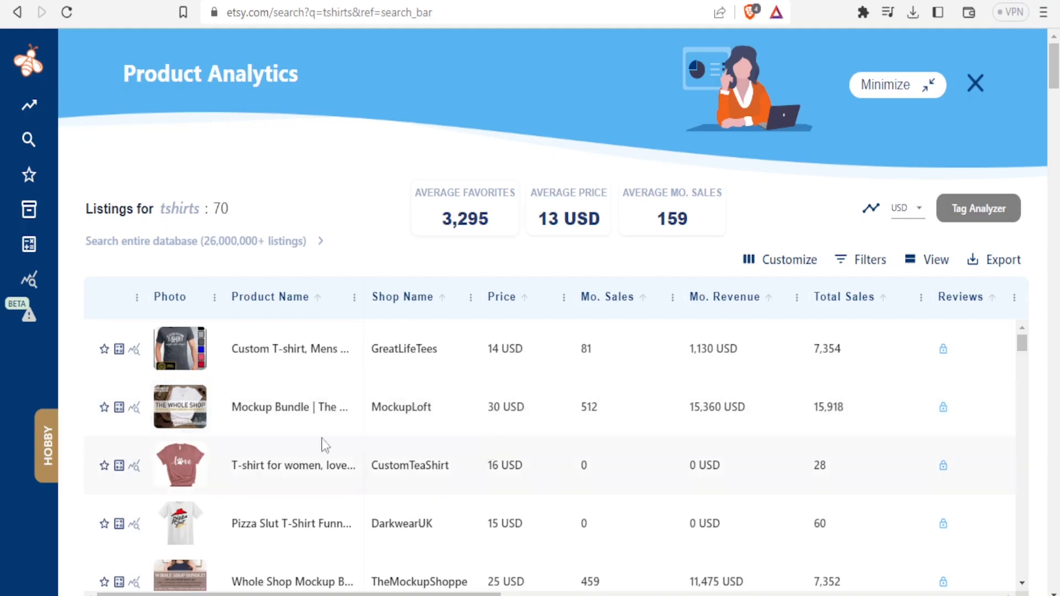
mouse_move(540, 404)
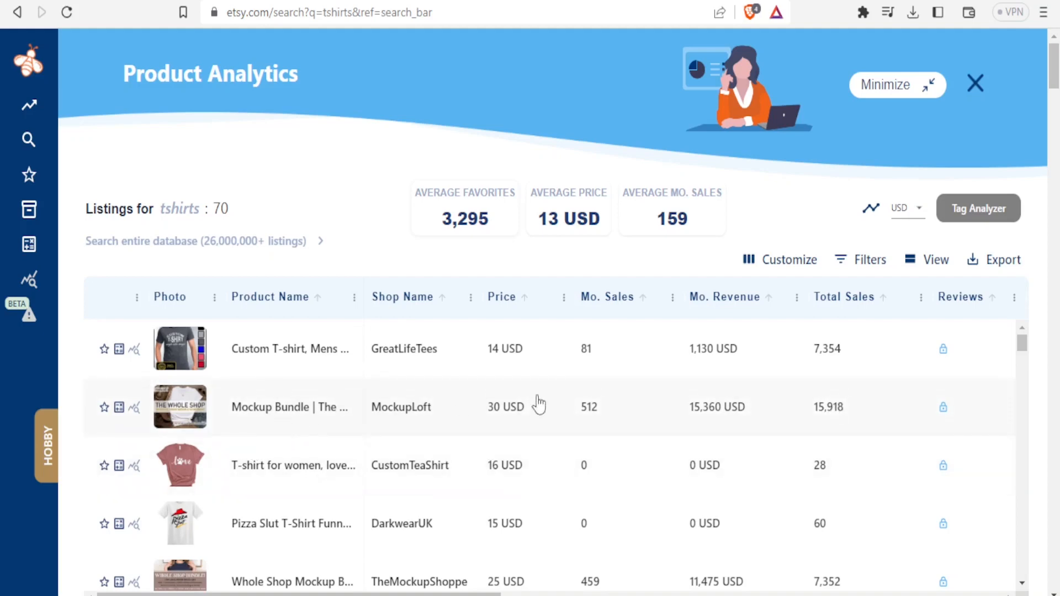
mouse_move(510, 309)
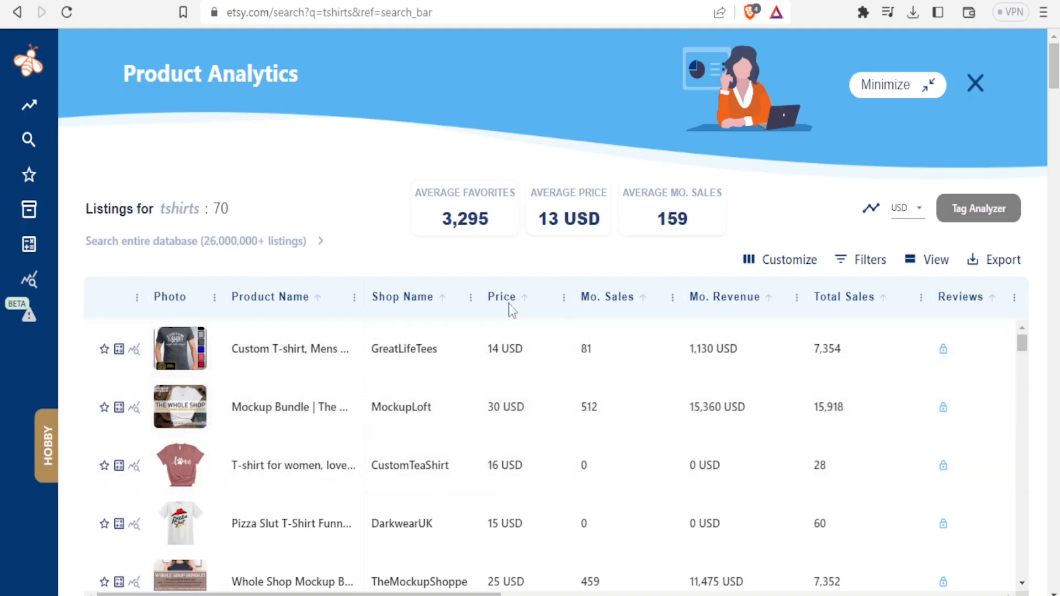
mouse_move(444, 350)
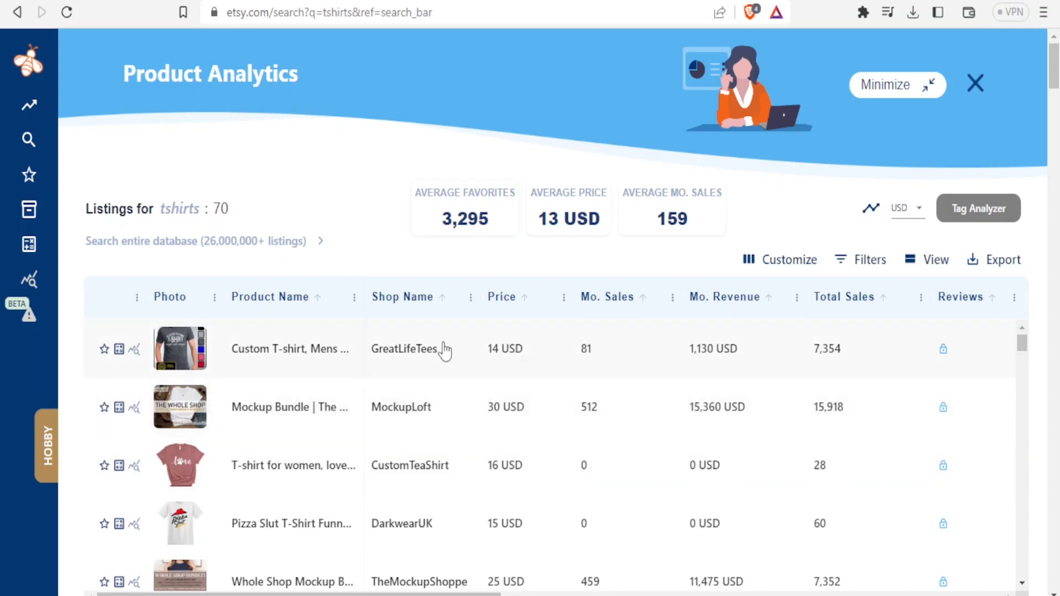
scroll(down, 3)
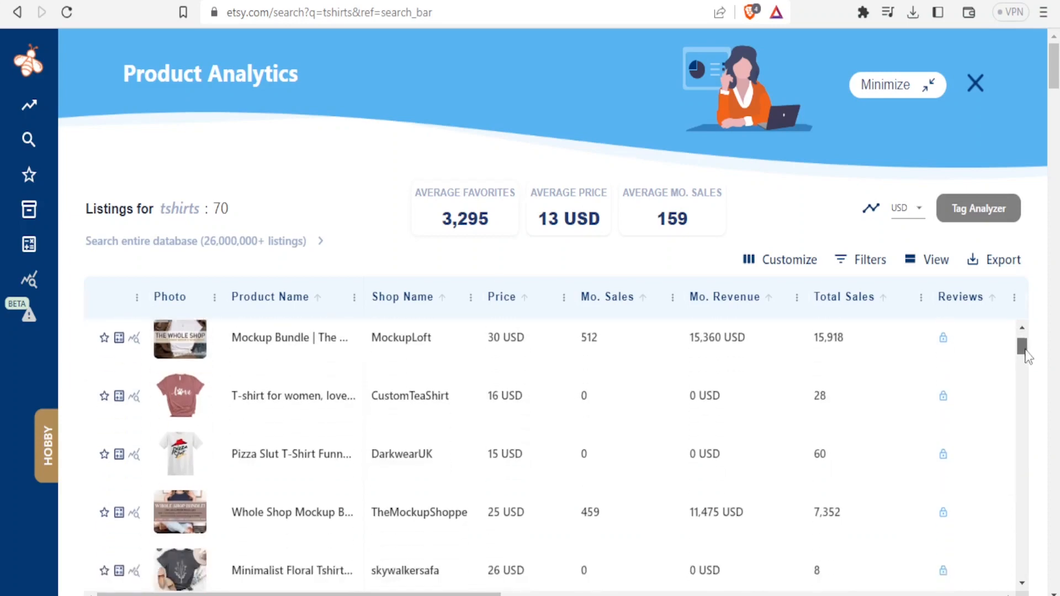
scroll(down, 3)
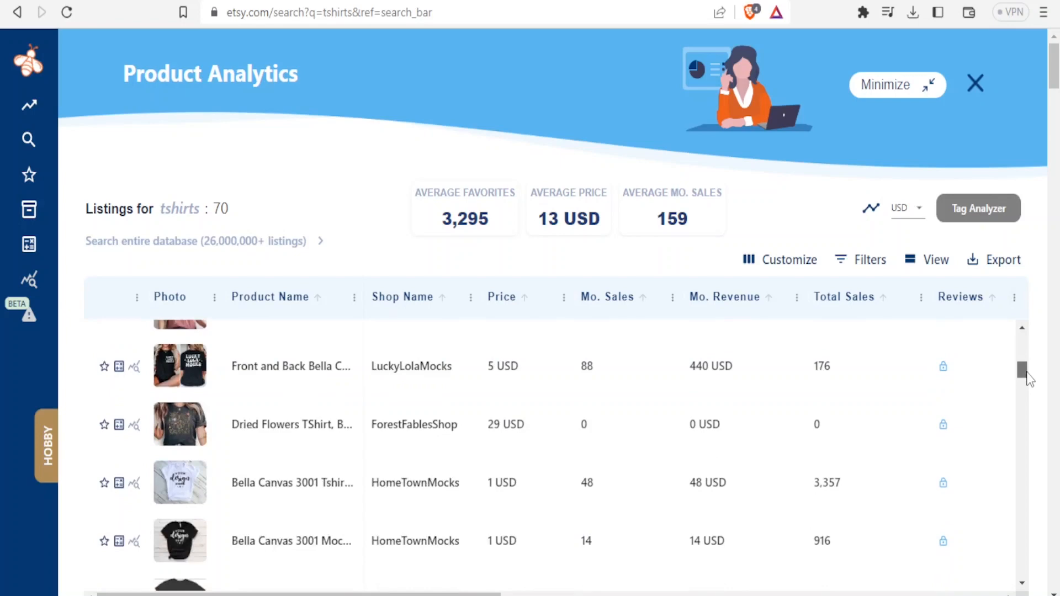
scroll(up, 3)
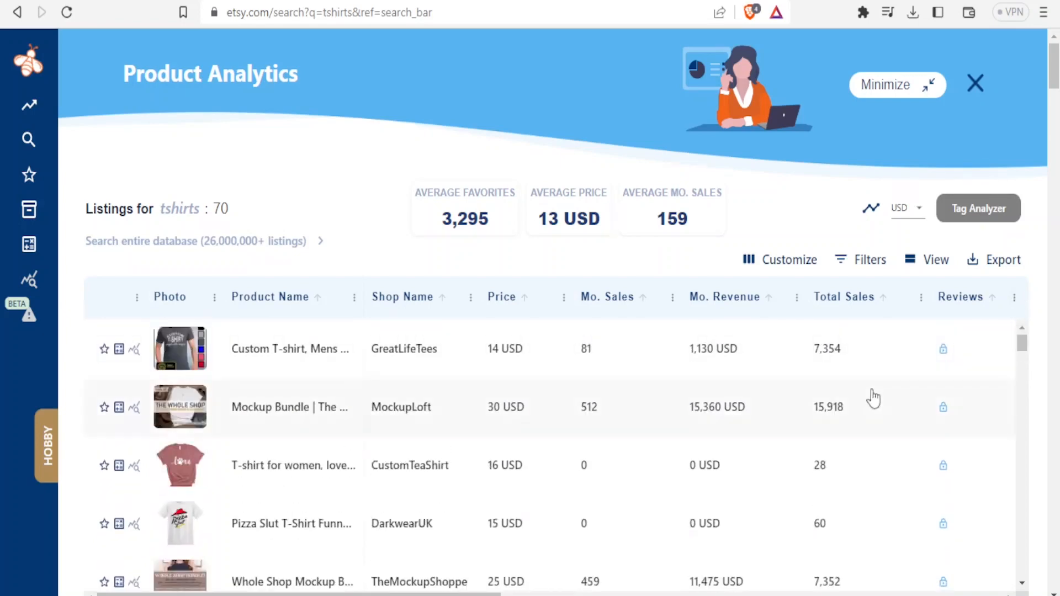
mouse_move(844, 297)
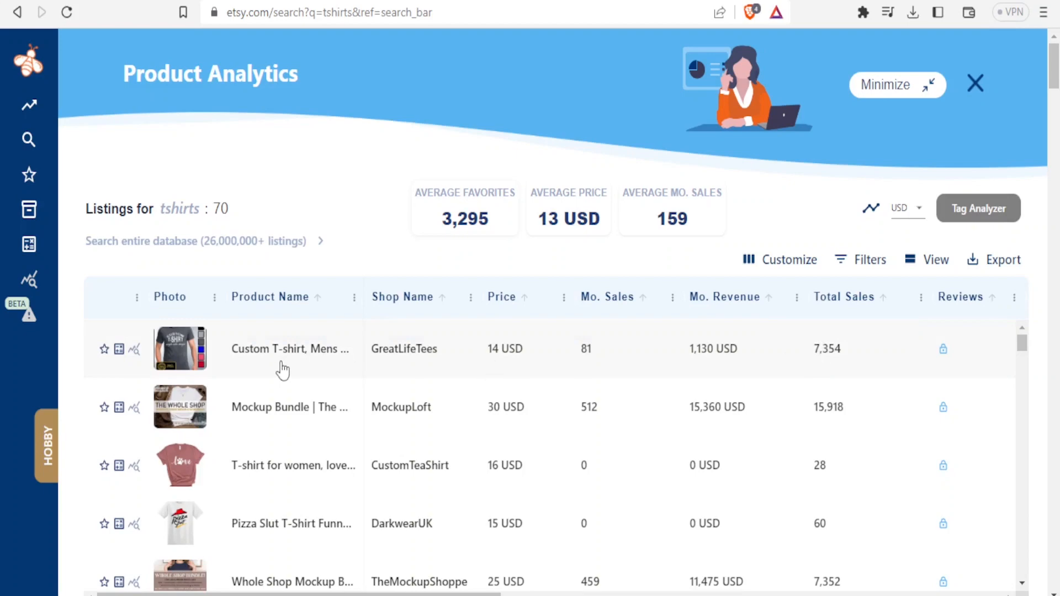
mouse_move(344, 357)
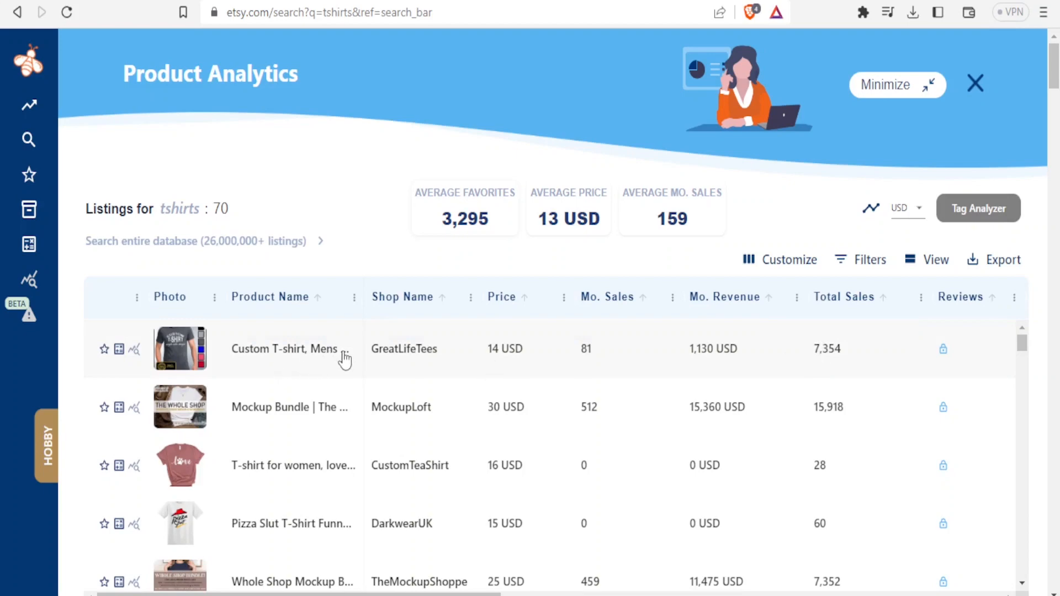
mouse_move(831, 364)
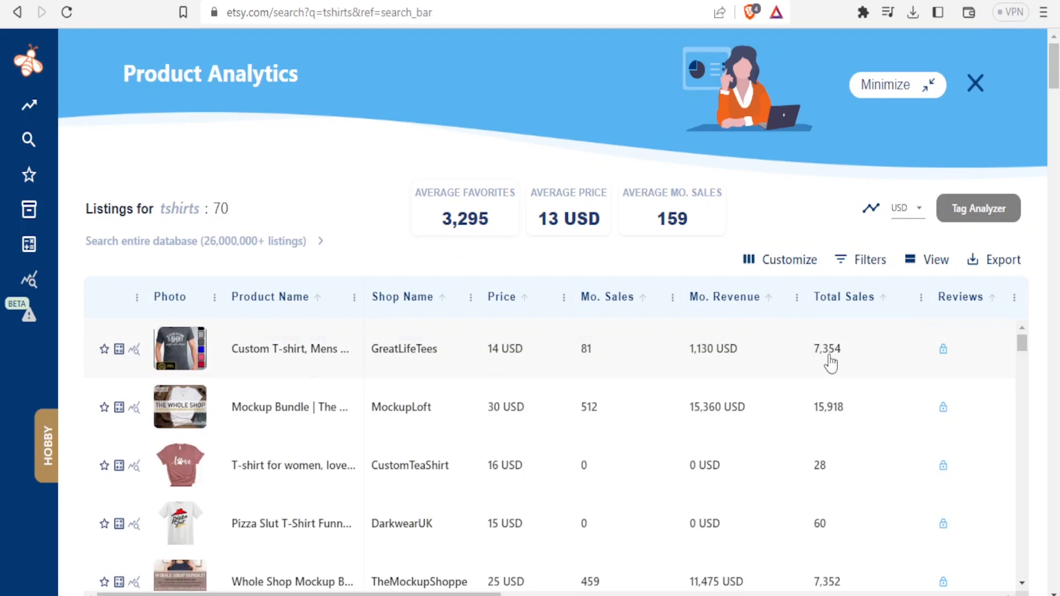
mouse_move(396, 411)
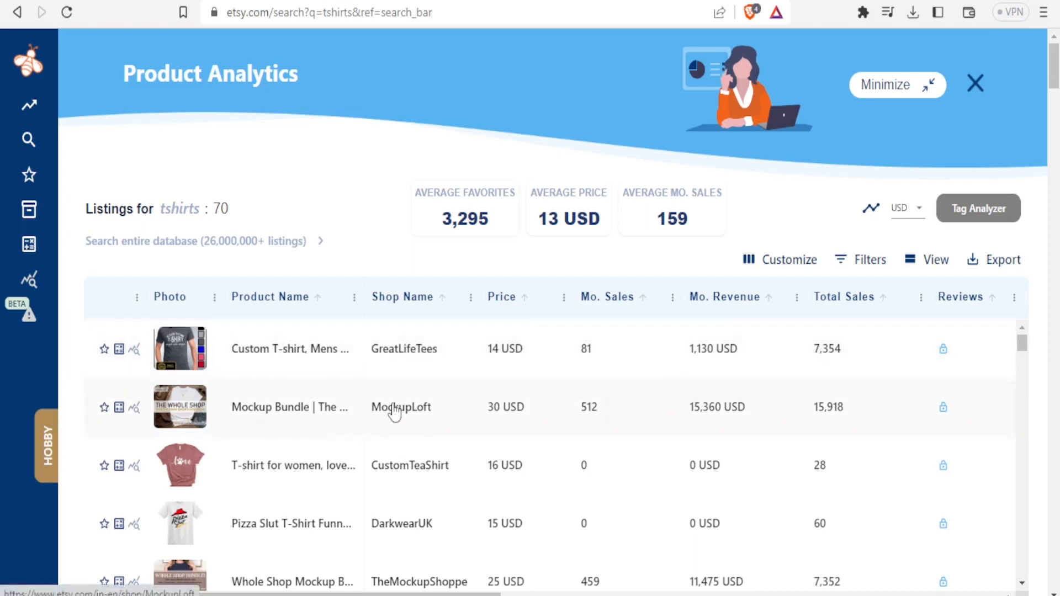
mouse_move(843, 402)
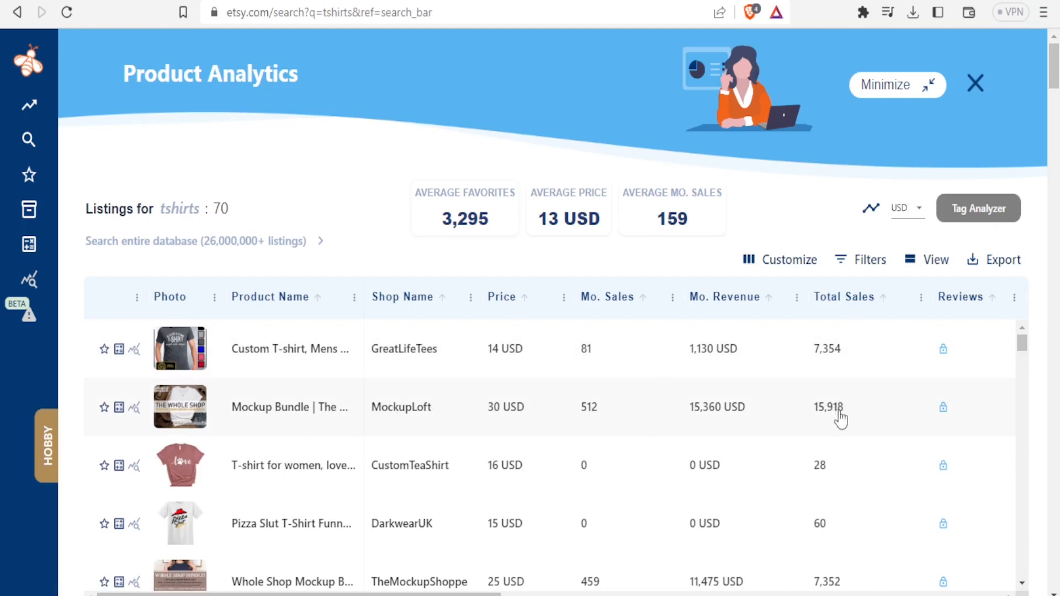
mouse_move(824, 413)
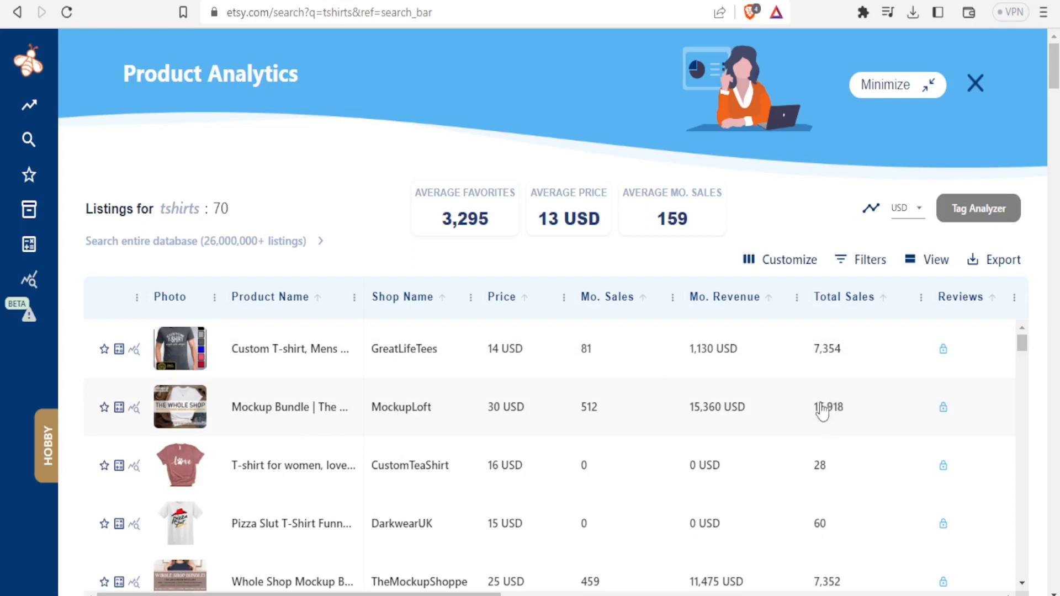
mouse_move(798, 413)
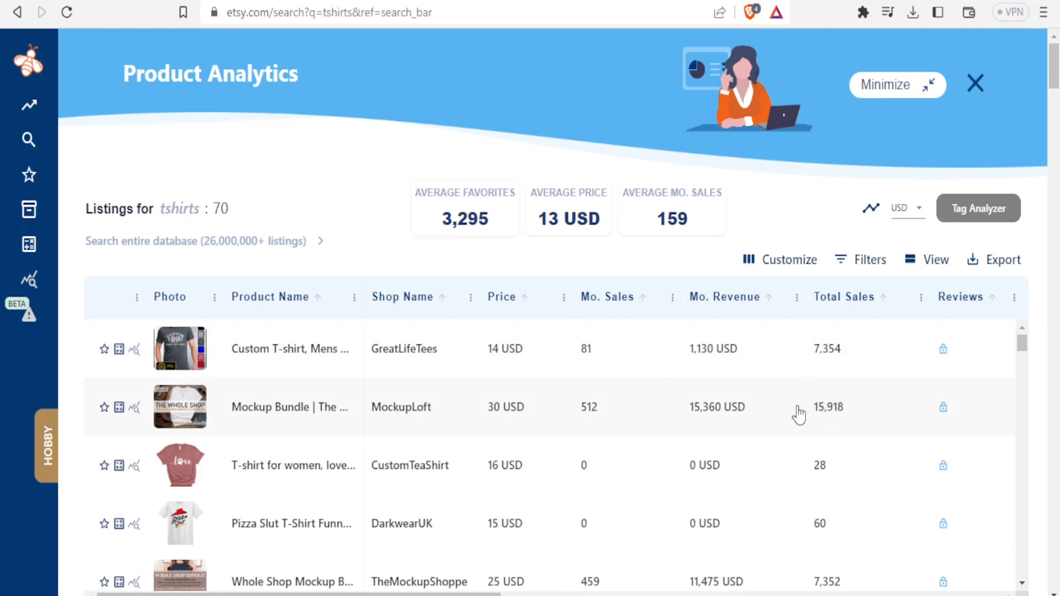
mouse_move(499, 420)
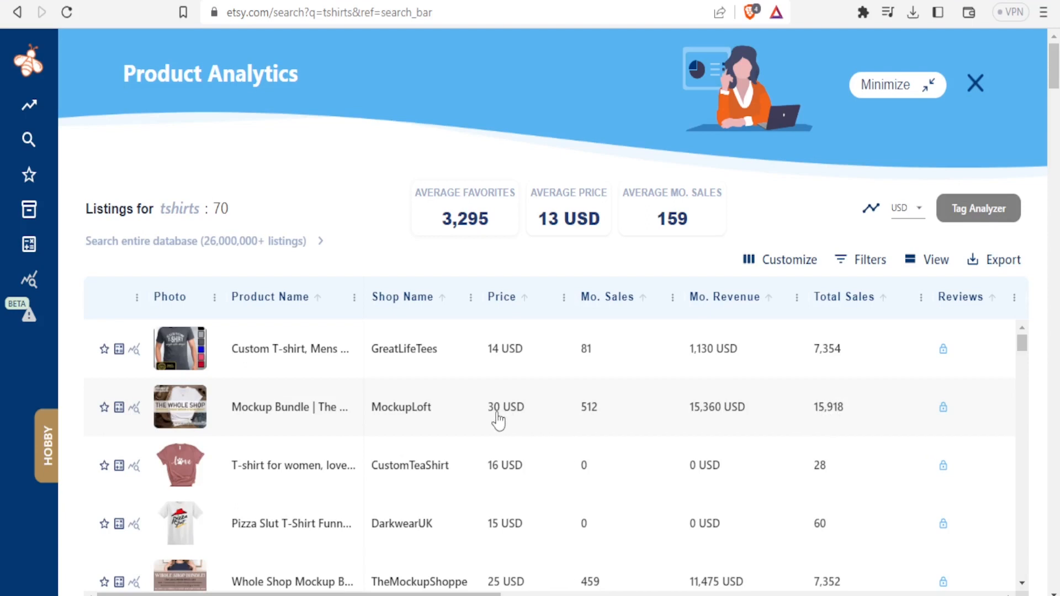
mouse_move(600, 416)
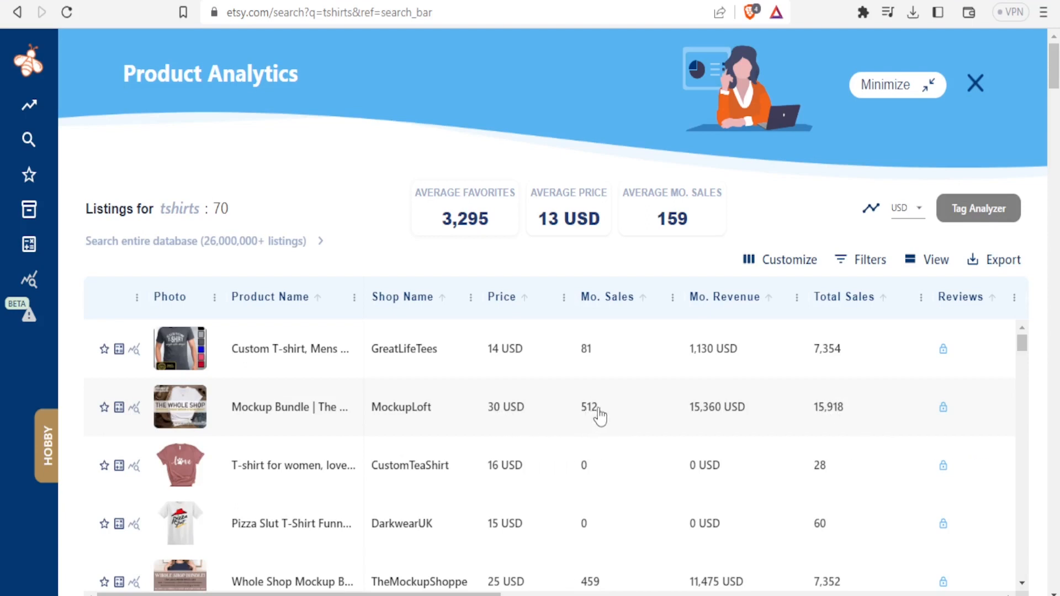
mouse_move(783, 411)
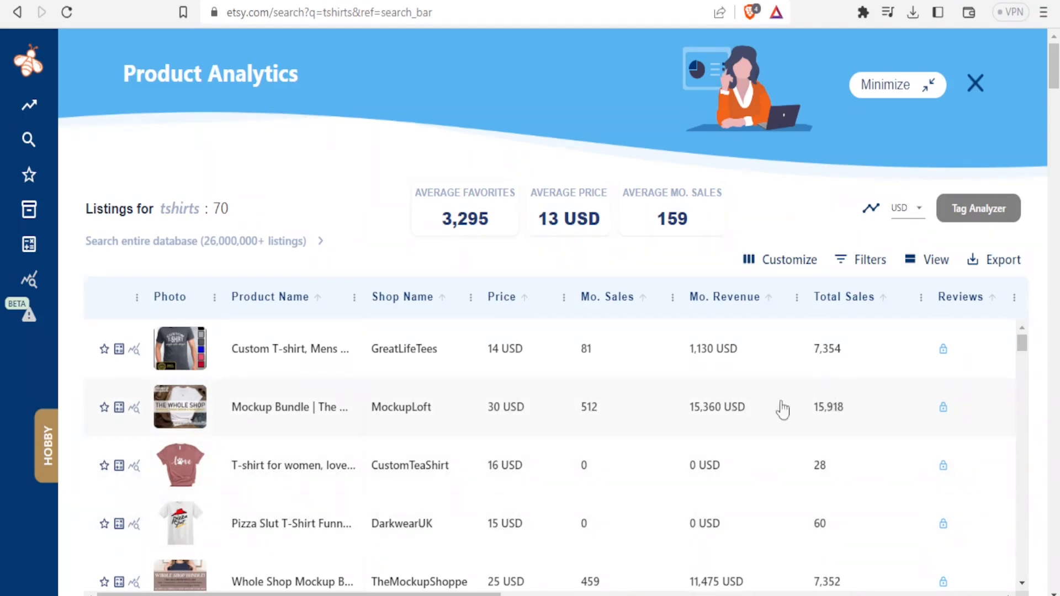
scroll(right, 3)
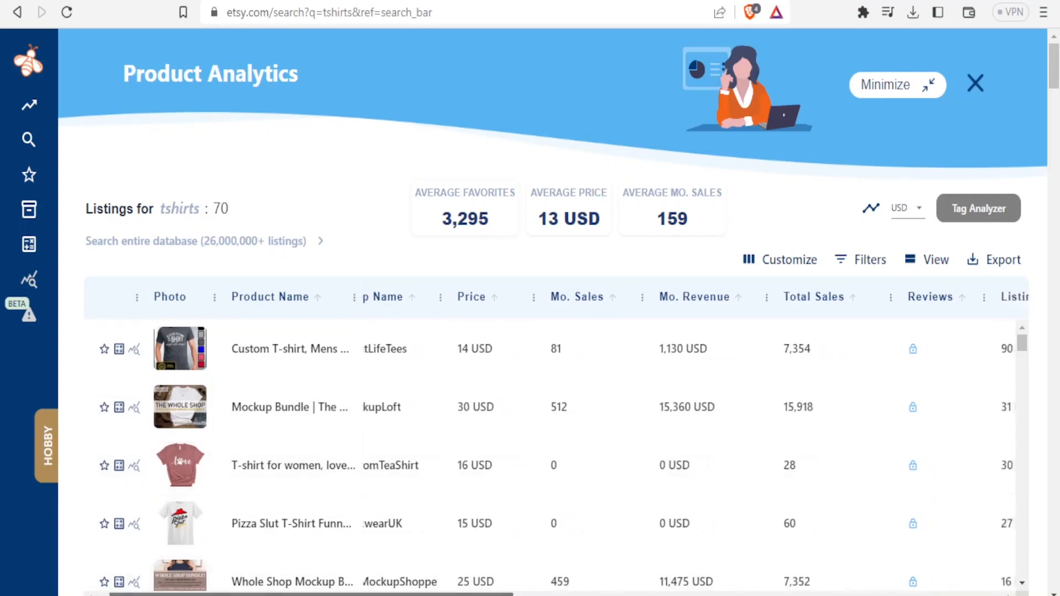
scroll(right, 3)
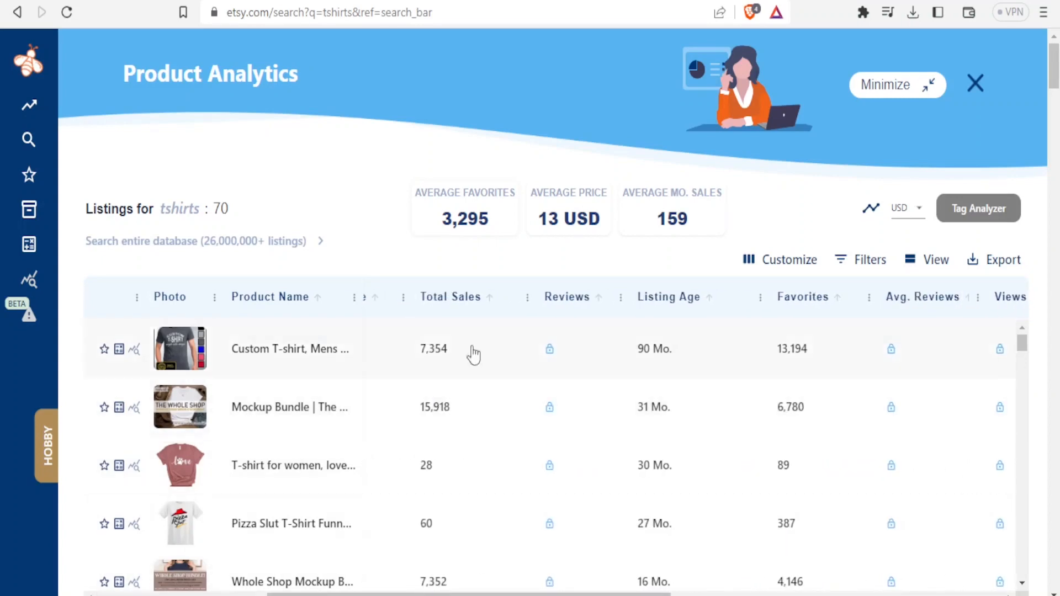
mouse_move(549, 349)
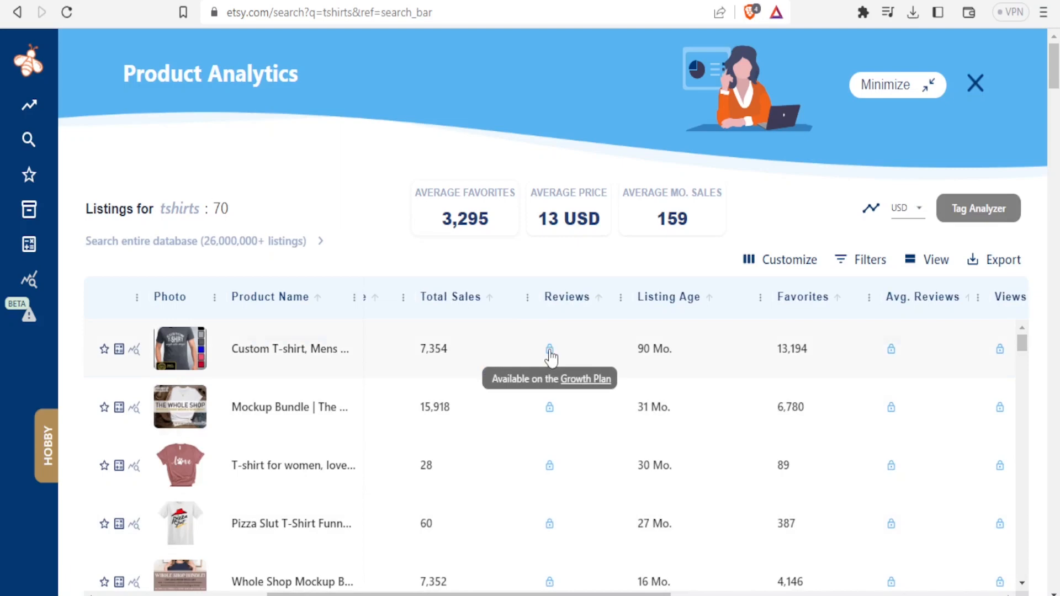
mouse_move(909, 308)
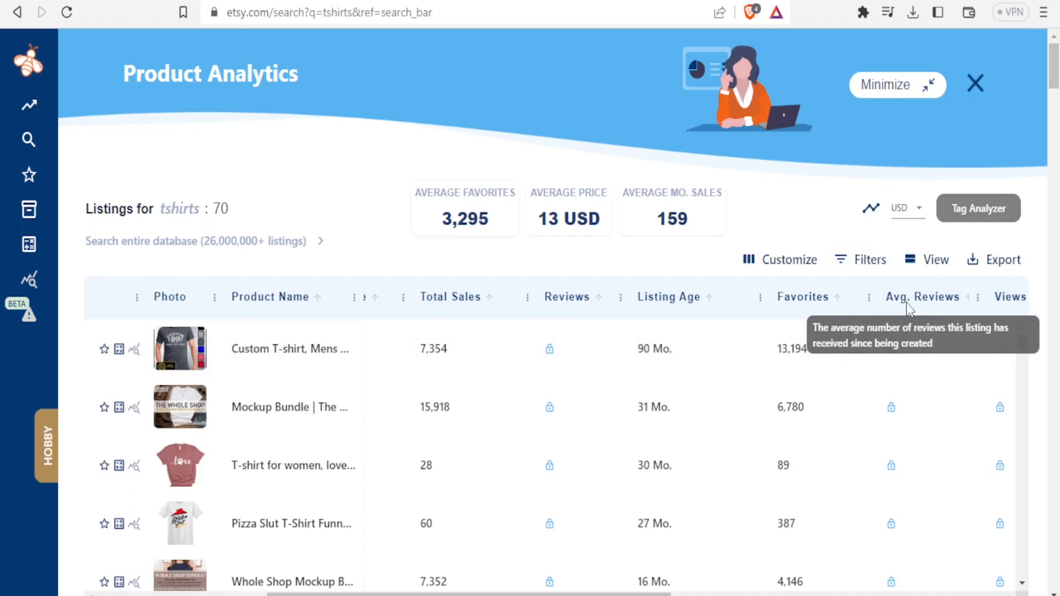
mouse_move(911, 306)
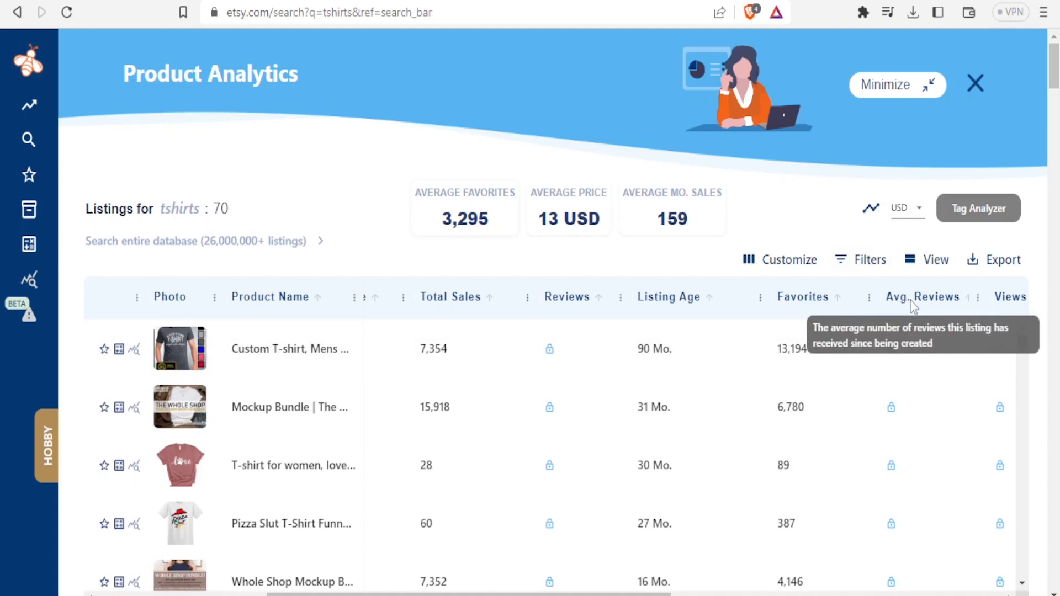
mouse_move(1011, 296)
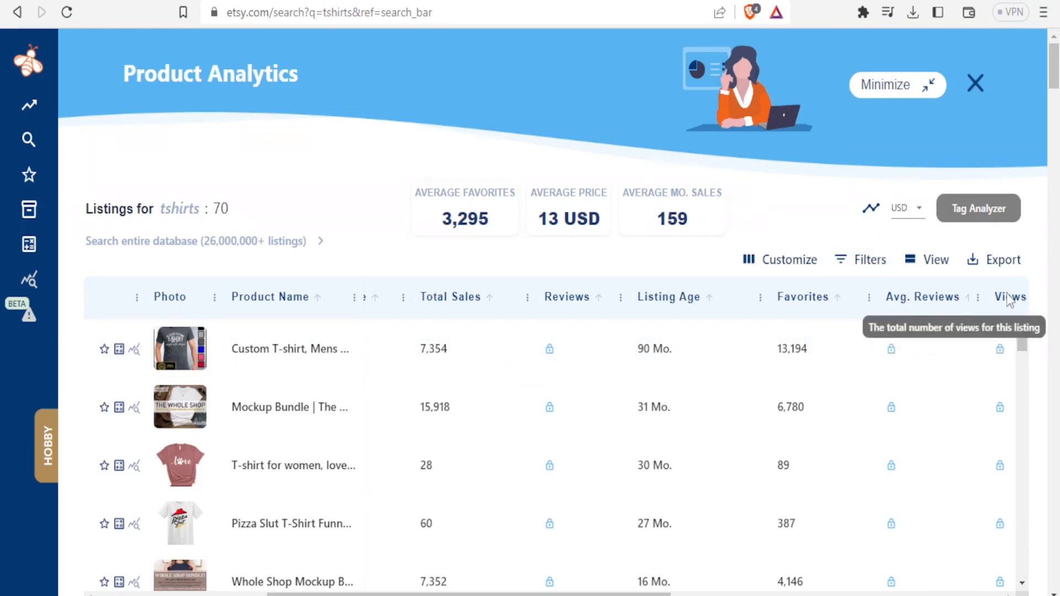
mouse_move(651, 552)
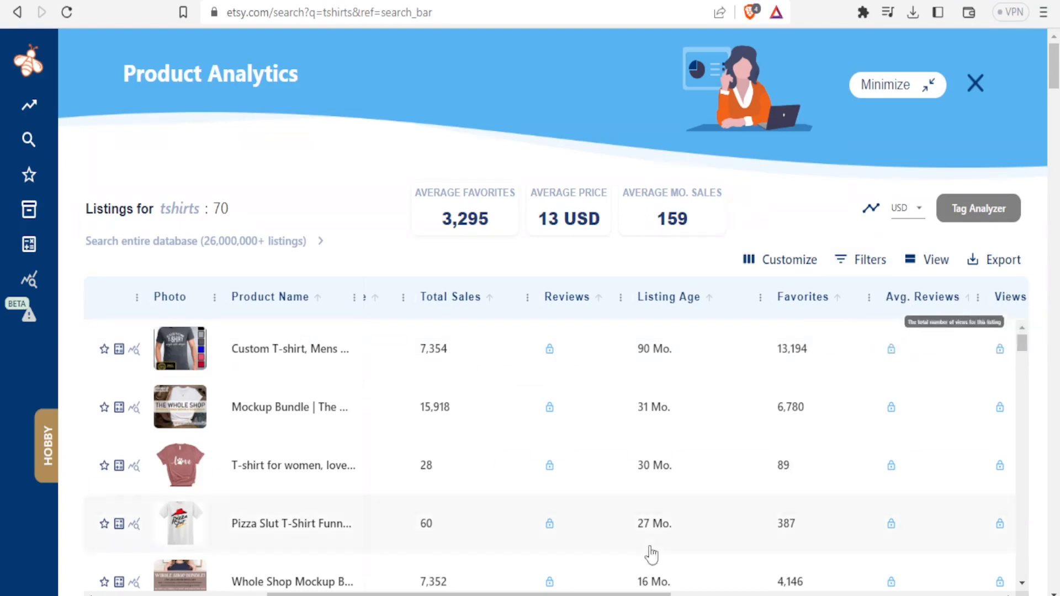
Step: Scroll the tshirts analytics table right to Category, Visibility Score, Conversion Rate and Total Shop Sales
scroll(right, 3)
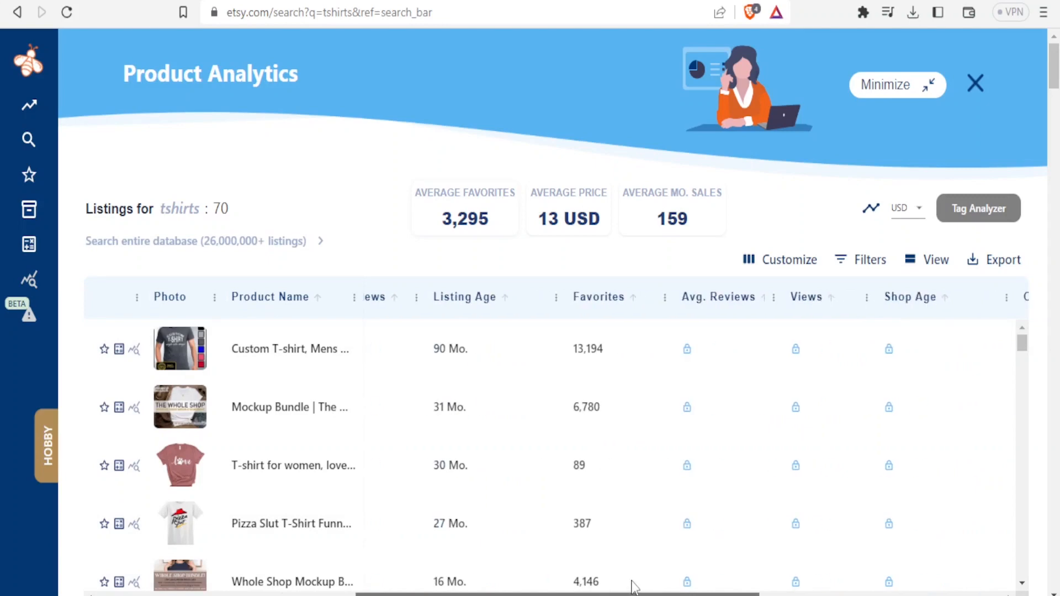
scroll(right, 3)
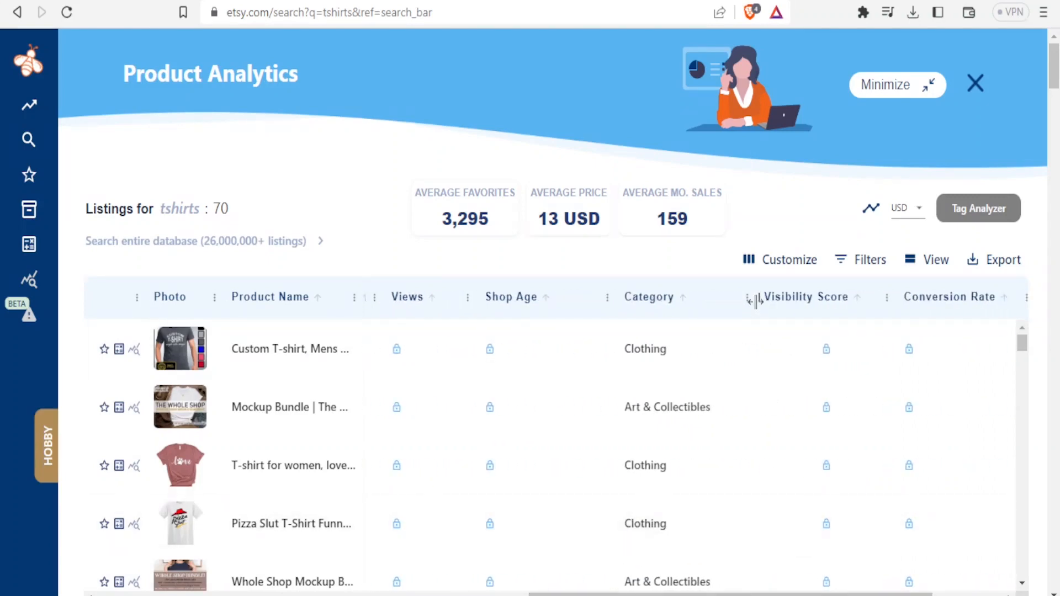
mouse_move(825, 349)
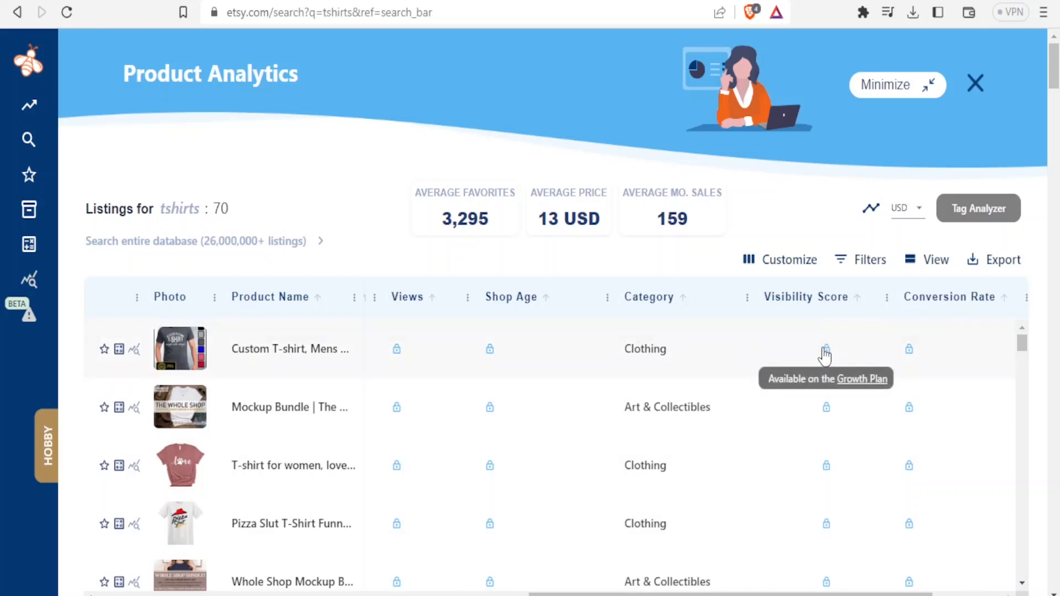
mouse_move(944, 300)
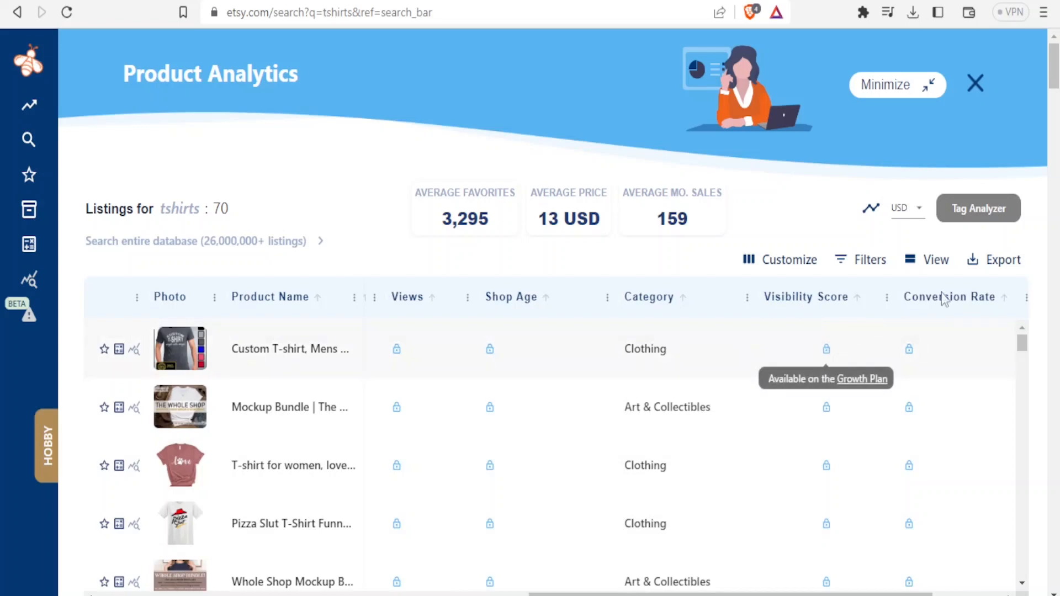
mouse_move(929, 436)
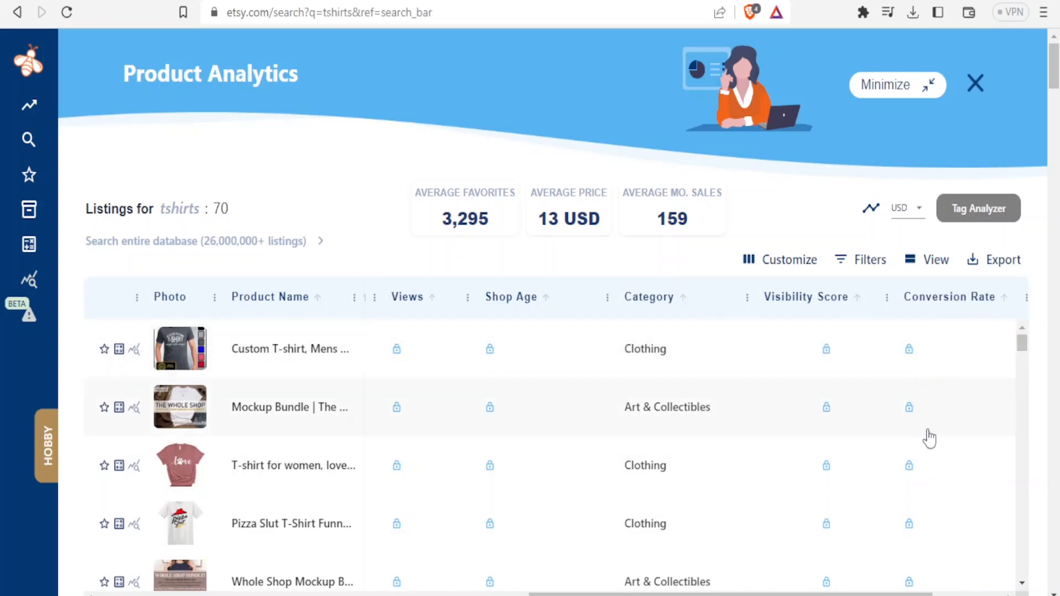
scroll(right, 3)
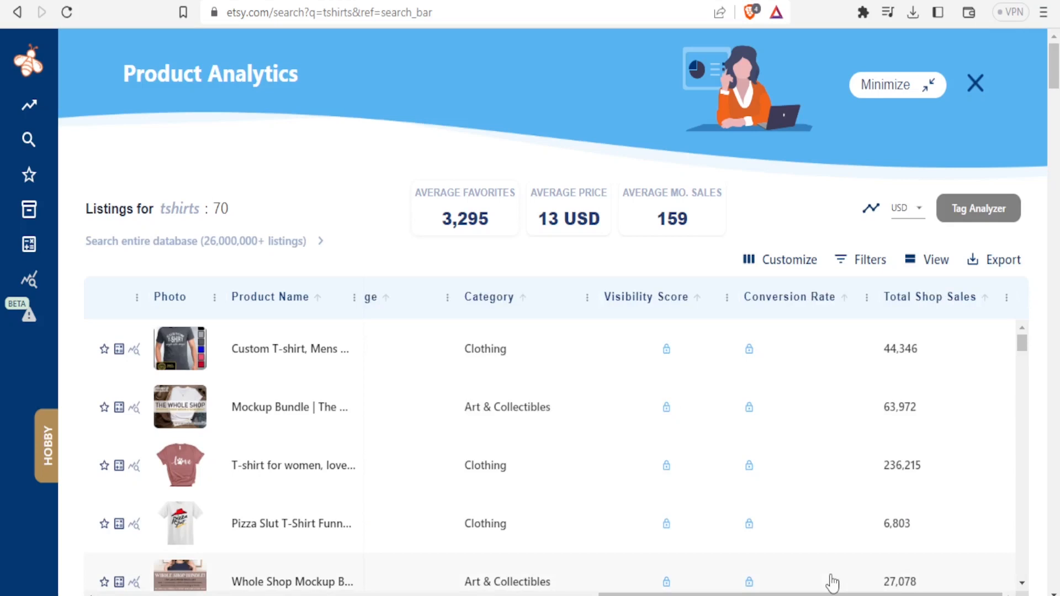
mouse_move(952, 287)
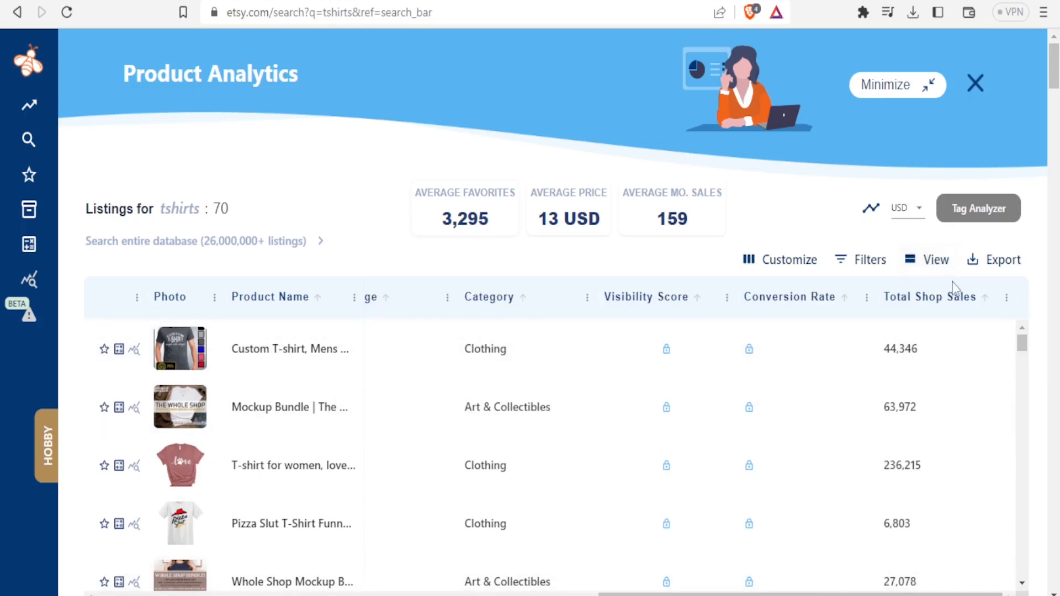
mouse_move(956, 289)
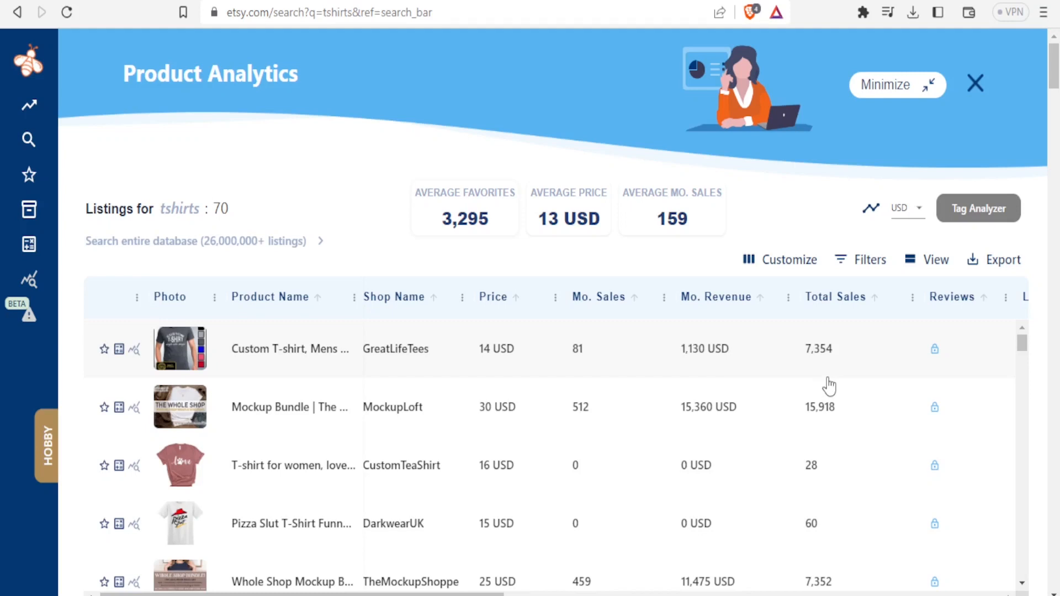
mouse_move(786, 364)
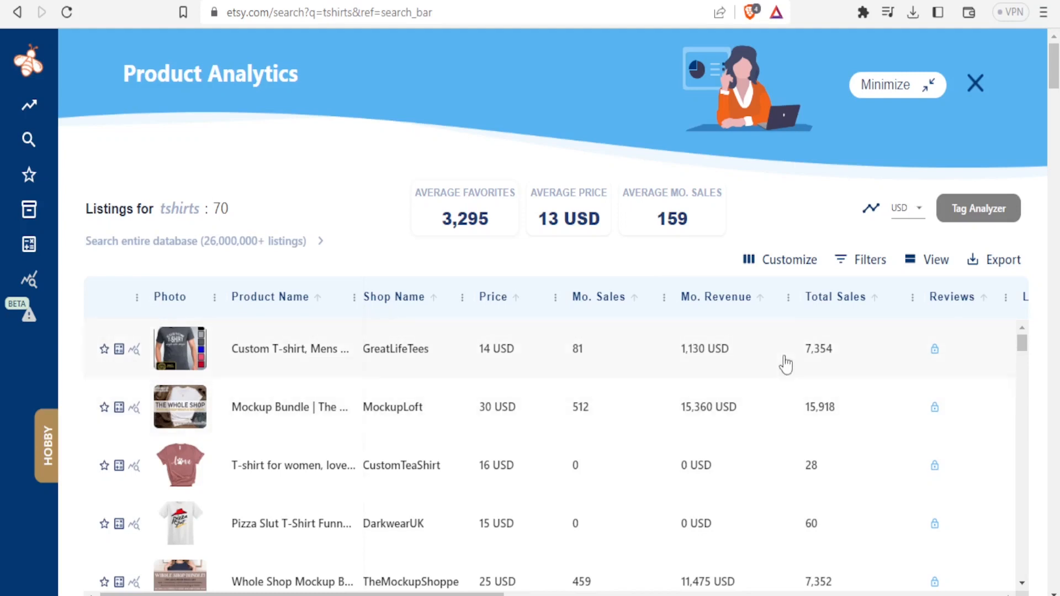
mouse_move(977, 209)
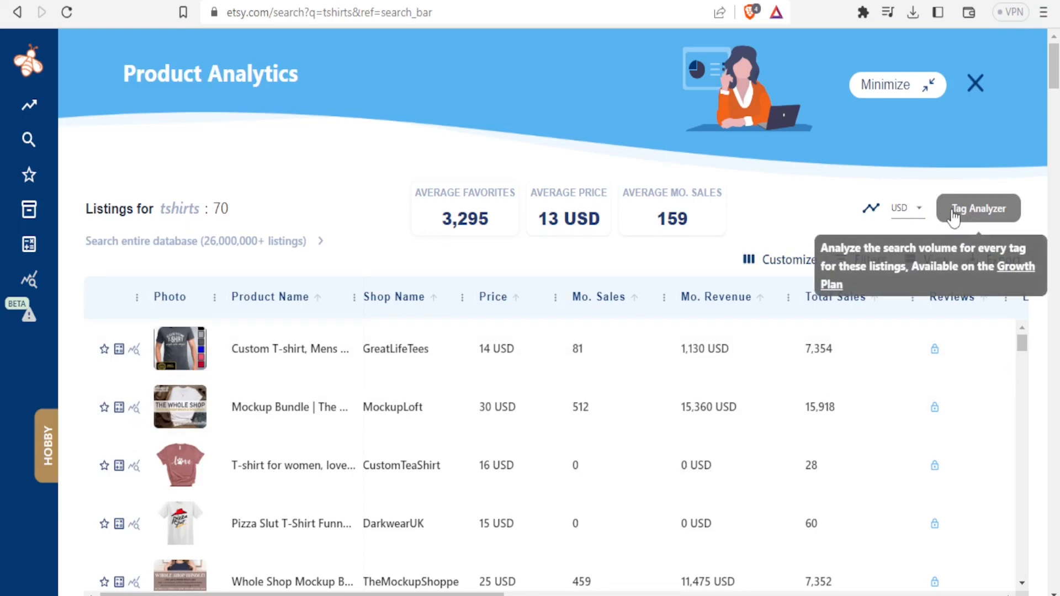
mouse_move(974, 215)
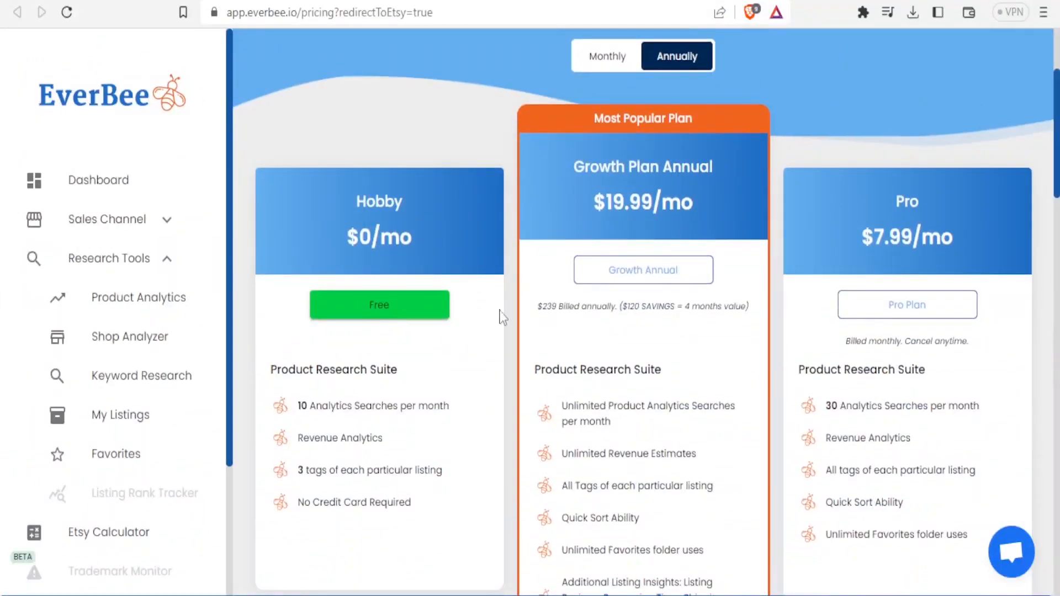
mouse_move(628, 245)
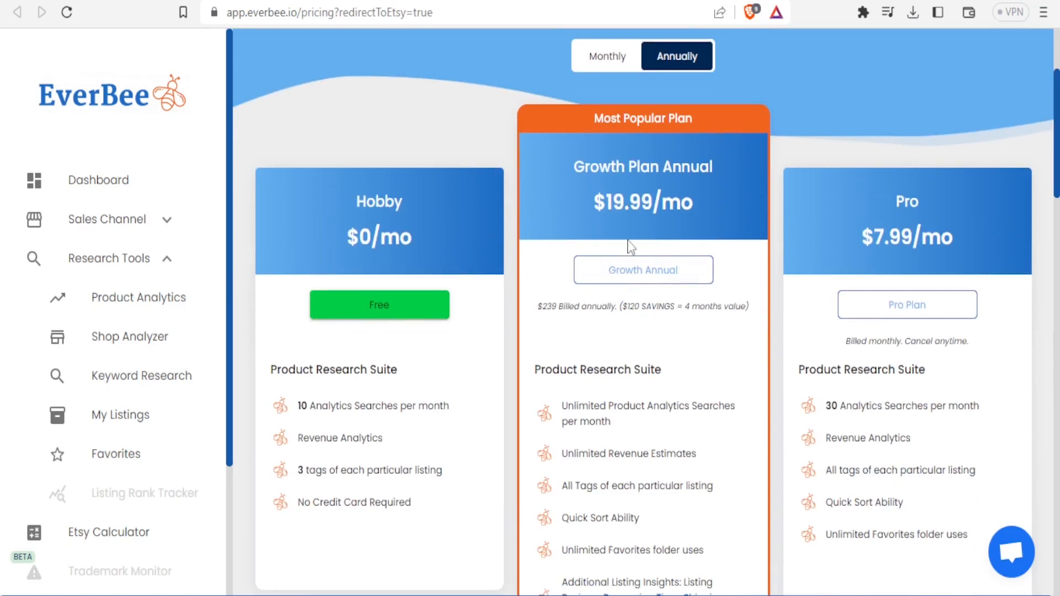
mouse_move(679, 210)
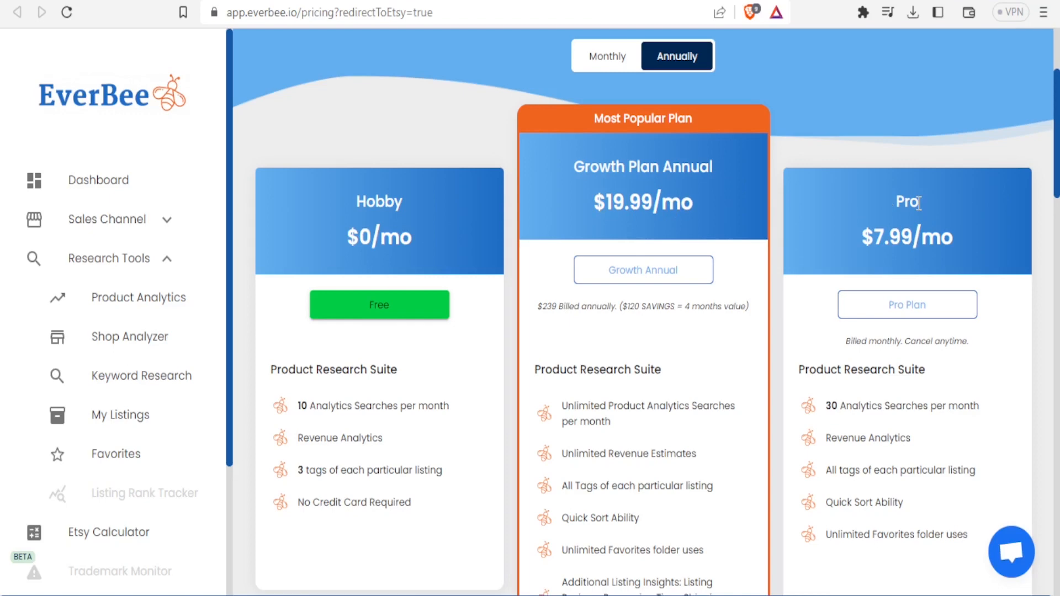
mouse_move(892, 246)
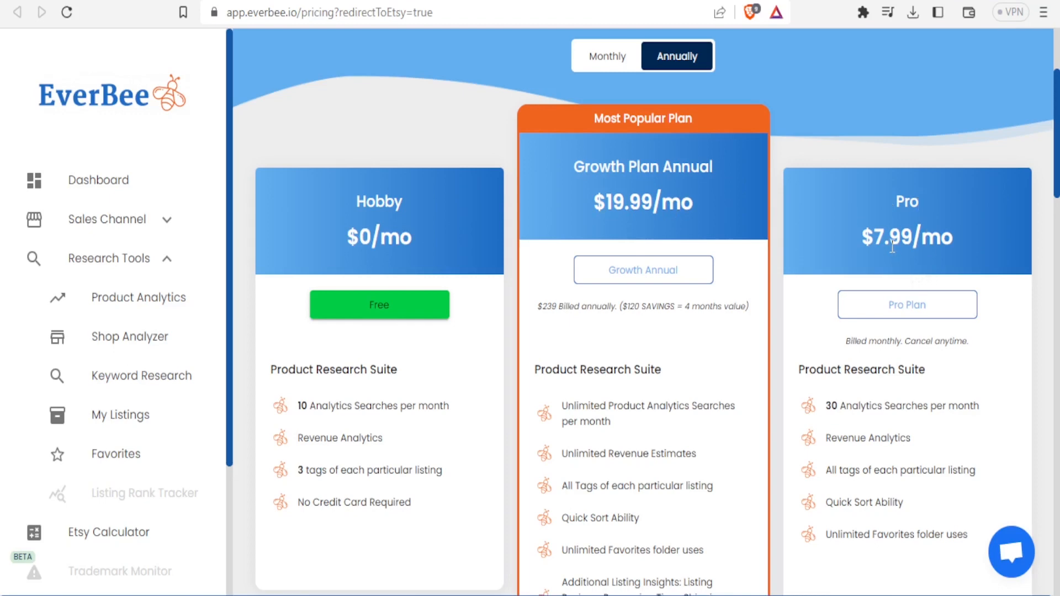
mouse_move(1001, 246)
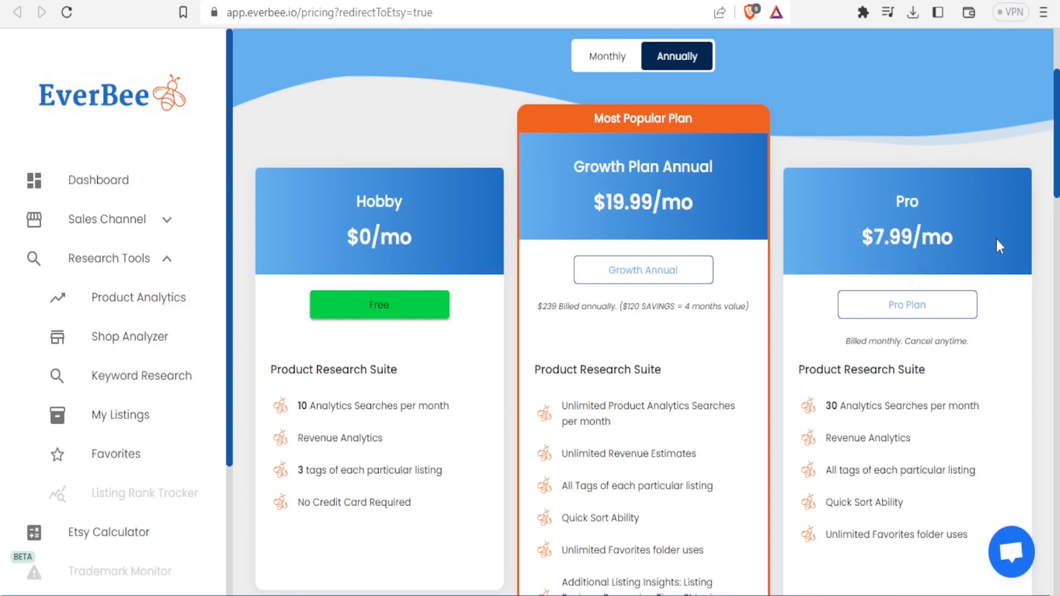
mouse_move(410, 224)
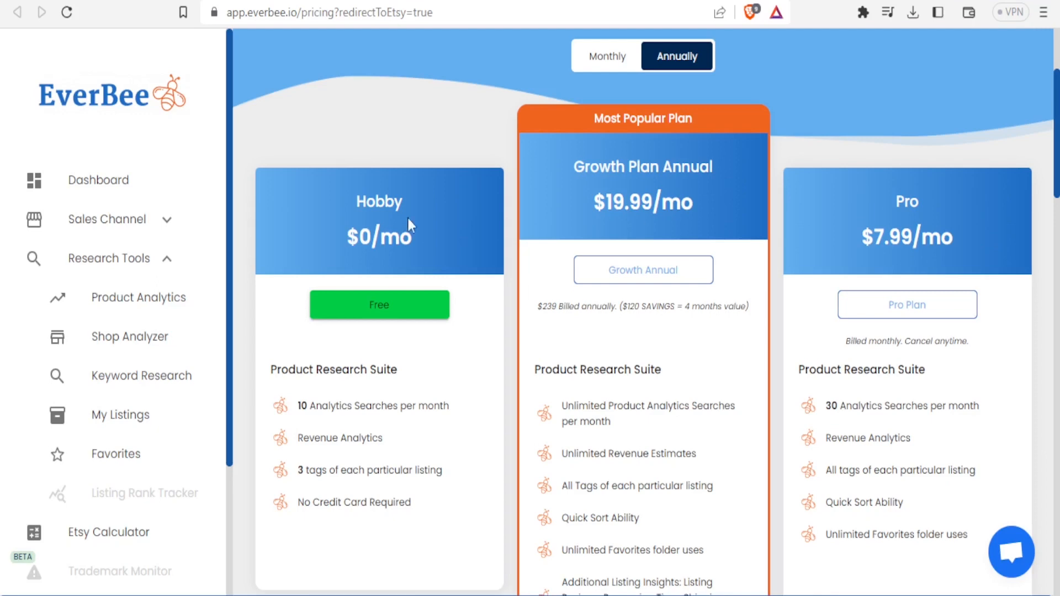
mouse_move(326, 400)
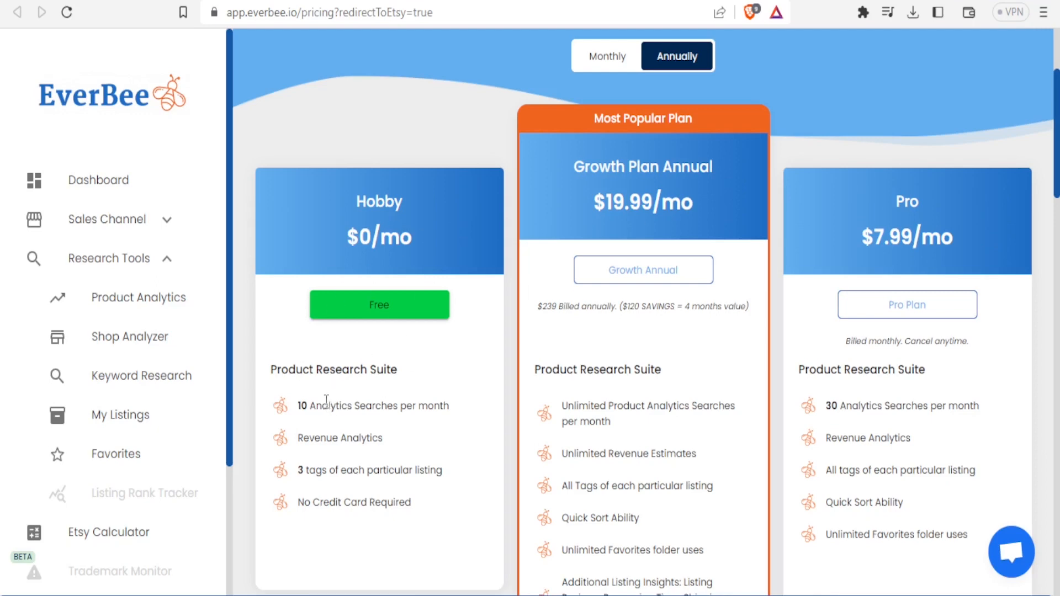
mouse_move(347, 411)
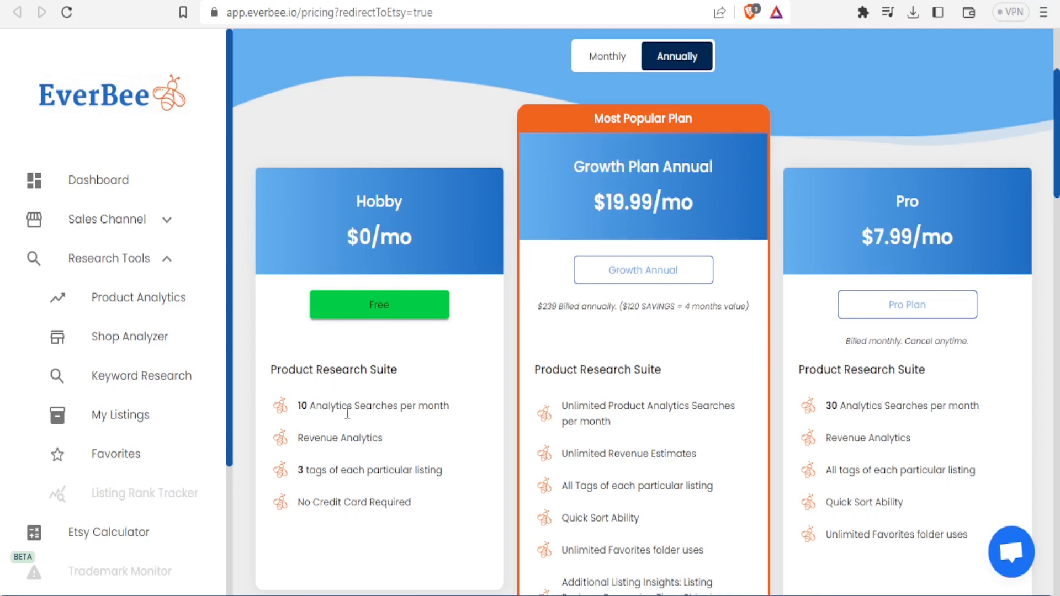
mouse_move(341, 477)
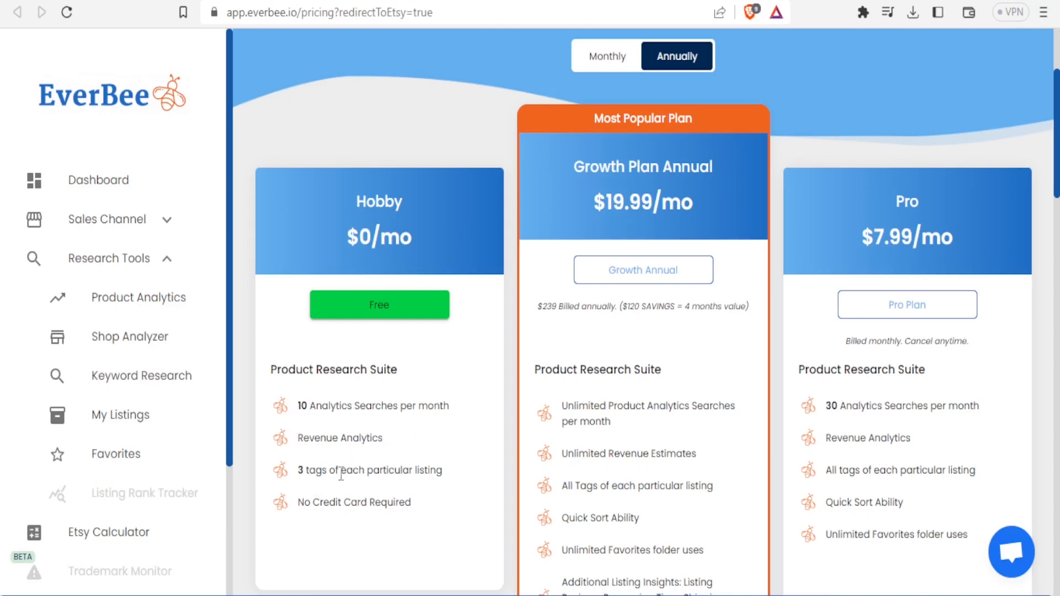
mouse_move(417, 470)
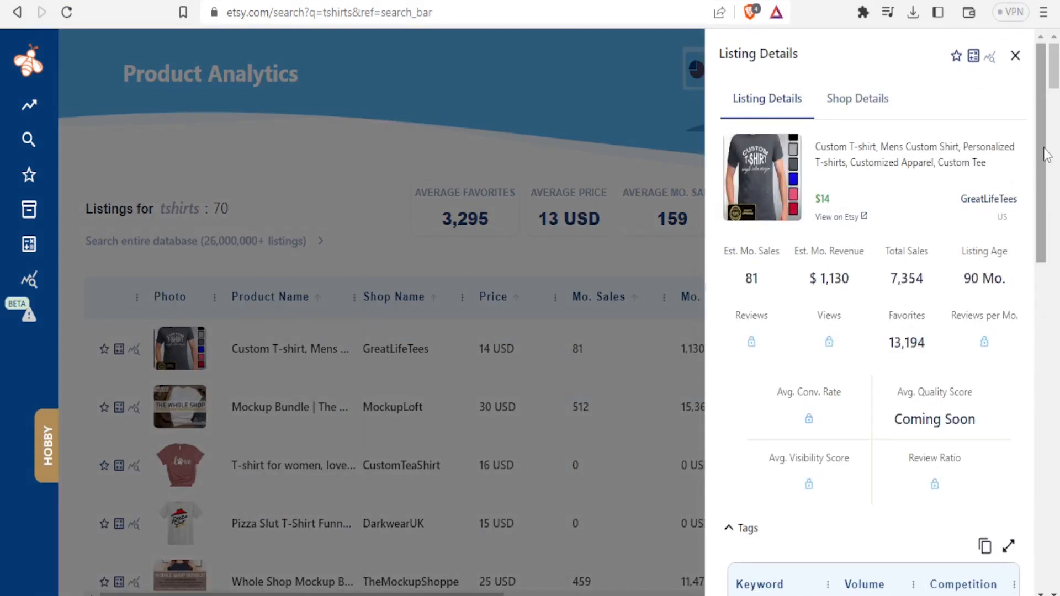
Step: Scroll the Listing Details panel to the tags with volumes, like clothing at 5,800 and custom at 20,371
scroll(down, 3)
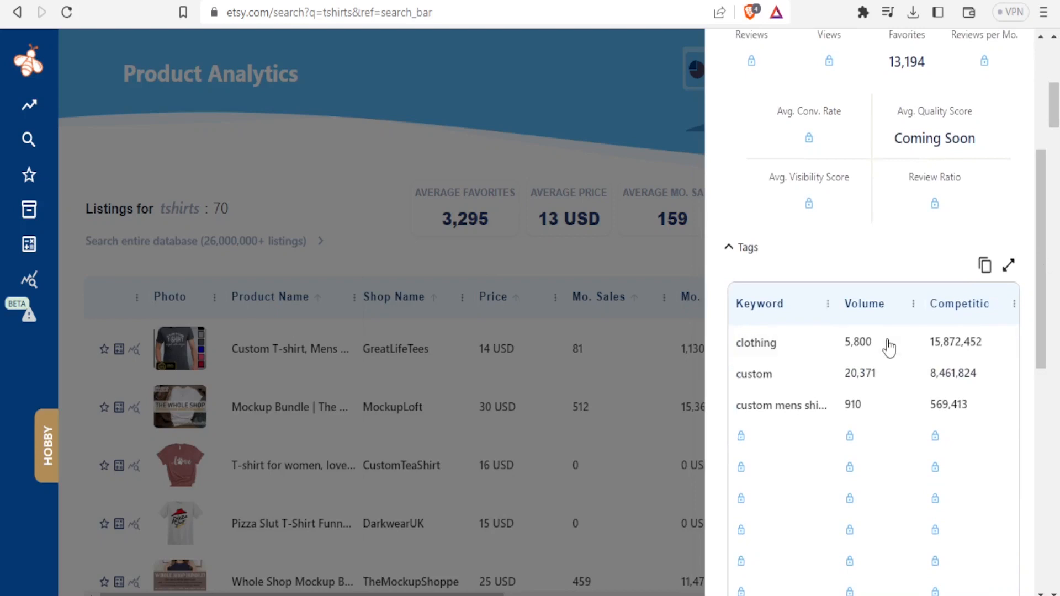
mouse_move(753, 374)
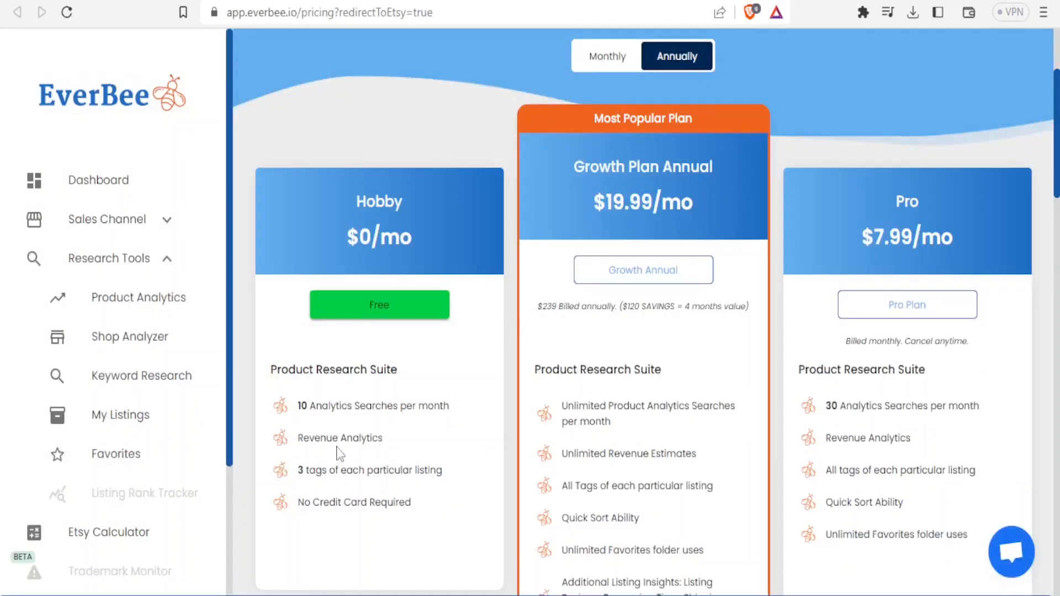
mouse_move(401, 469)
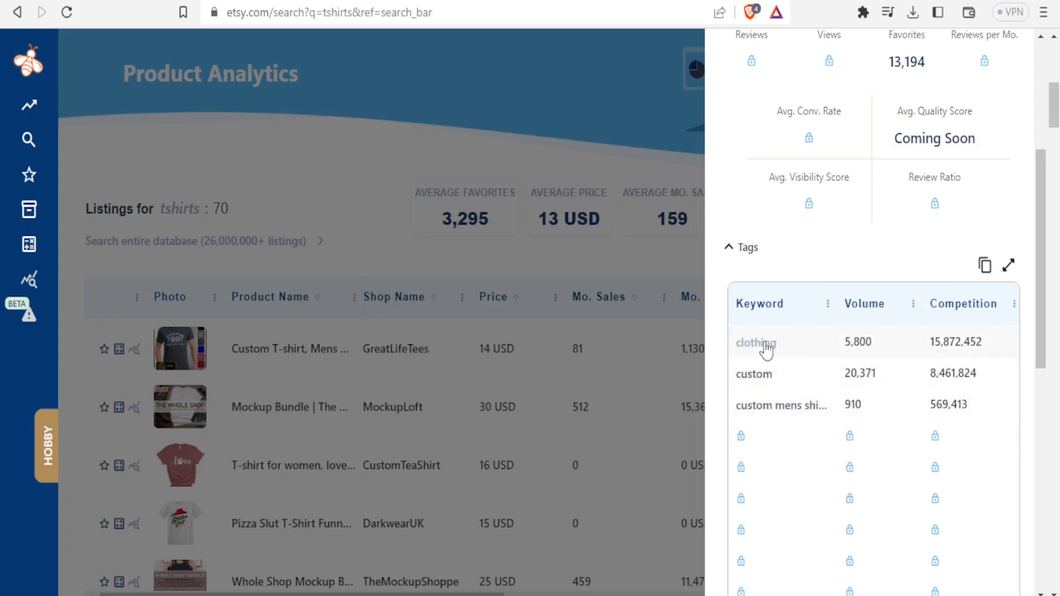
mouse_move(862, 357)
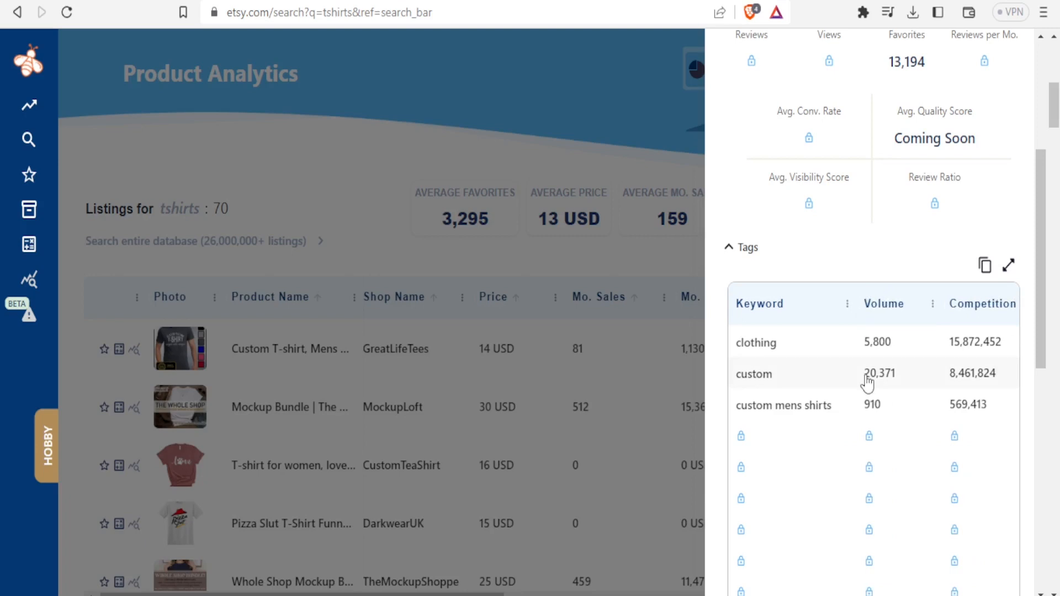
mouse_move(755, 324)
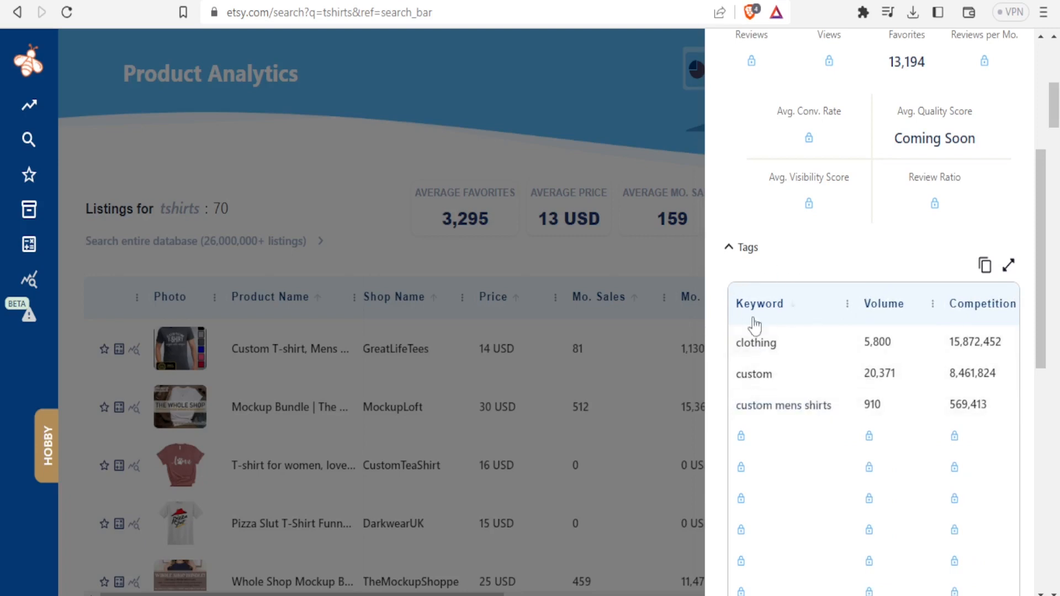
mouse_move(855, 365)
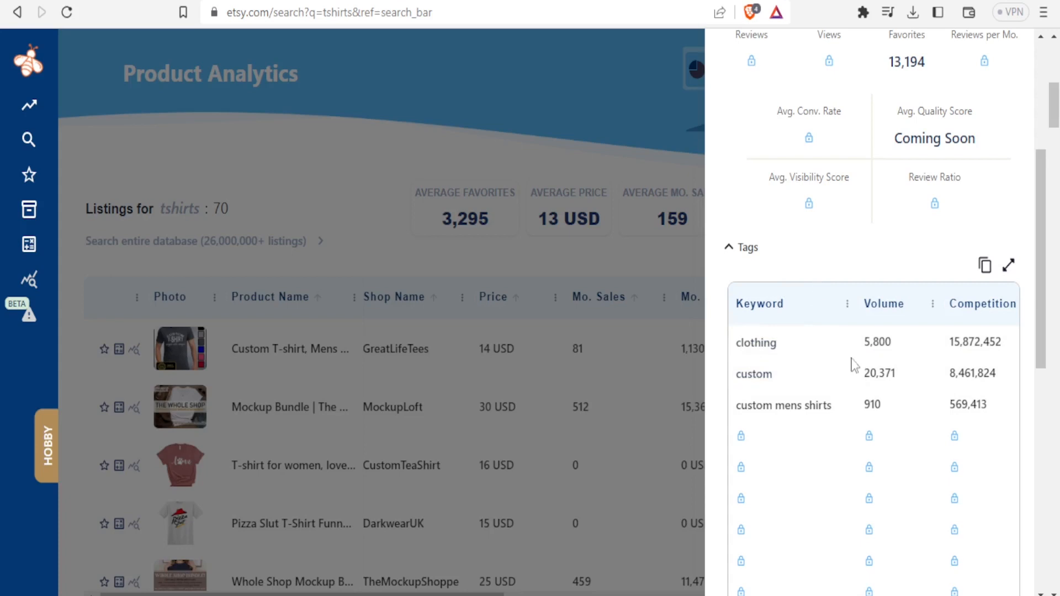
mouse_move(942, 391)
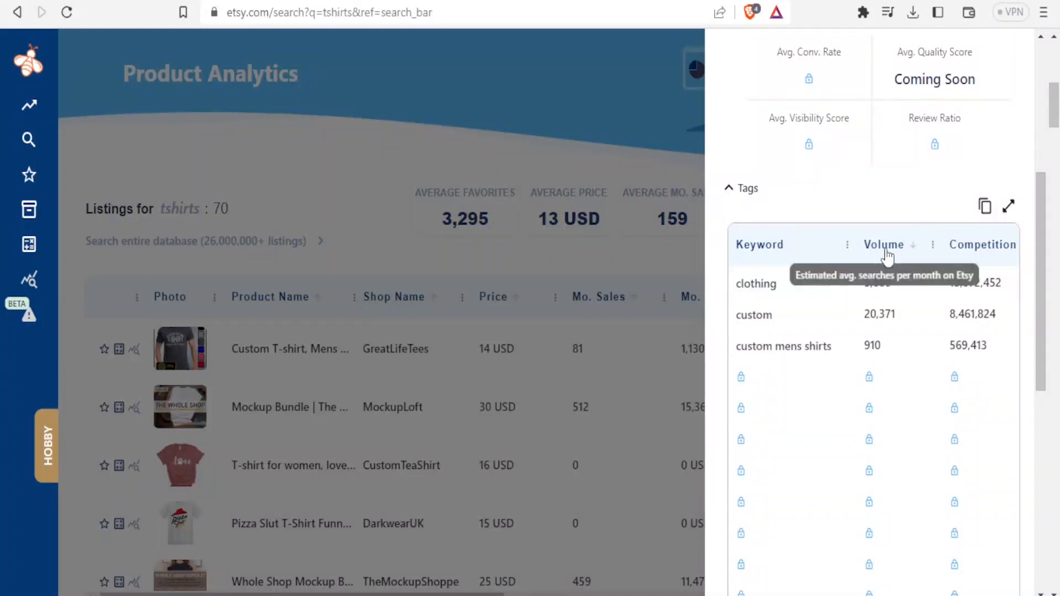
mouse_move(871, 254)
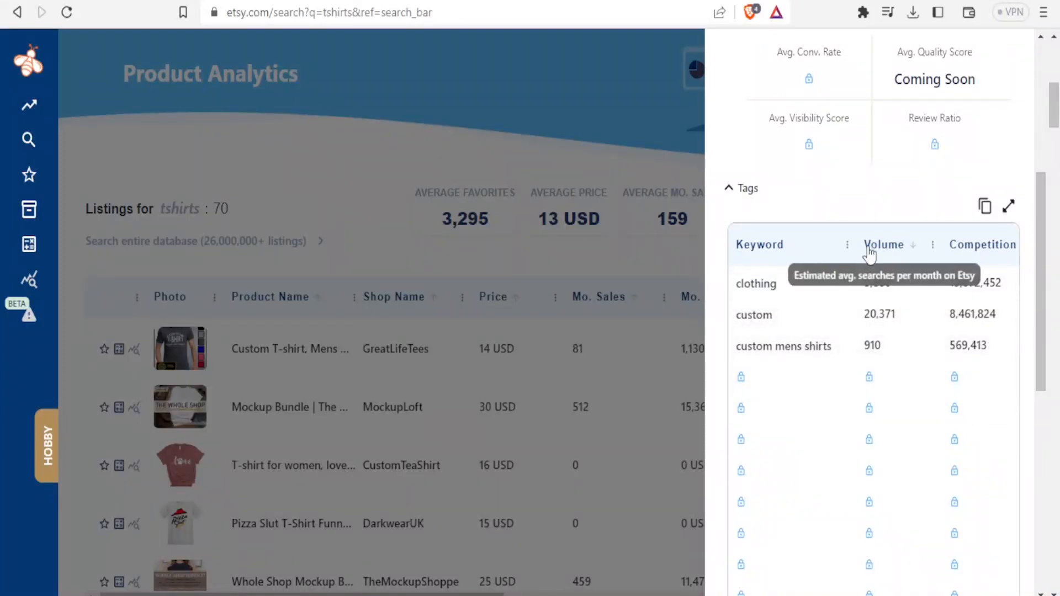
mouse_move(784, 336)
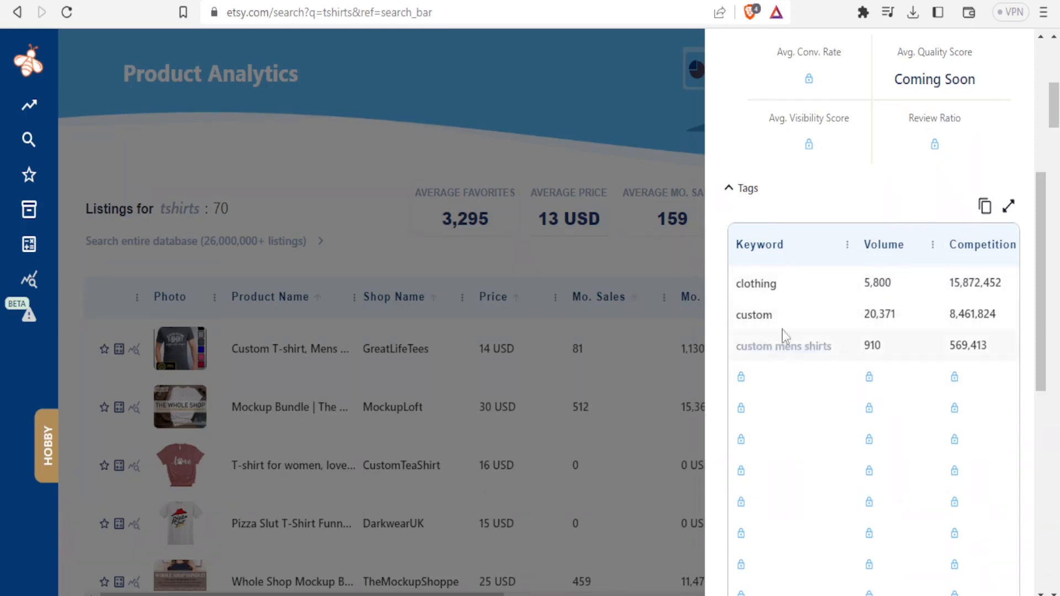
mouse_move(775, 331)
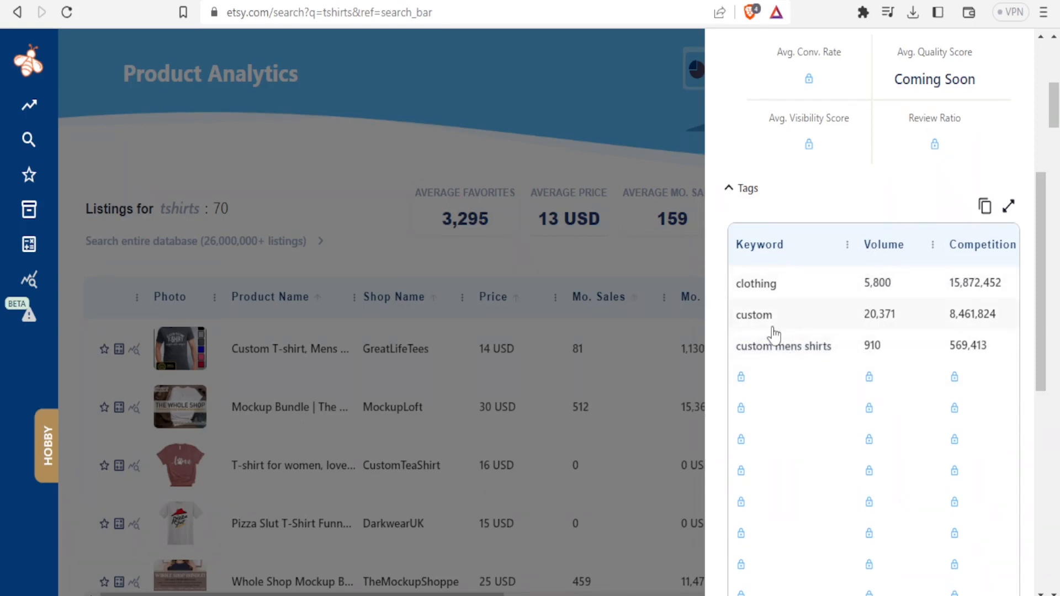
mouse_move(877, 324)
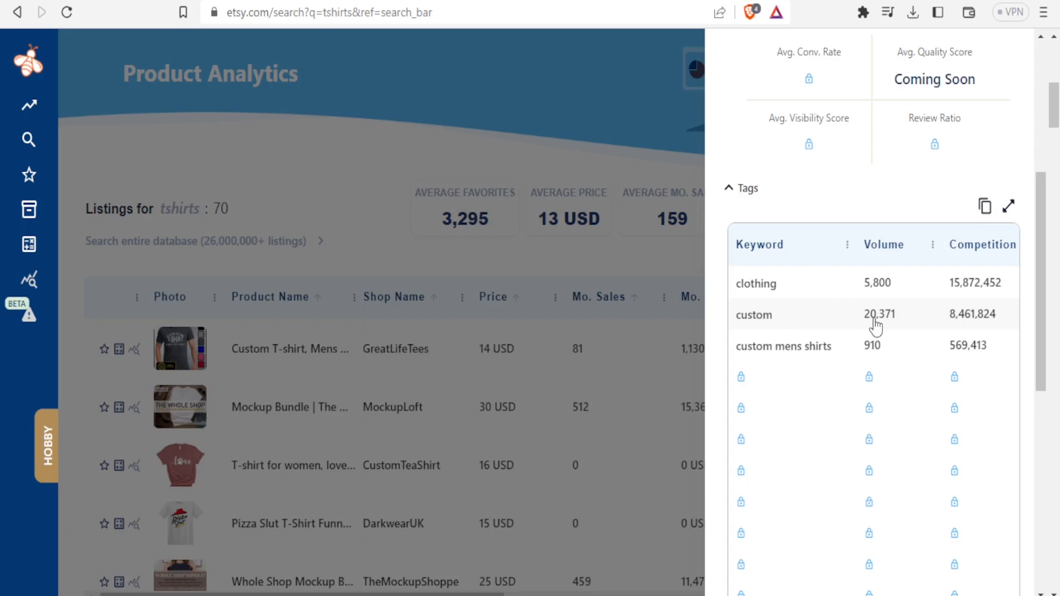
mouse_move(900, 327)
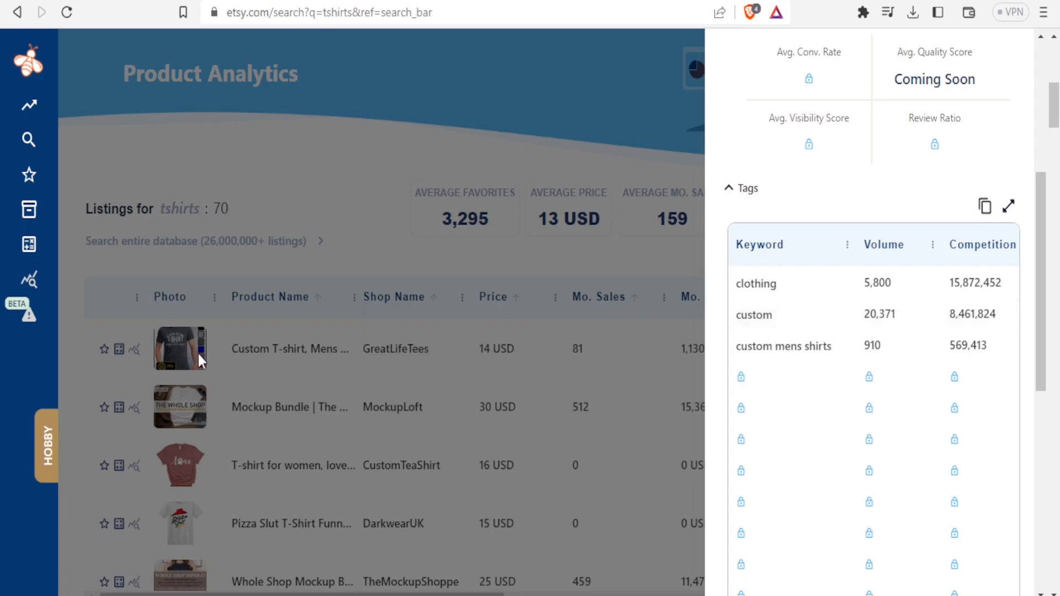
mouse_move(232, 385)
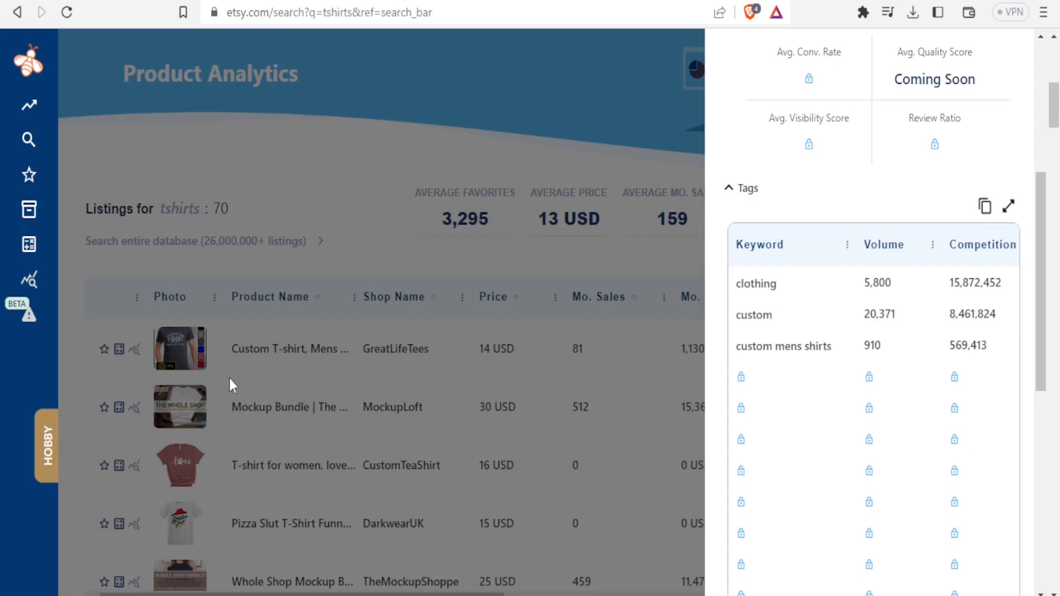
mouse_move(687, 258)
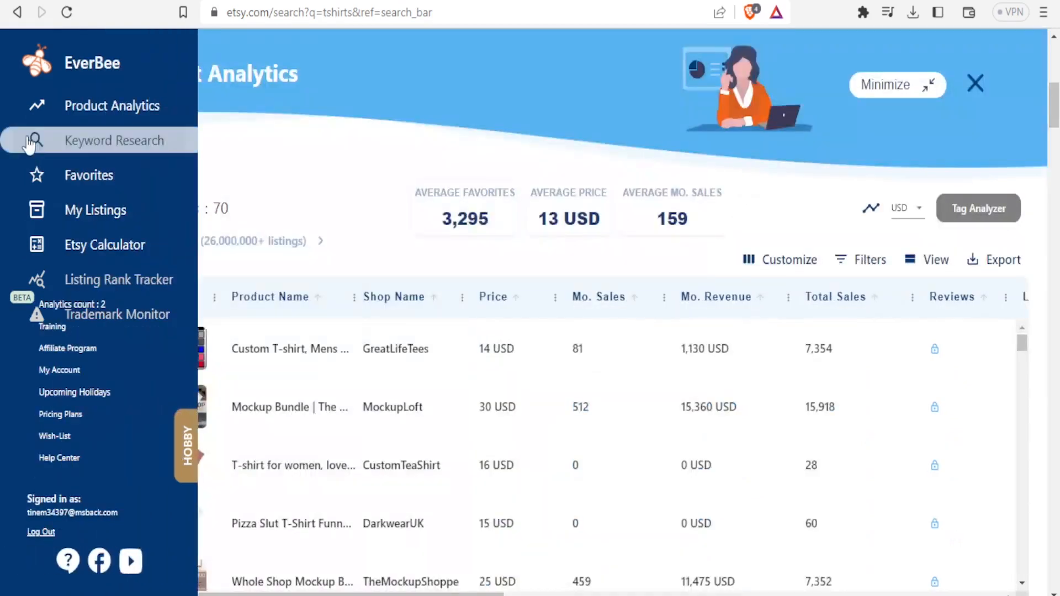
Step: Run Keyword Research for 'mum', returning volume 4,775, competition 5,016,778 and related keywords
click(115, 141)
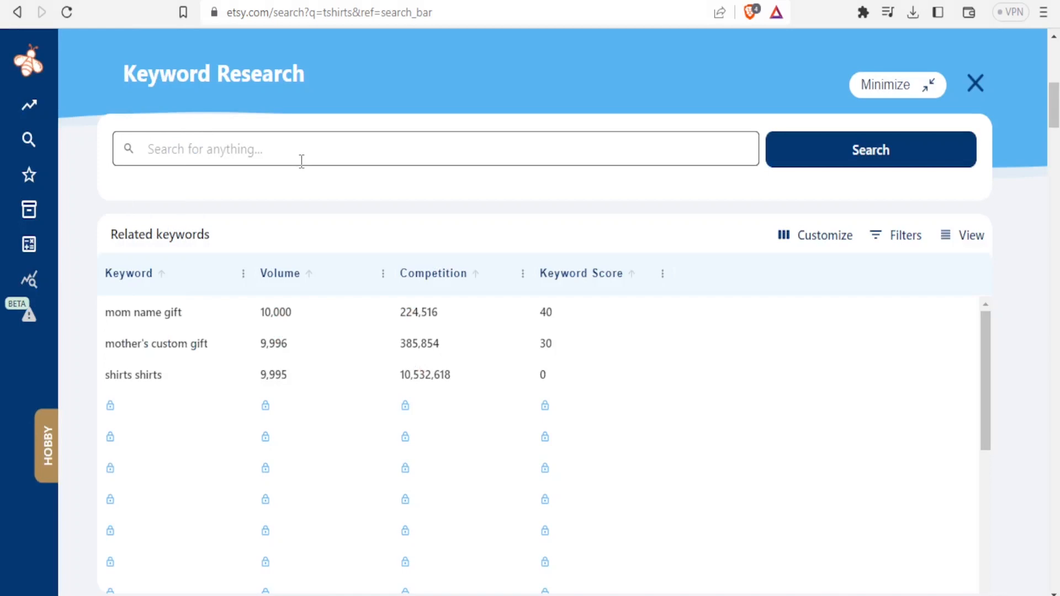
text(mum)
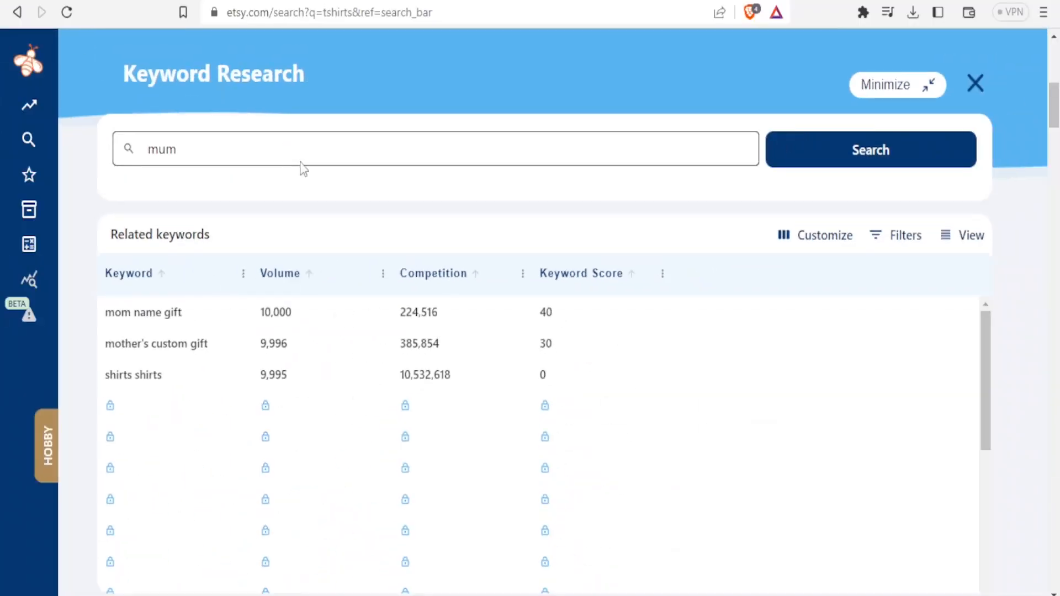
click(870, 149)
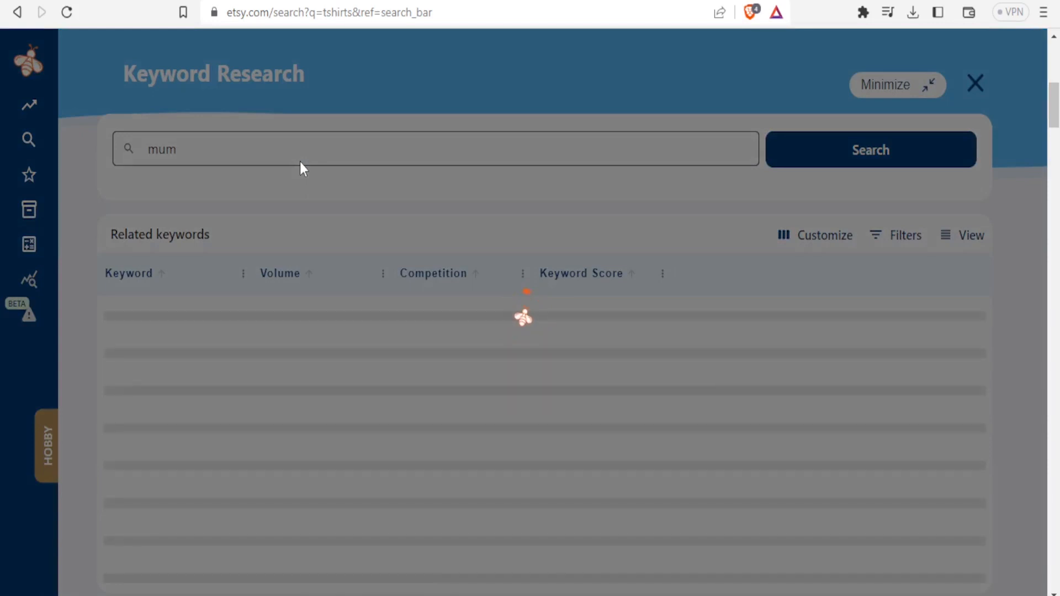
click(870, 149)
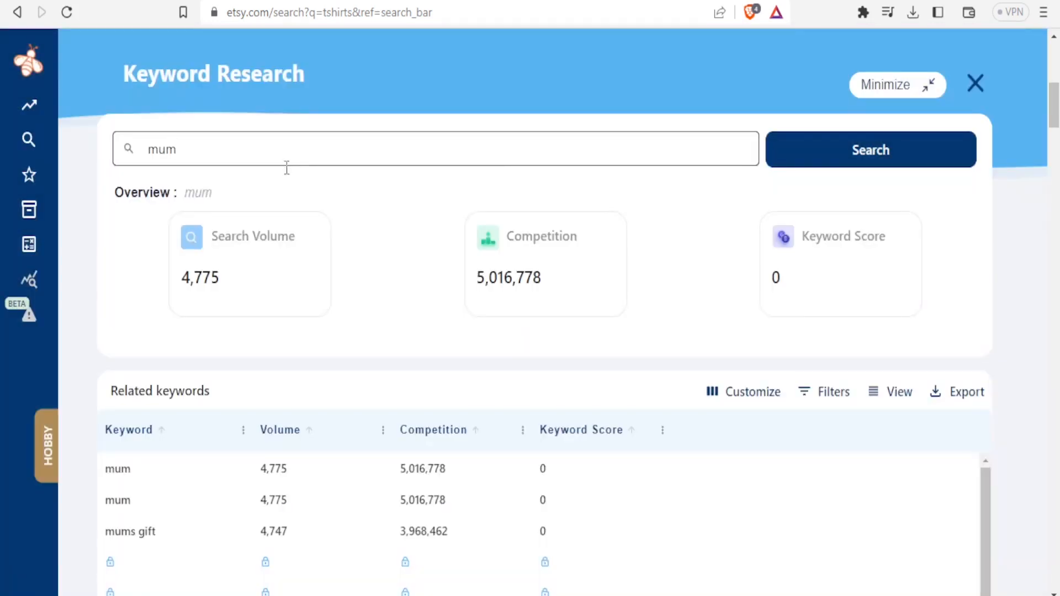
mouse_move(277, 470)
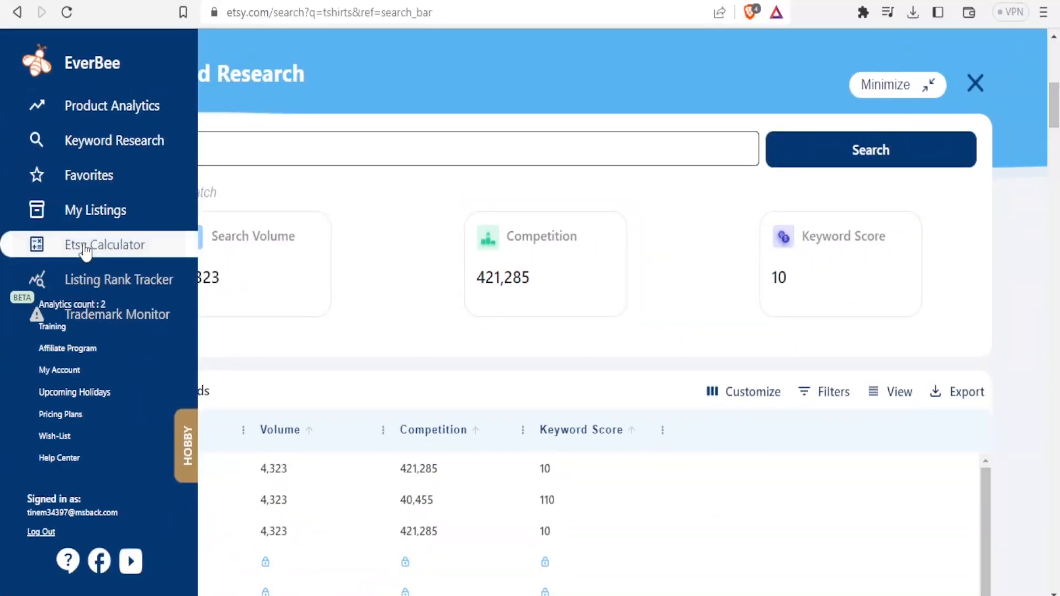
click(105, 245)
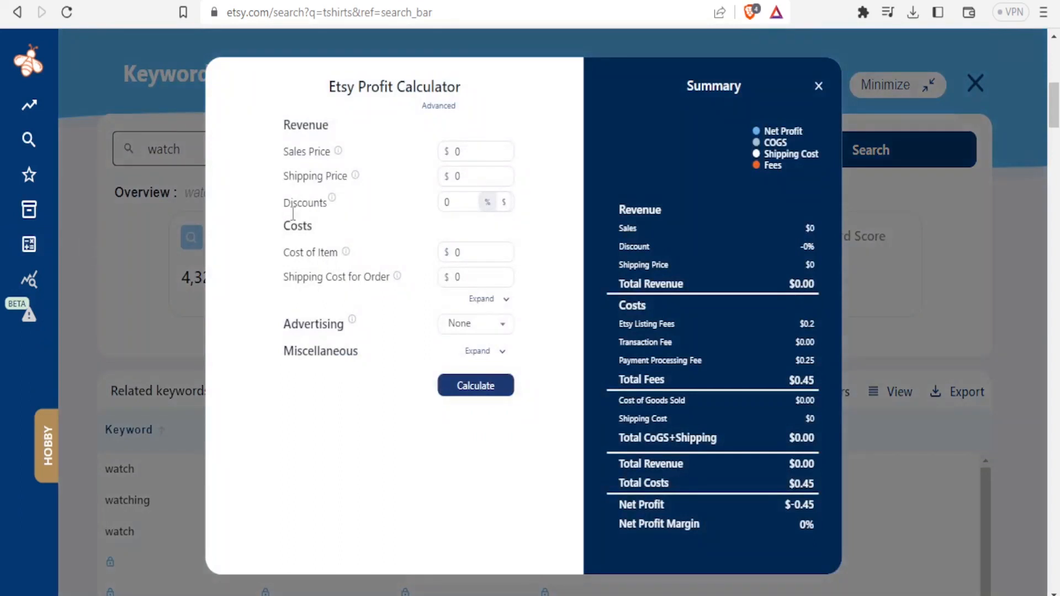
mouse_move(356, 143)
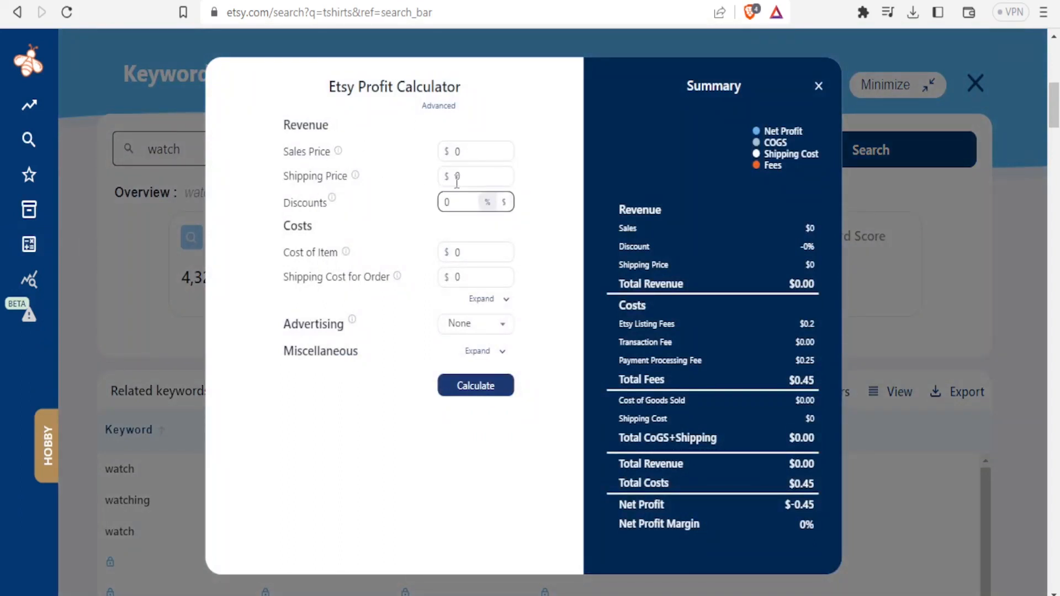
click(459, 201)
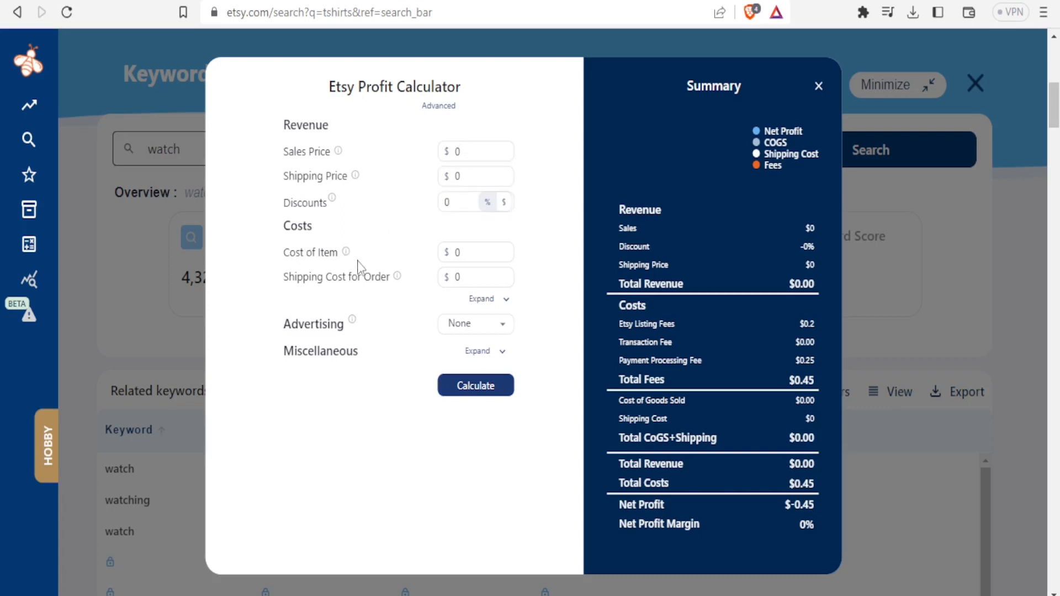
mouse_move(471, 341)
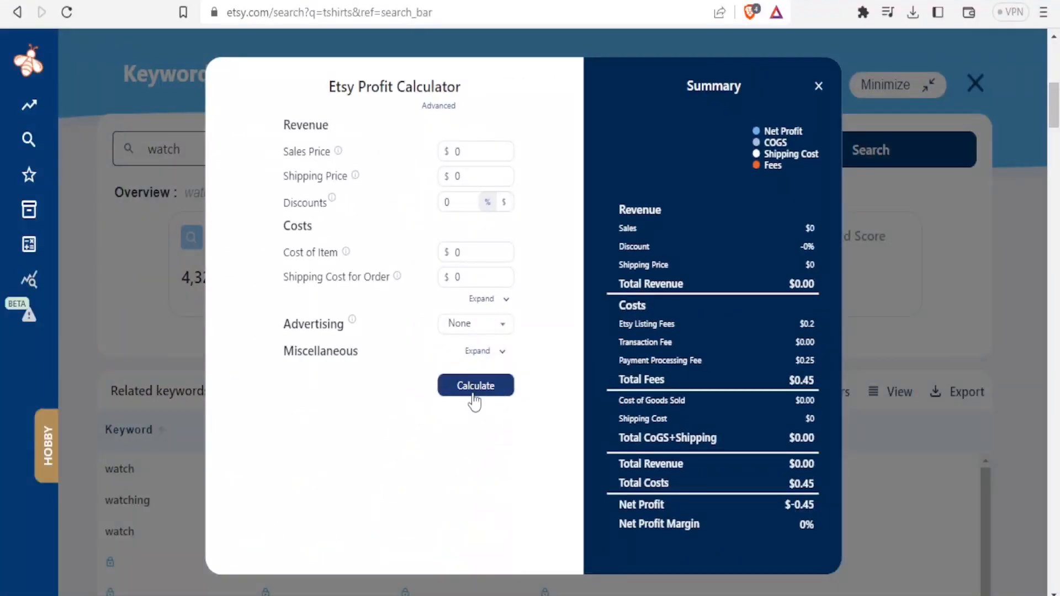
mouse_move(784, 187)
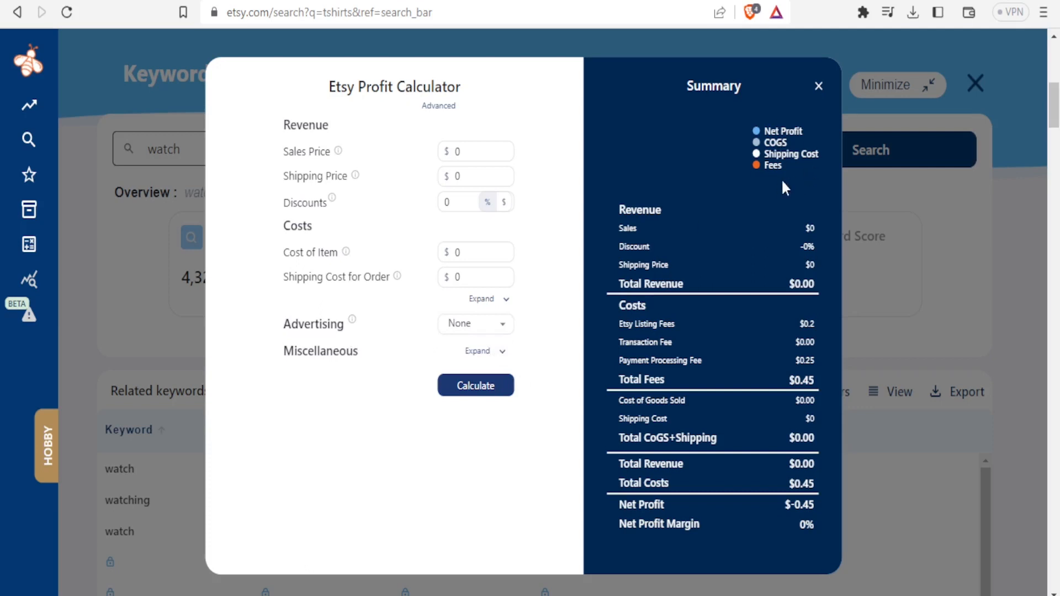
mouse_move(802, 144)
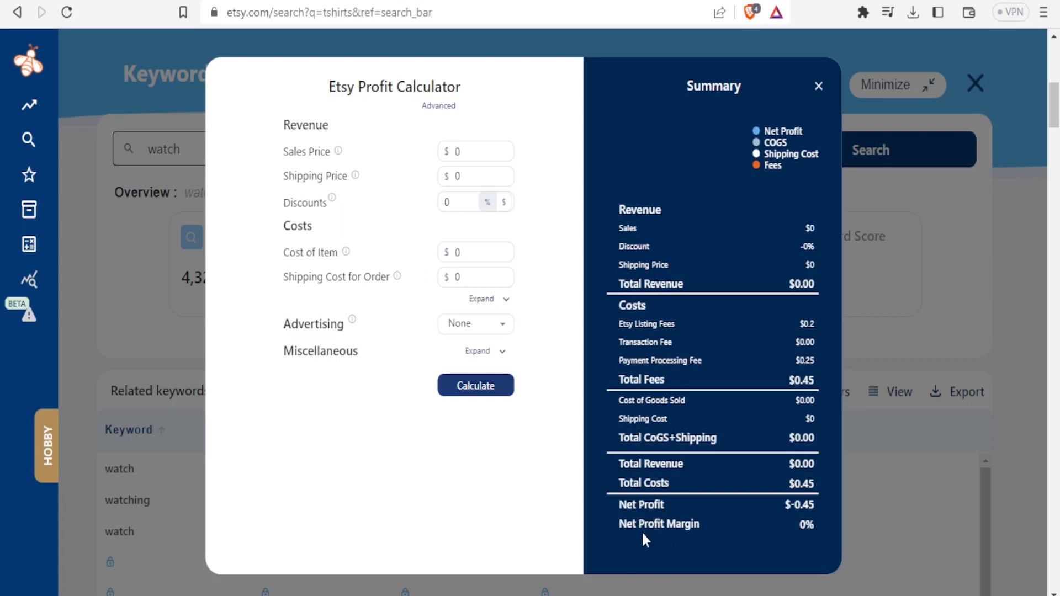
mouse_move(628, 276)
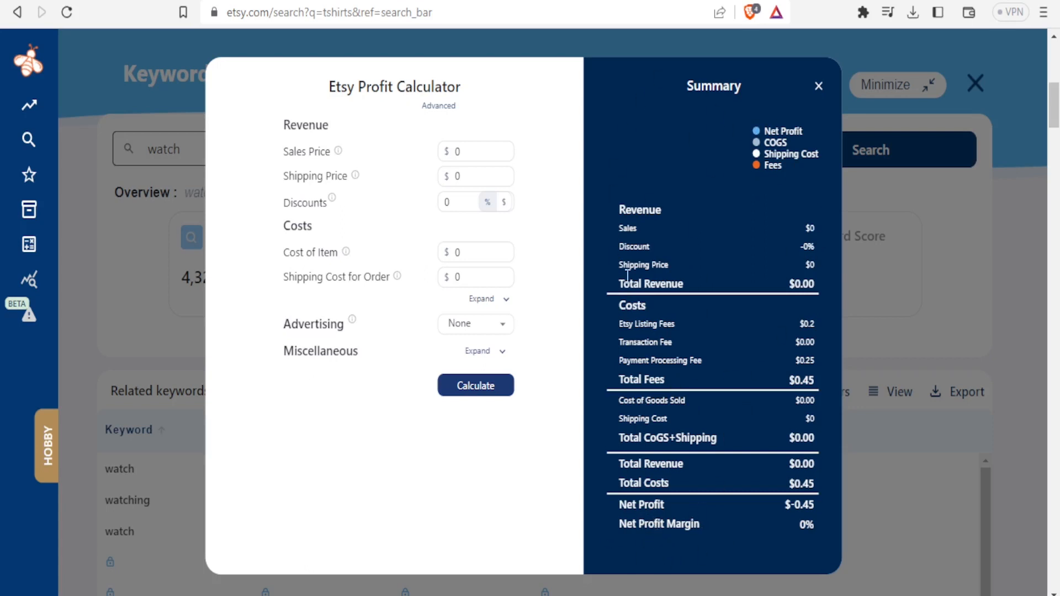
click(818, 86)
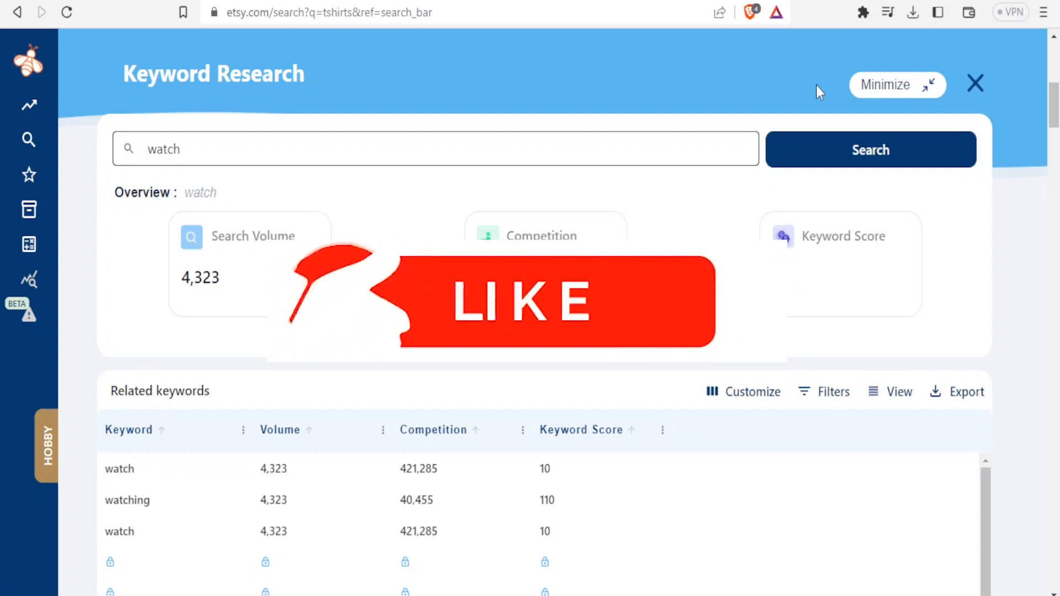